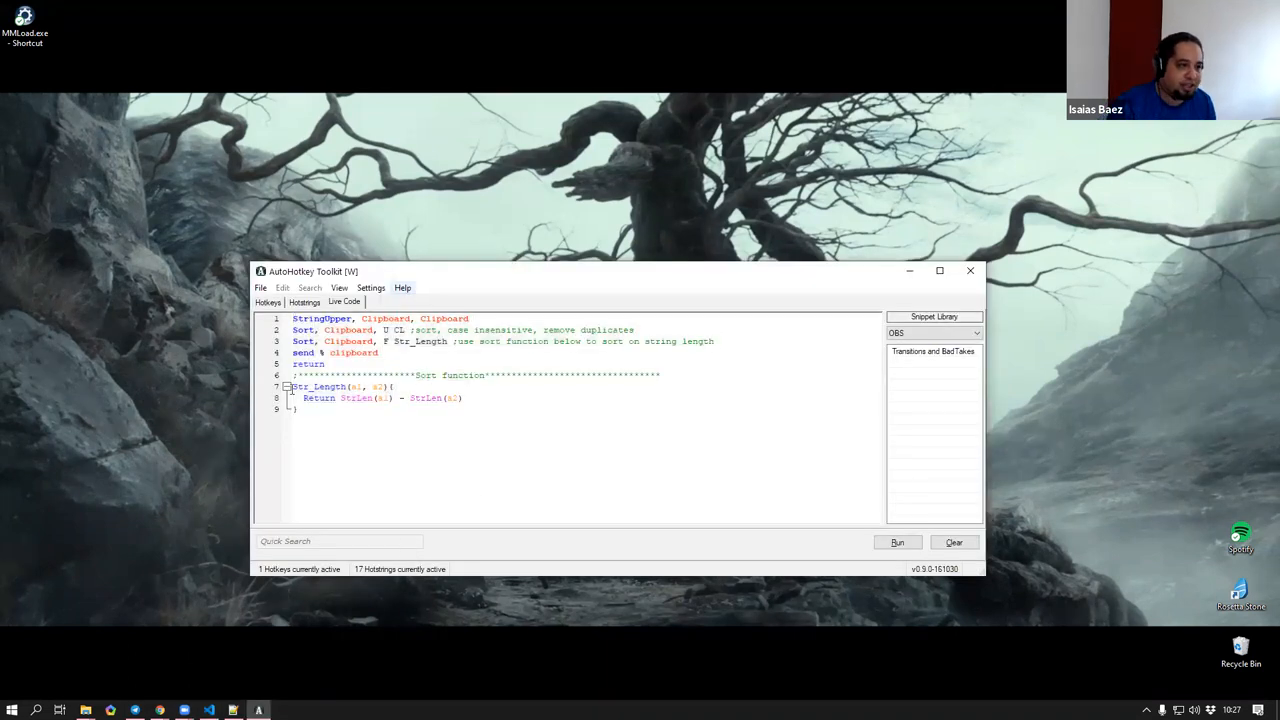
- Delete the StringUpper line so the script starts with the two Sort commands
{"action": "key", "text": "ctrl+a"}
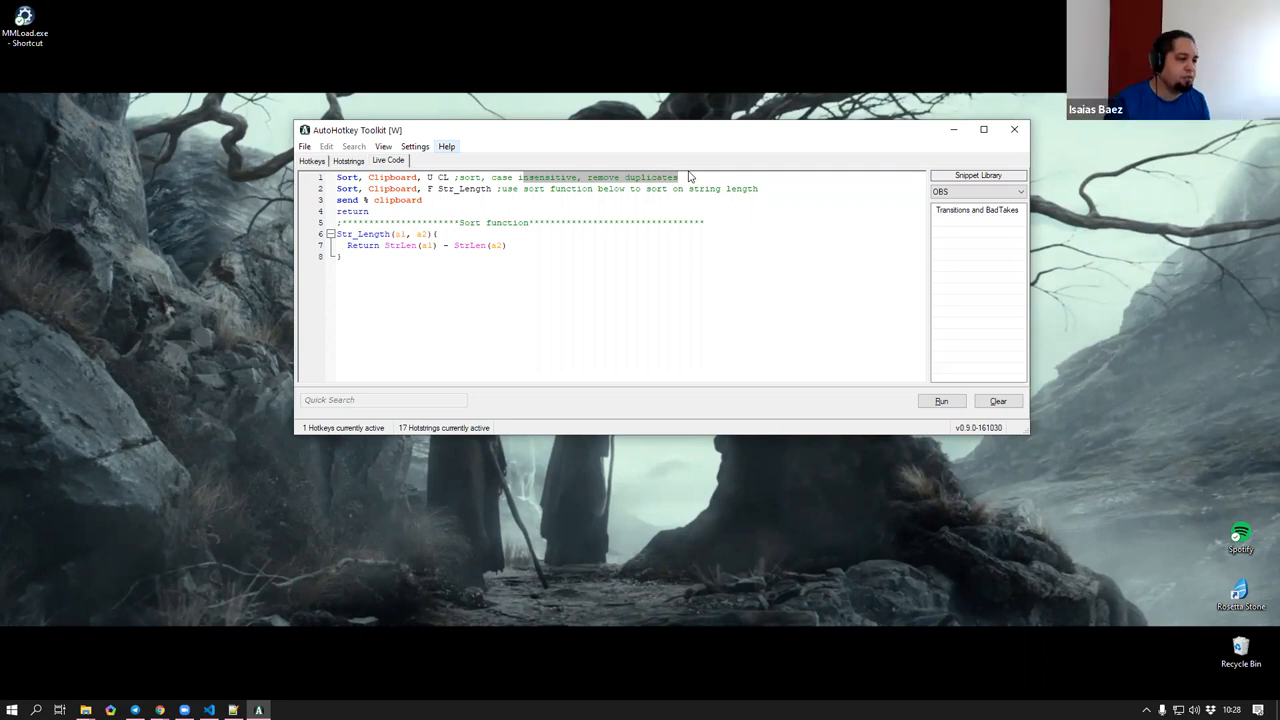
{"action": "mouse_move", "coordinate": [714, 160]}
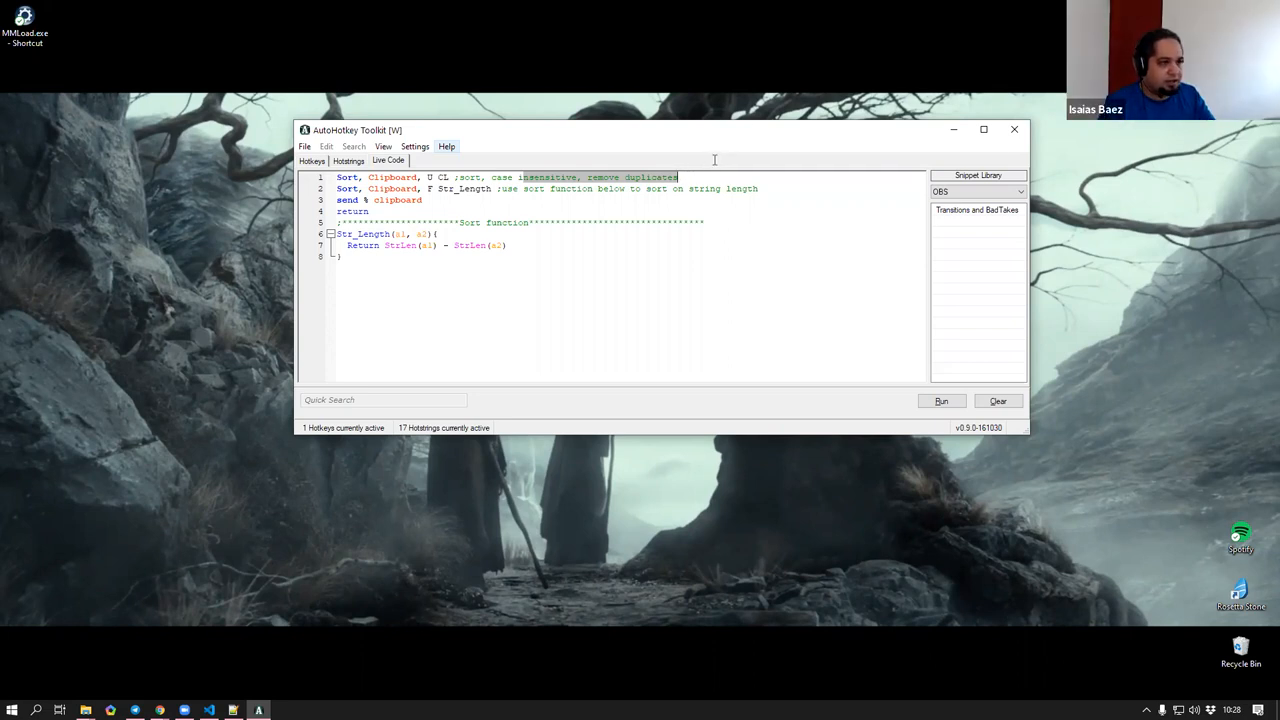
{"action": "mouse_move", "coordinate": [634, 284]}
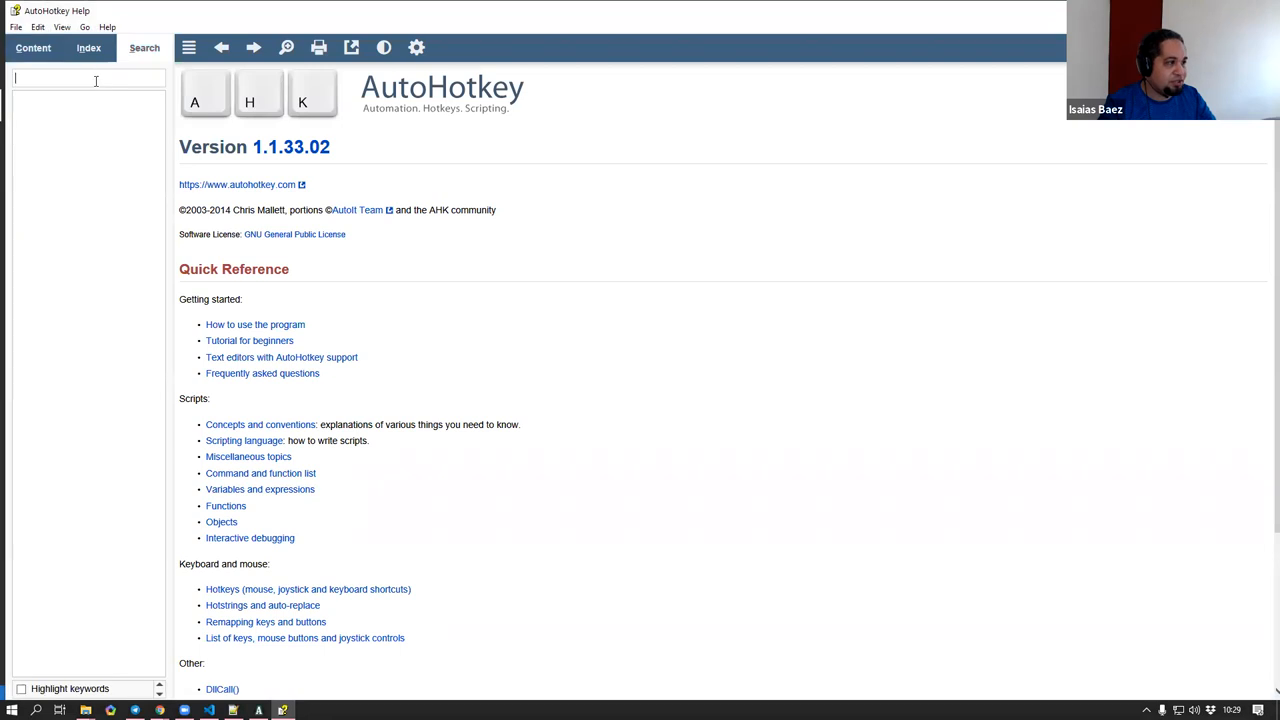
- Search the help for "sort" and land on the Sort command page
{"action": "type", "text": "sort"}
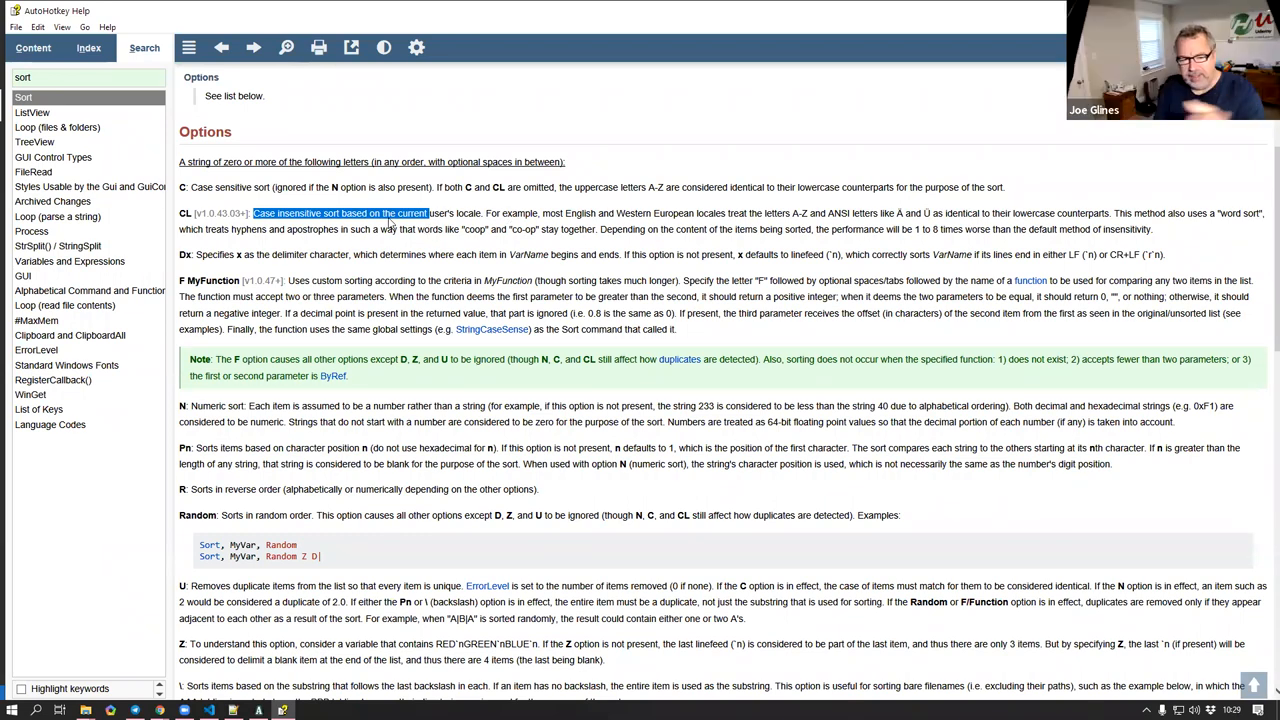
{"action": "mouse_move", "coordinate": [366, 186]}
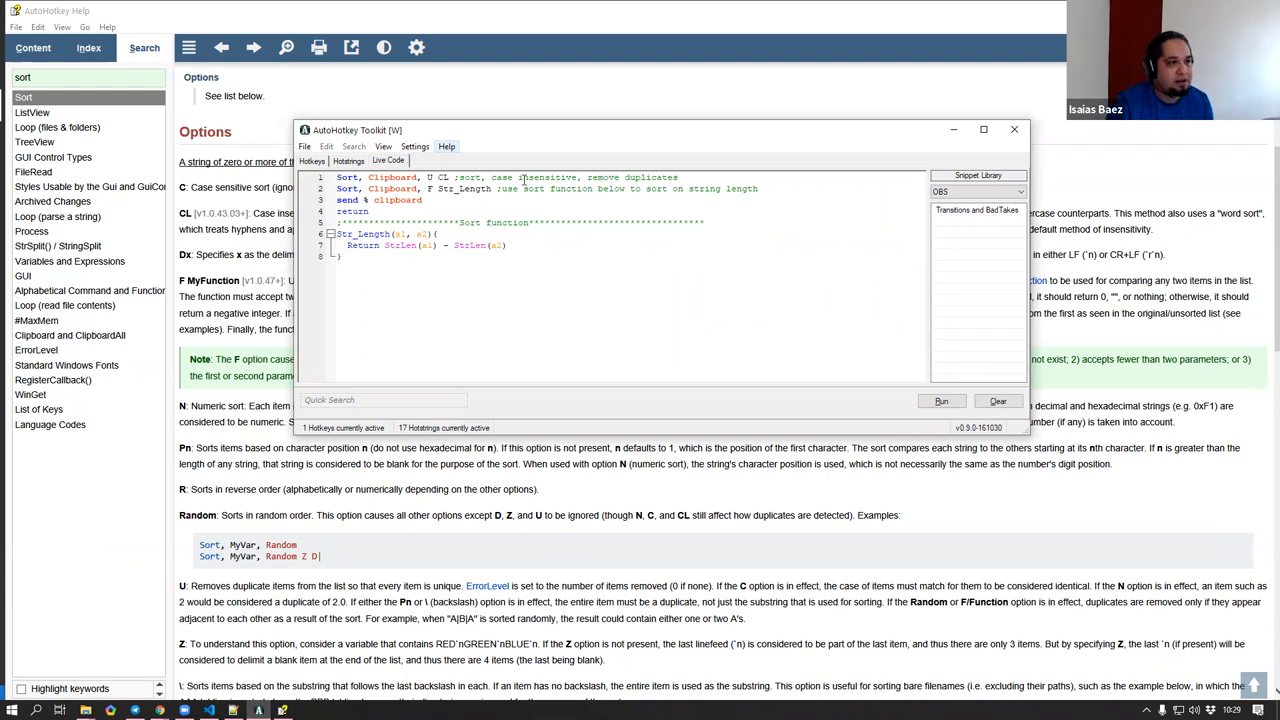
- Bring the sort-by-length script back in front of the Sort help page
{"action": "left_click", "coordinate": [1012, 130]}
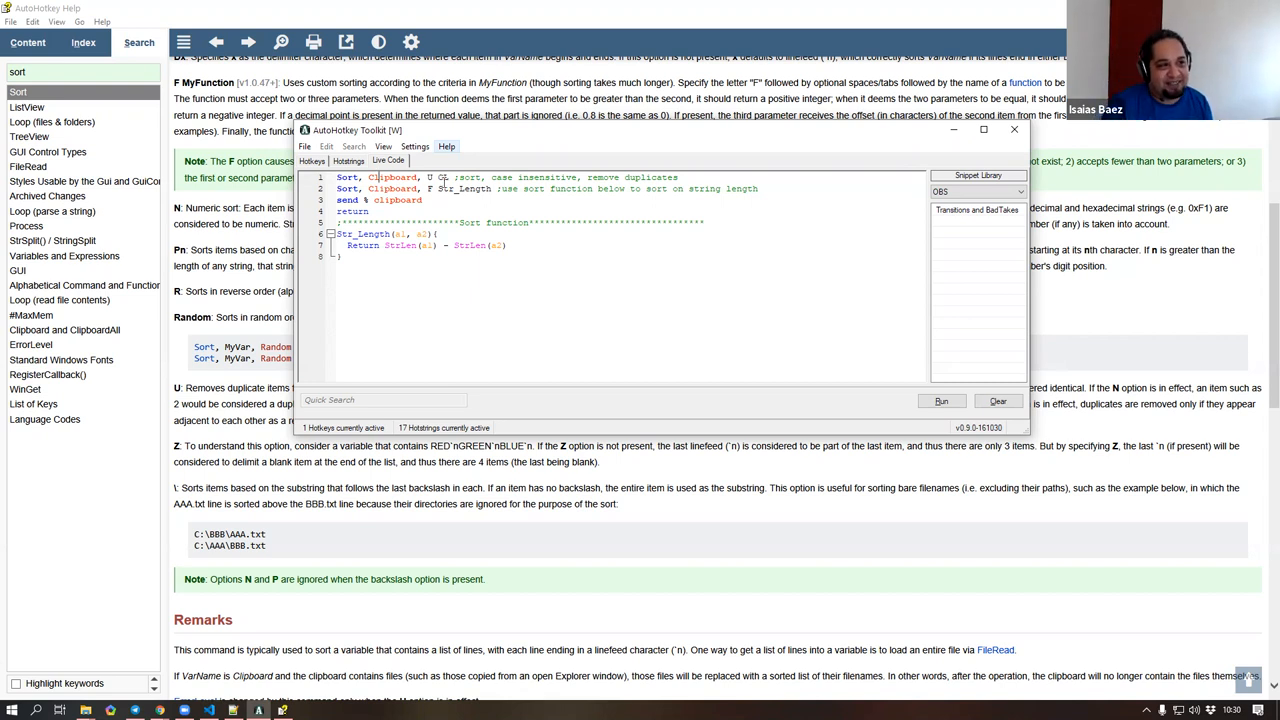
{"action": "double_click", "coordinate": [380, 176]}
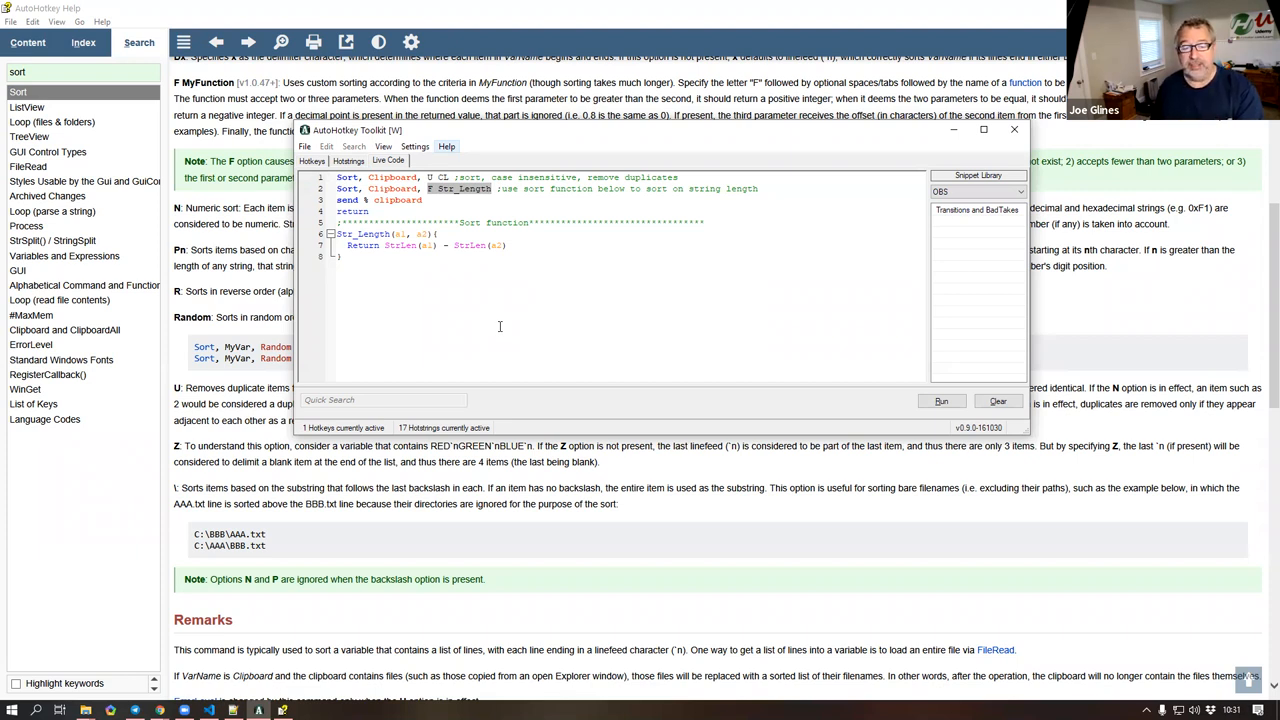
{"action": "mouse_move", "coordinate": [422, 274]}
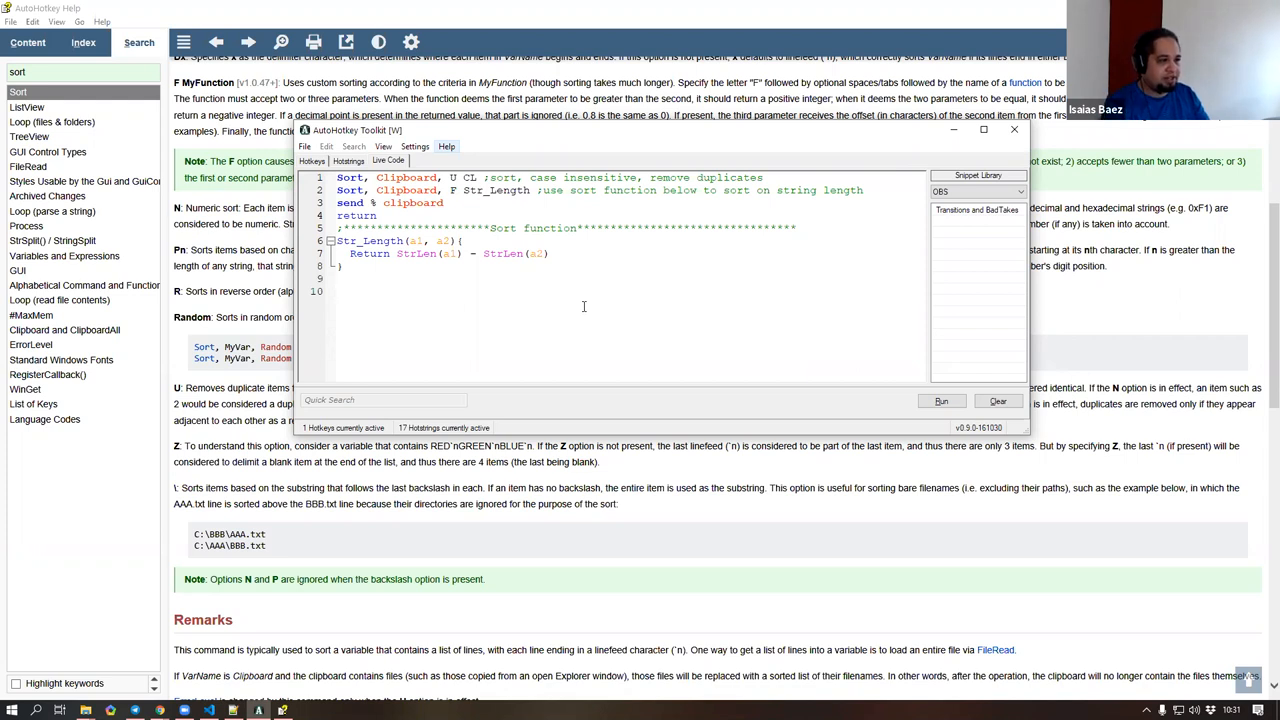
- Add the line gui, add, button, gmyFunction, OK with gui show and return
{"action": "type", "text": "gui, a"}
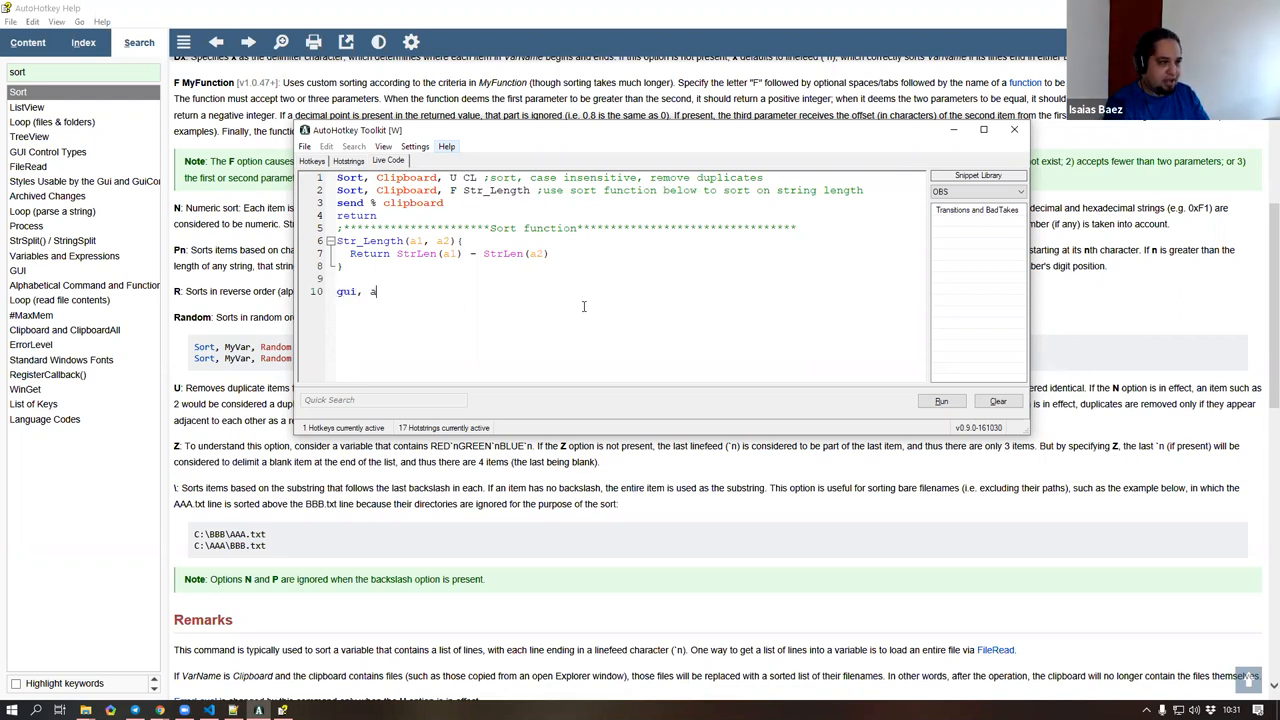
{"action": "type", "text": "dd,"}
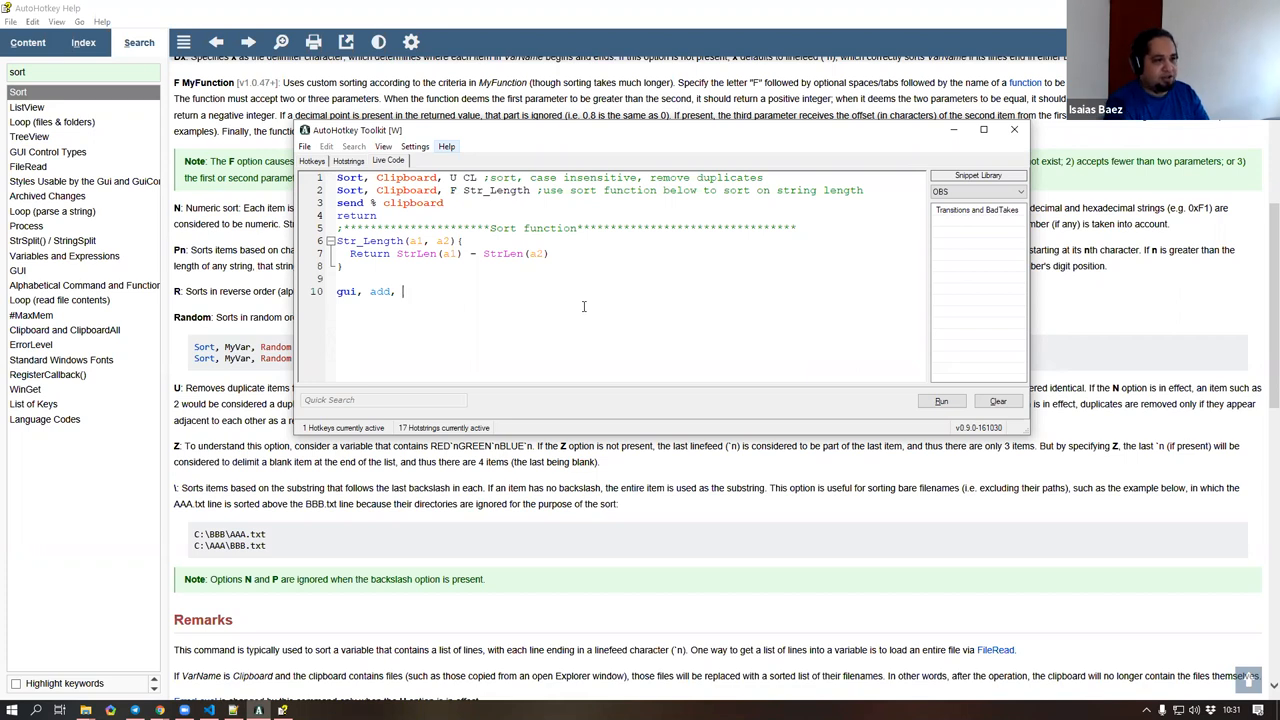
{"action": "type", "text": "b"}
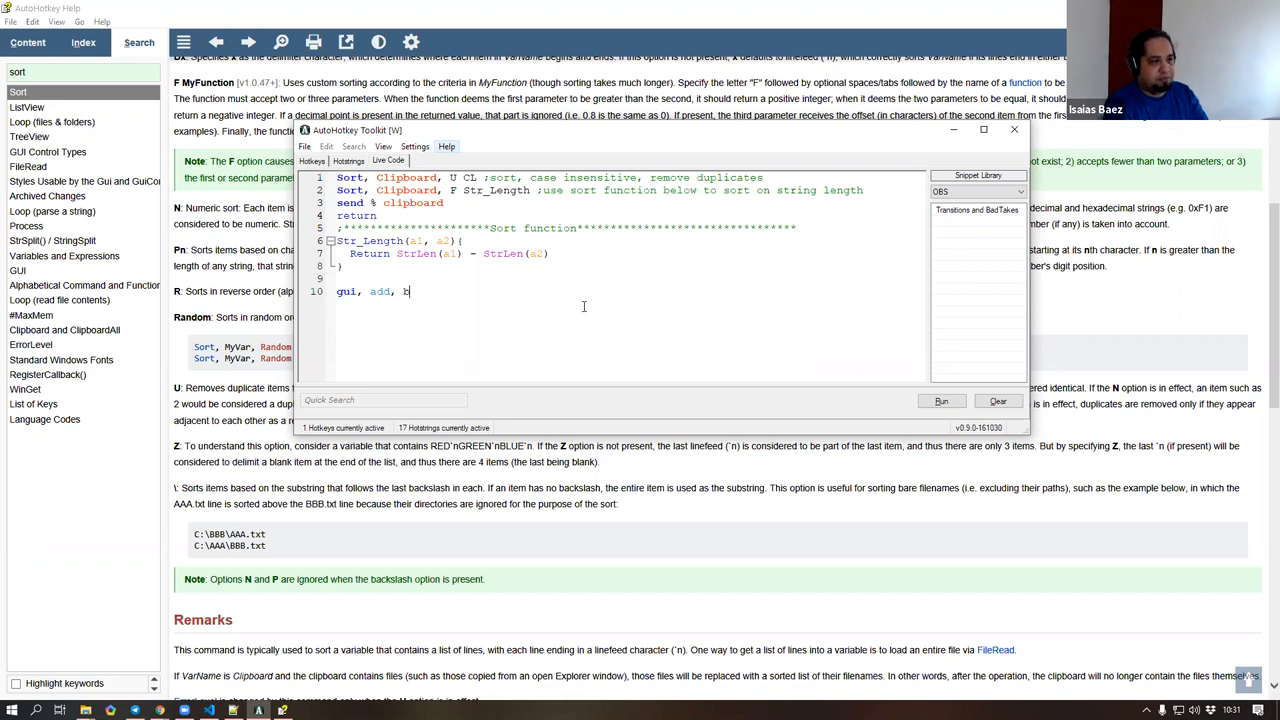
{"action": "type", "text": "utton, g"}
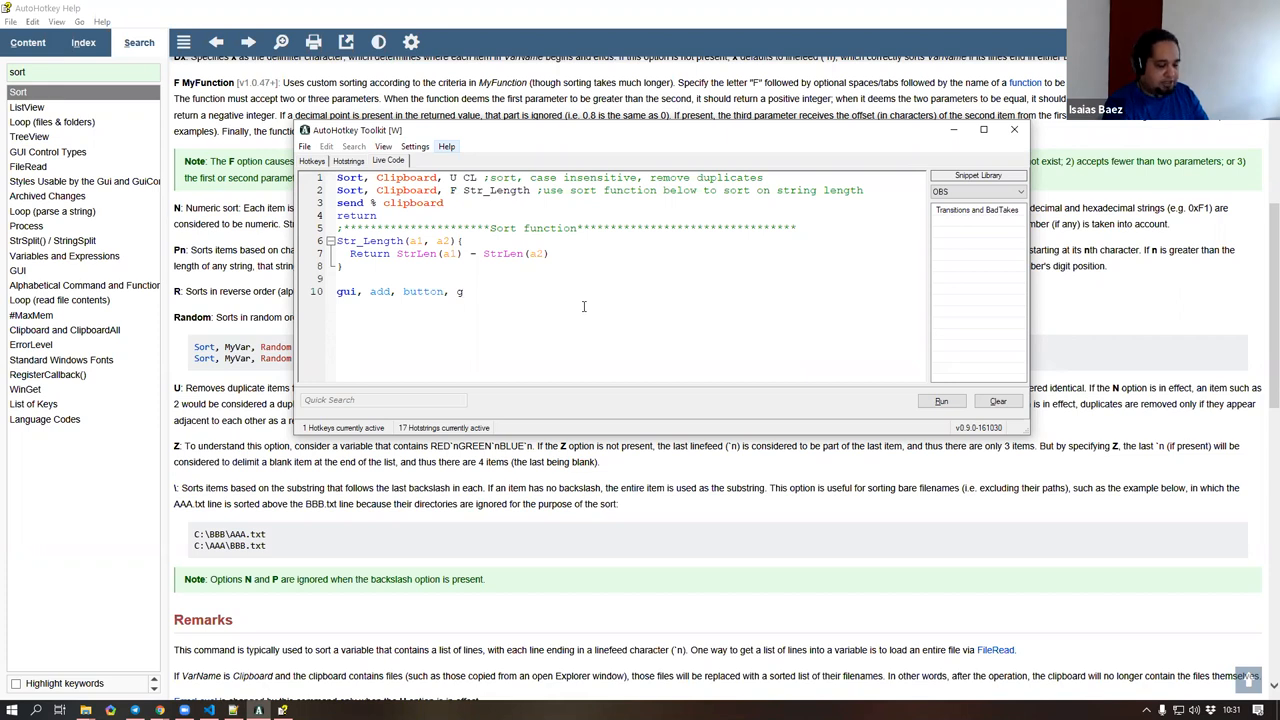
{"action": "type", "text": "myFunction"}
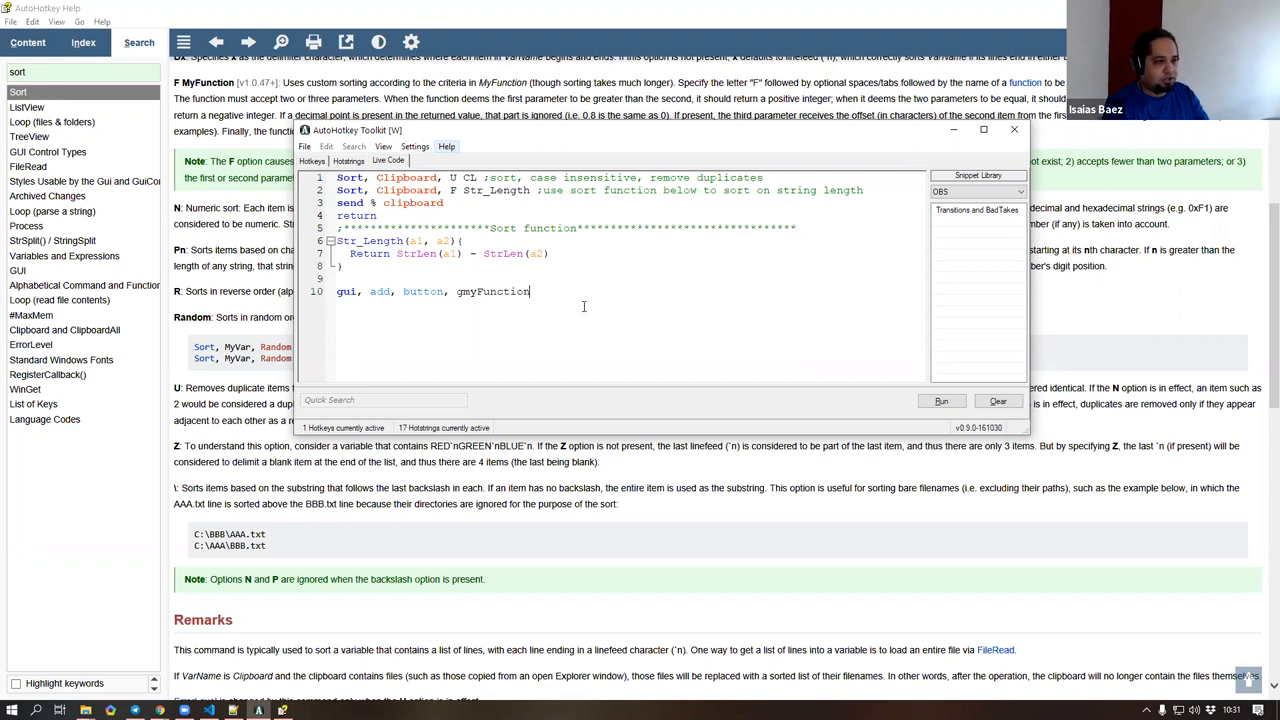
{"action": "type", "text": ", OK"}
{"action": "type", "text": "gui show"}
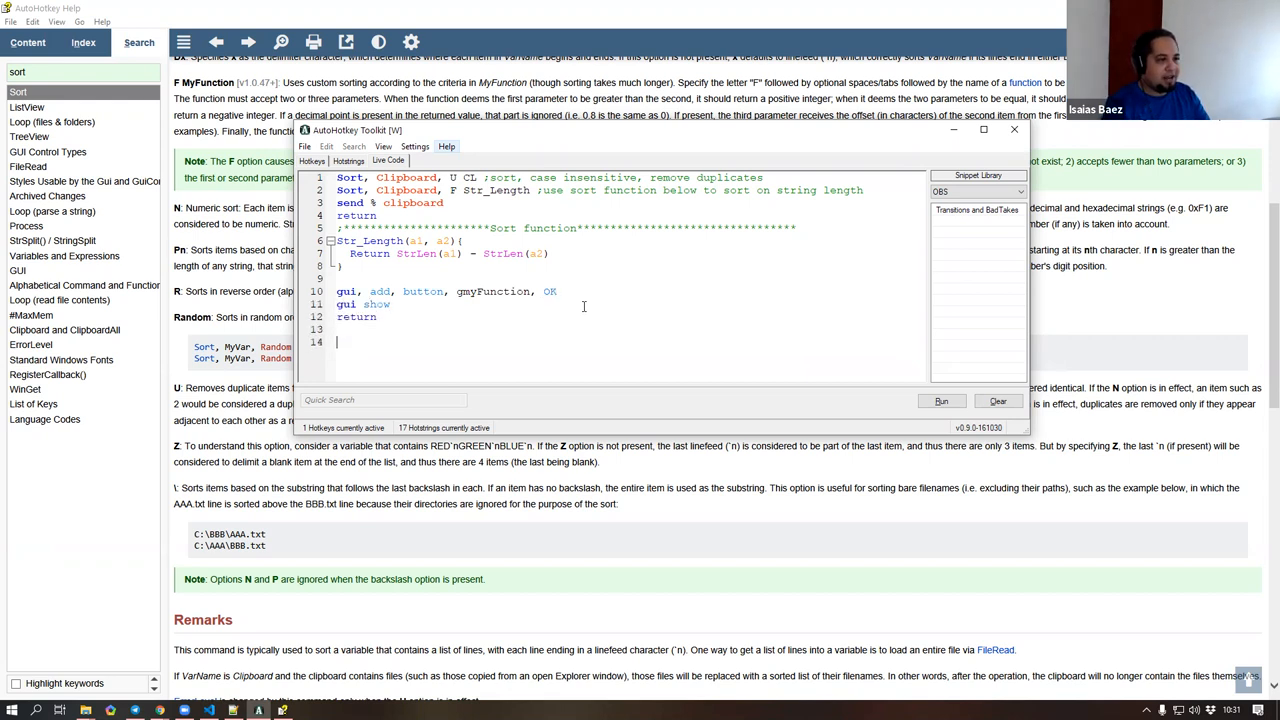
- Define myFunction() { with msgbox true inside it
{"action": "type", "text": "myFunction("}
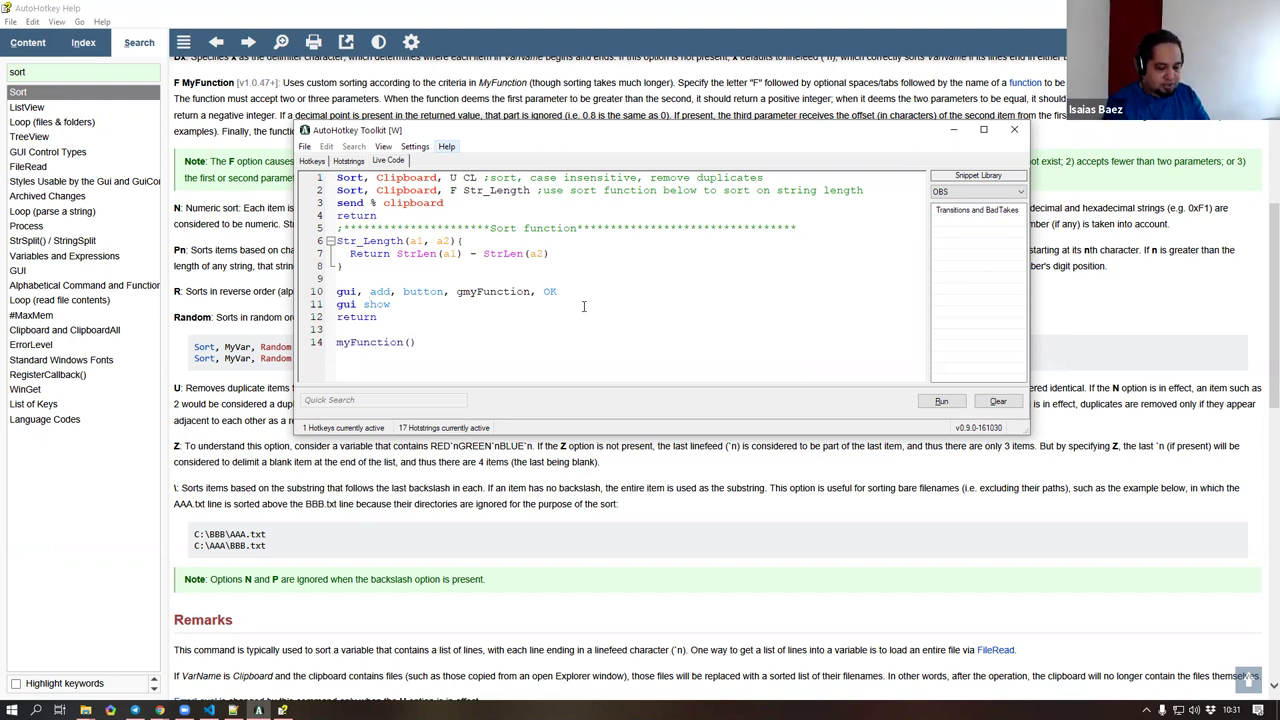
{"action": "type", "text": "{"}
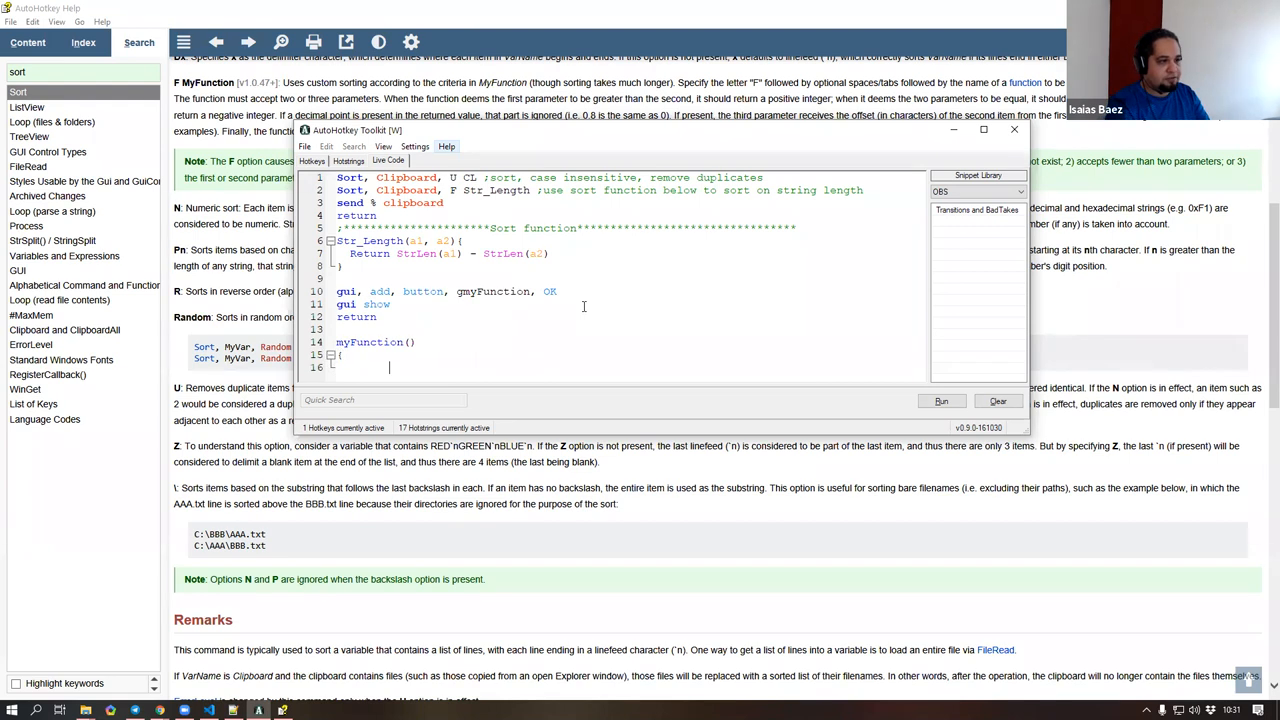
{"action": "type", "text": "msgbox true"}
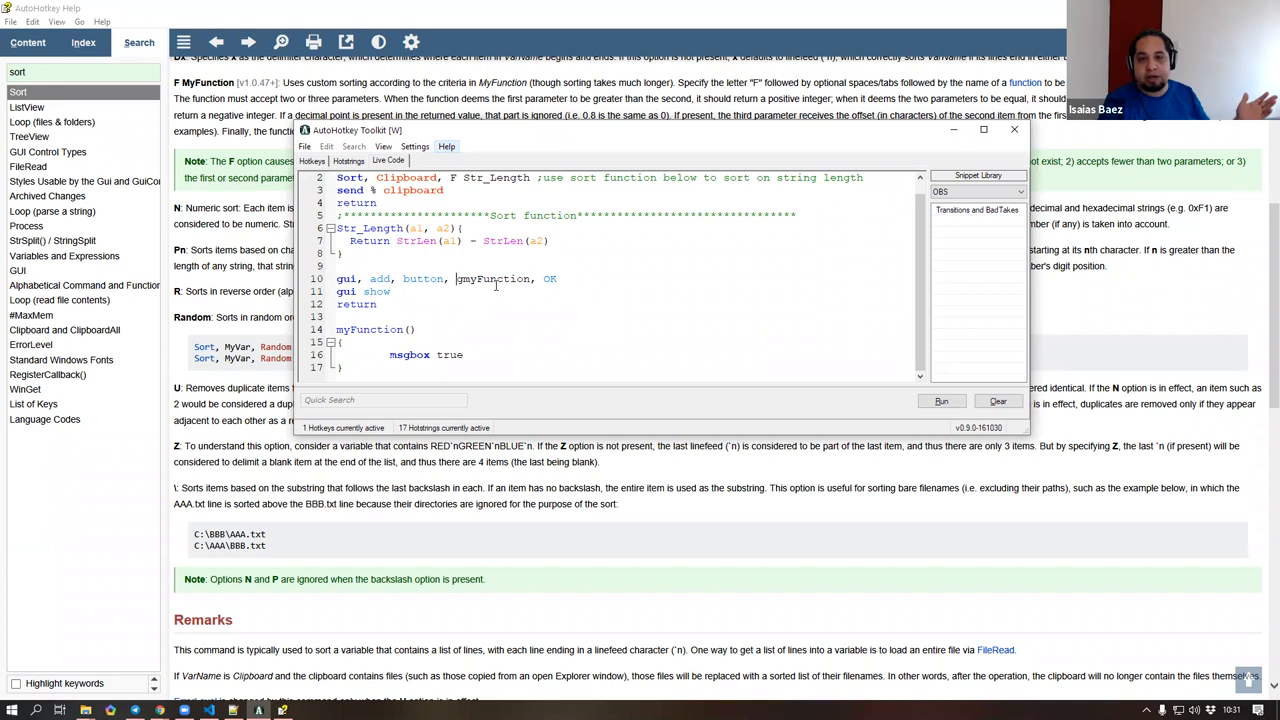
- Highlight the gmyFunction label and the Sort line's F option while explaining them
{"action": "double_click", "coordinate": [496, 278]}
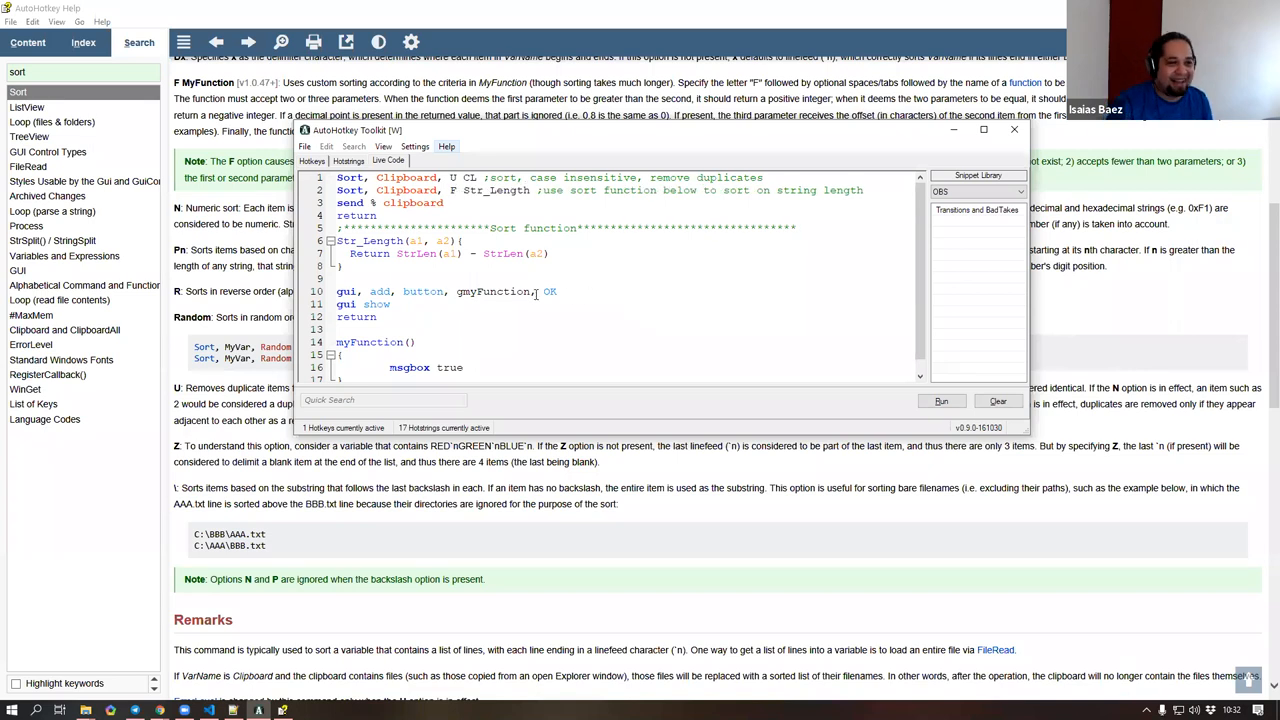
{"action": "double_click", "coordinate": [490, 190]}
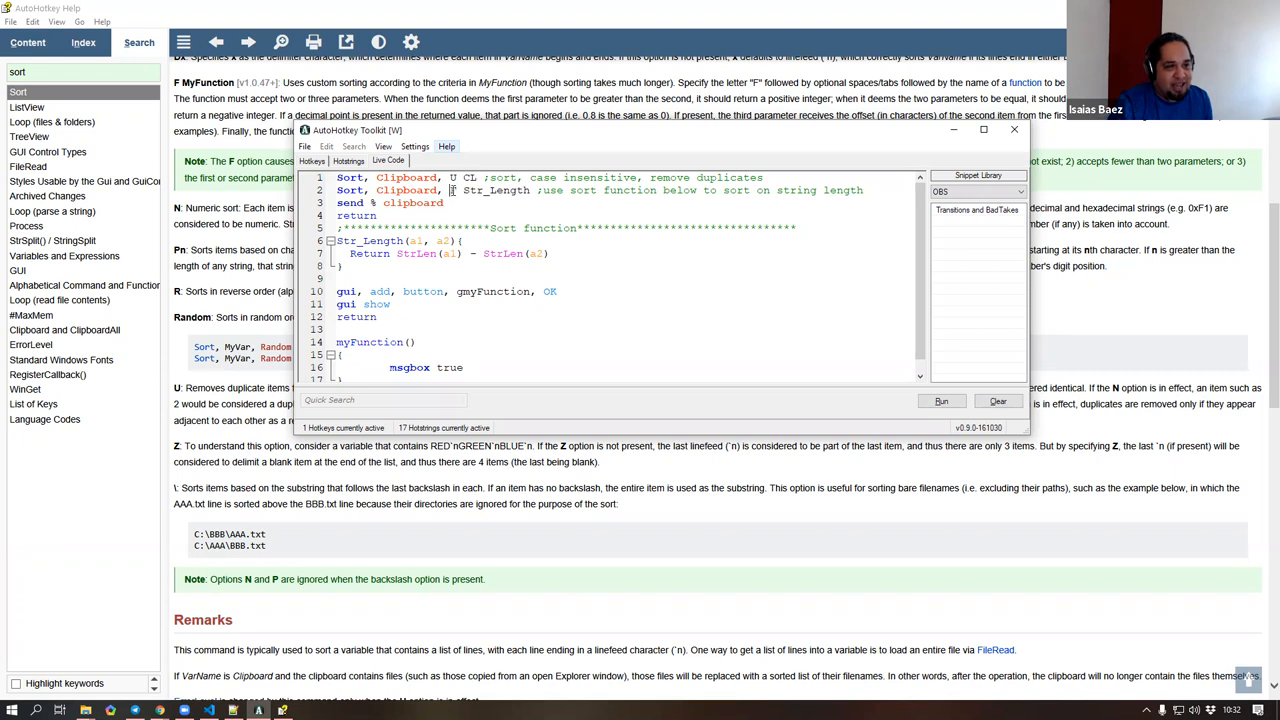
{"action": "double_click", "coordinate": [494, 190]}
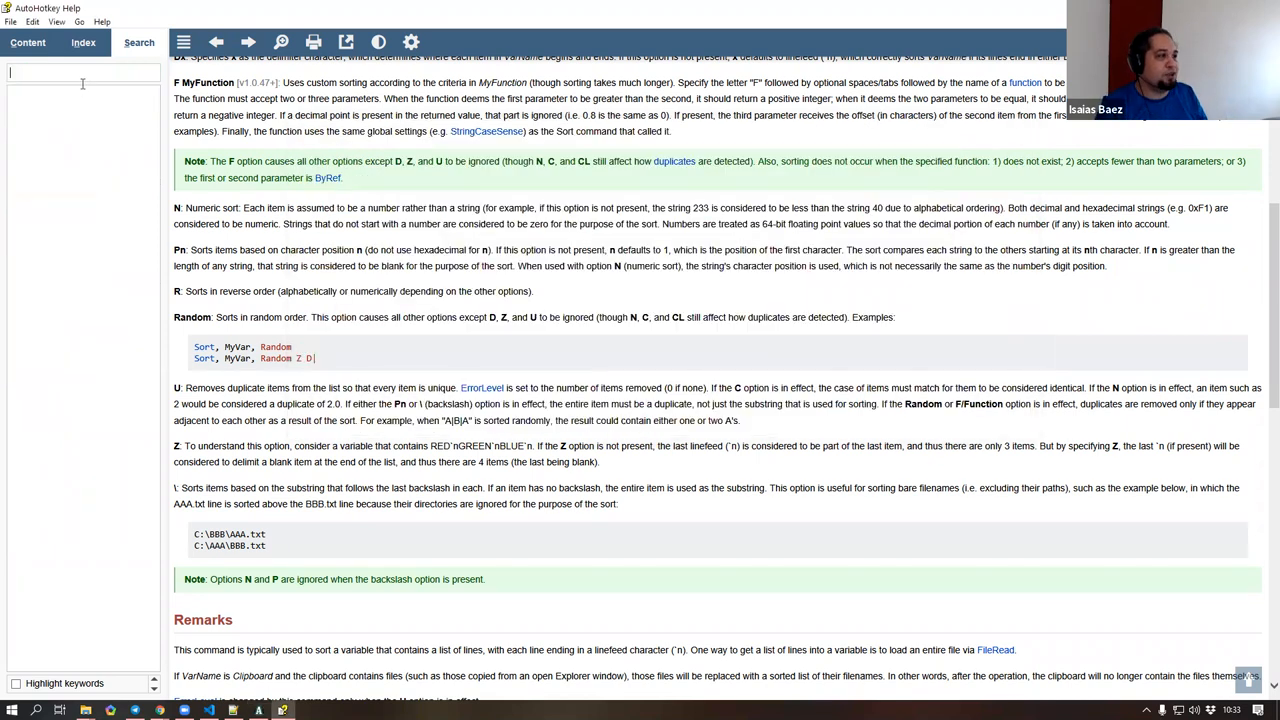
- Search "g label", reach the GUI page and jump to Storing and Responding to User Input
{"action": "type", "text": "g label"}
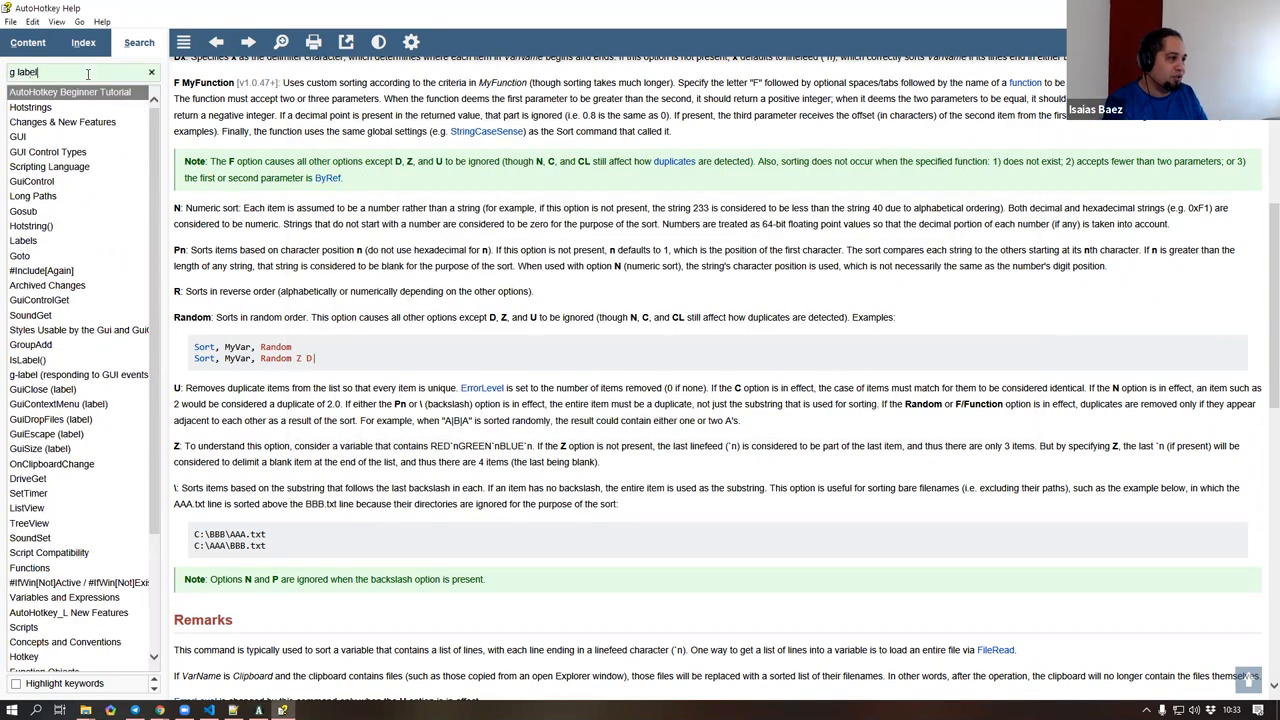
{"action": "left_click", "coordinate": [20, 136]}
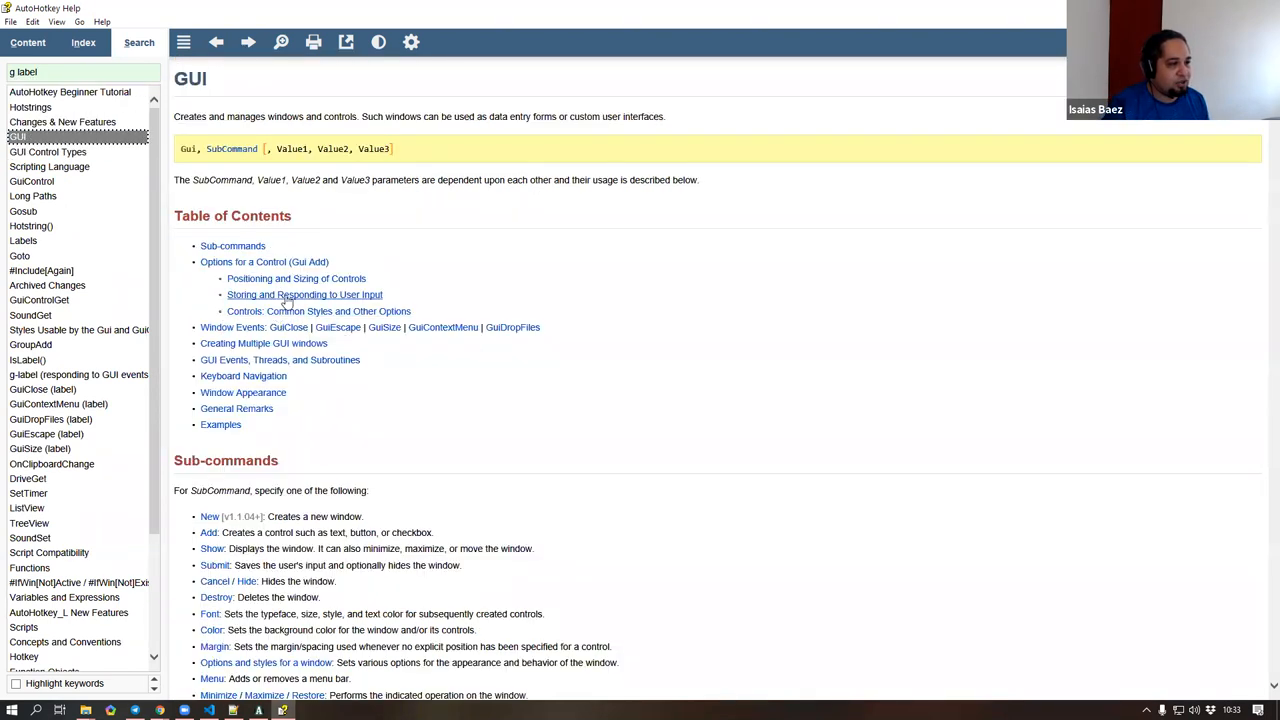
{"action": "left_click", "coordinate": [304, 294]}
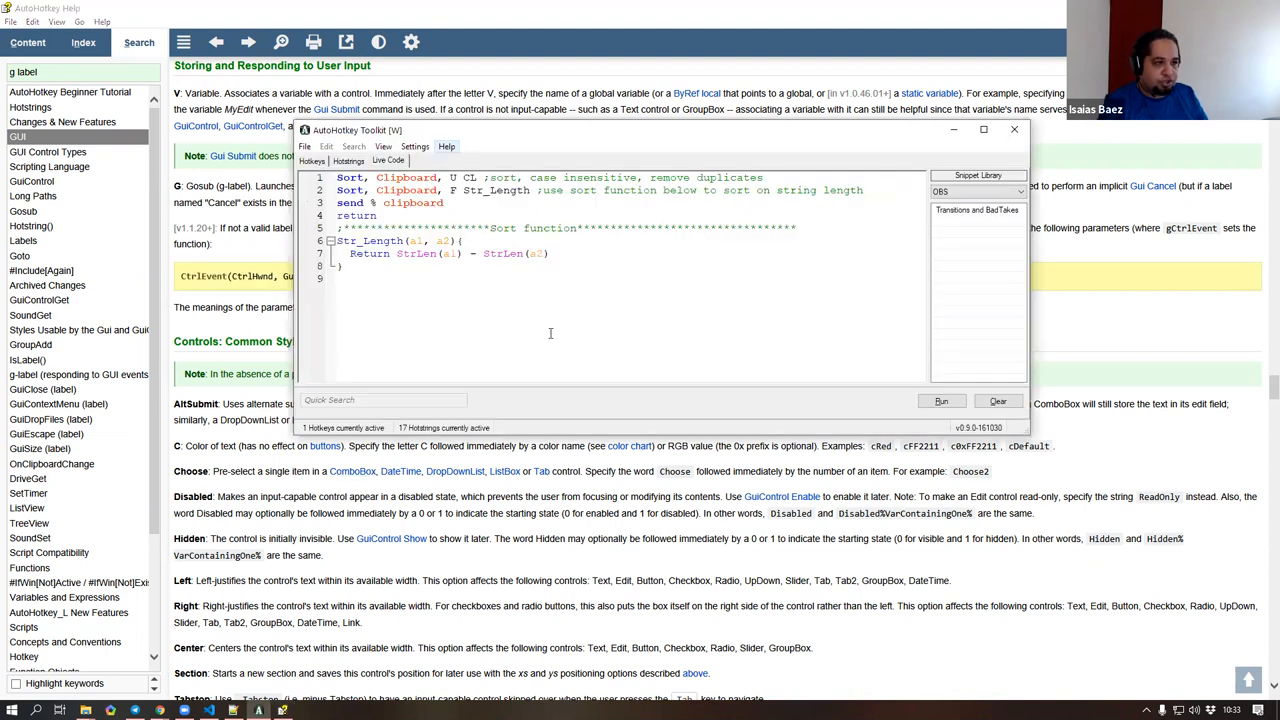
- Change myFunction's signature to (CtrlHwnd, GuiEvent, EventInfo, ErrLevel:="")
{"action": "type", "text": "gui, add, button, gmyFunction, OK"}
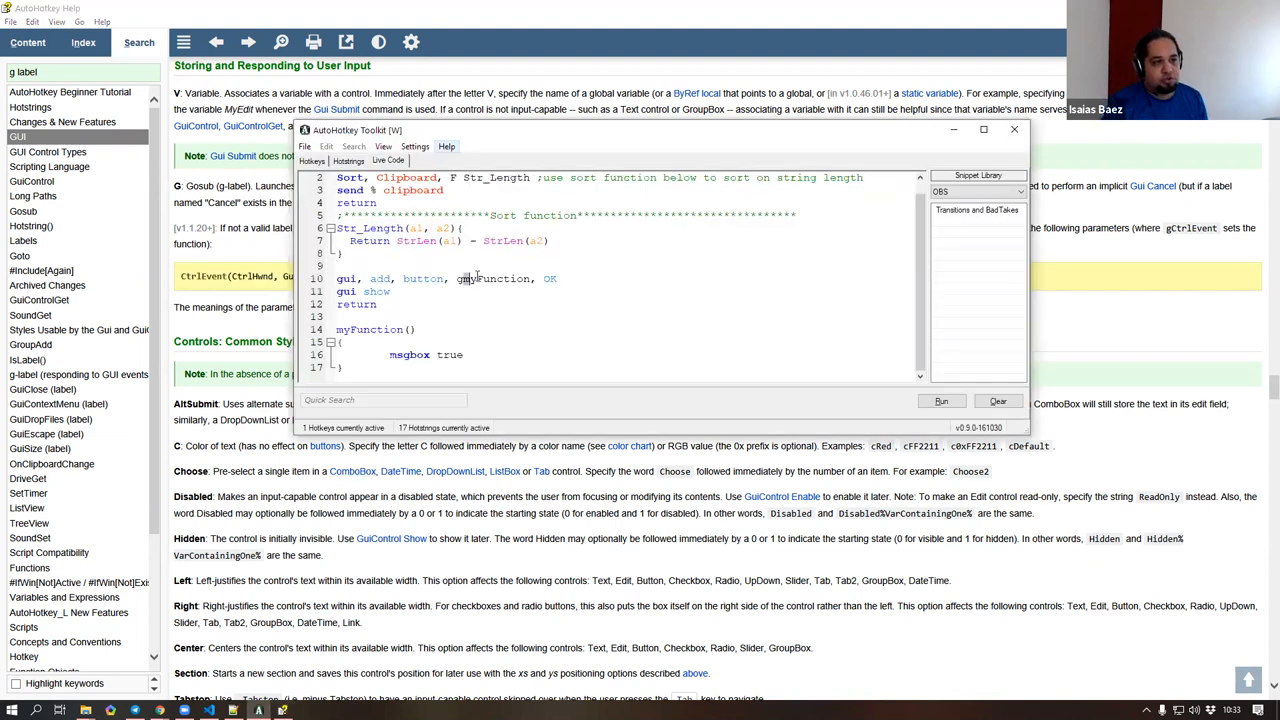
{"action": "double_click", "coordinate": [496, 278]}
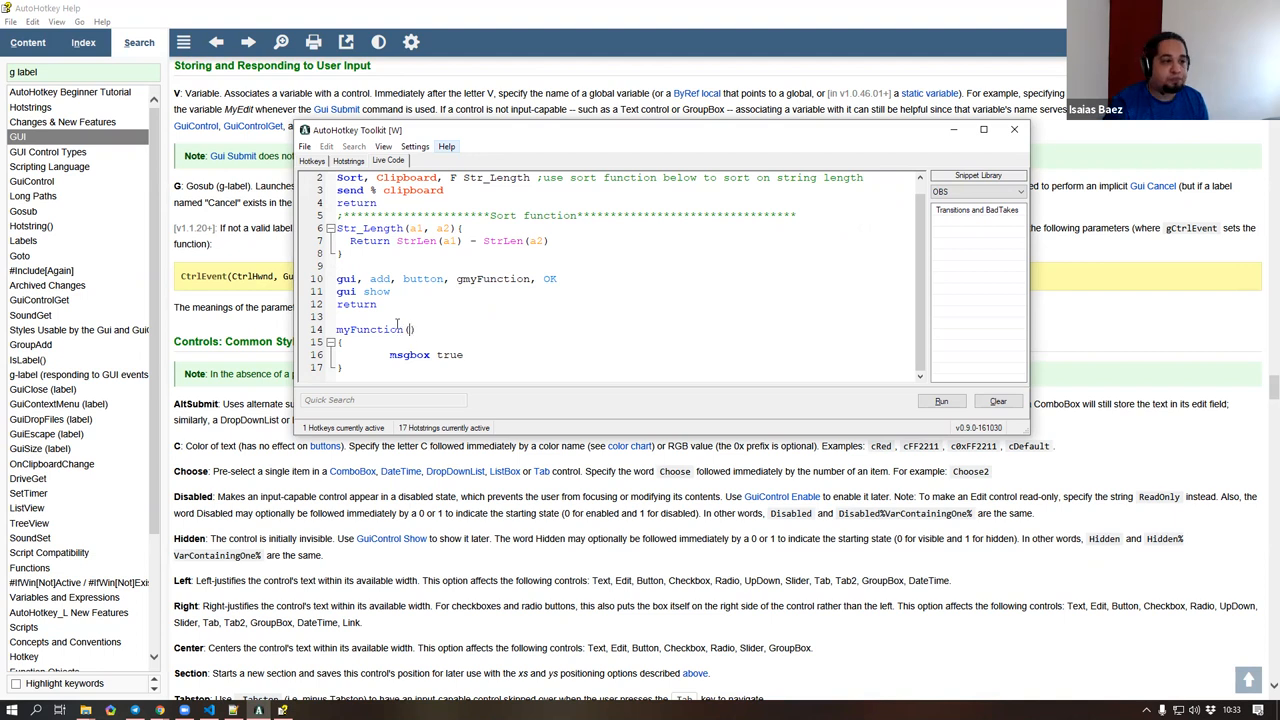
{"action": "left_click", "coordinate": [1012, 130]}
{"action": "type", "text": "CtrlHwnd, GuiEvent, EventInfo, ErrLevel:=\"\""}
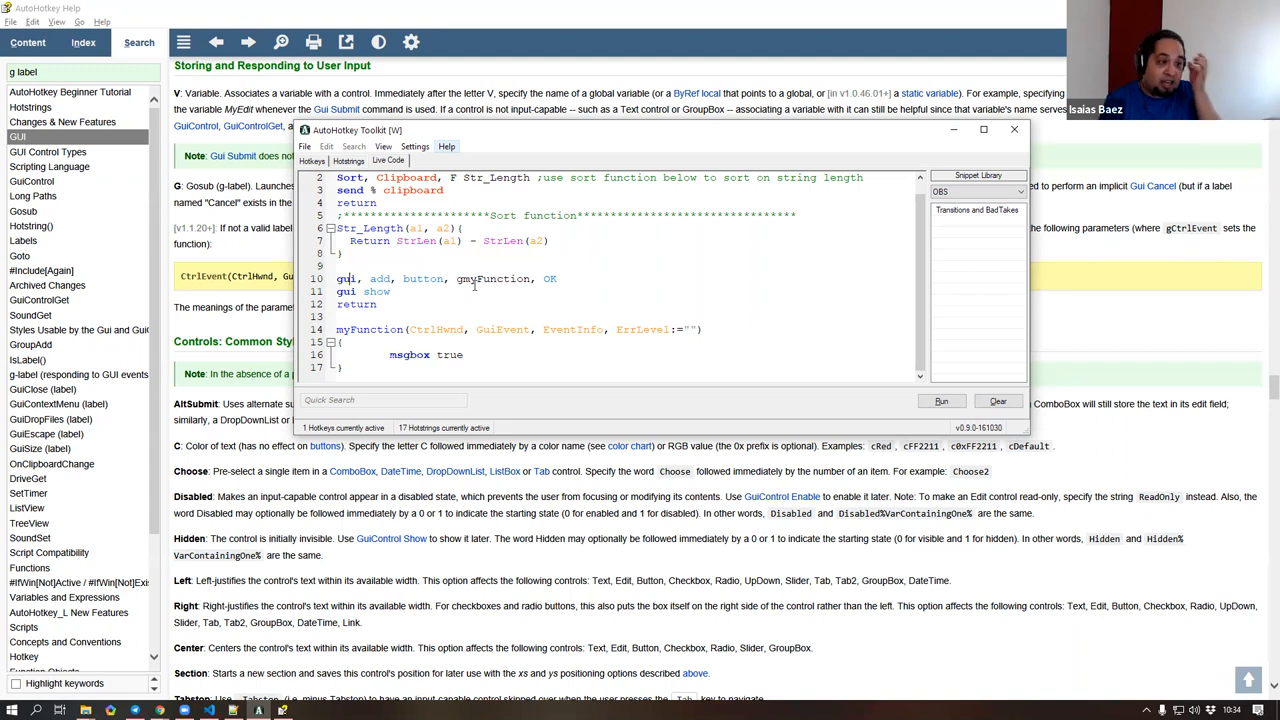
{"action": "double_click", "coordinate": [432, 328]}
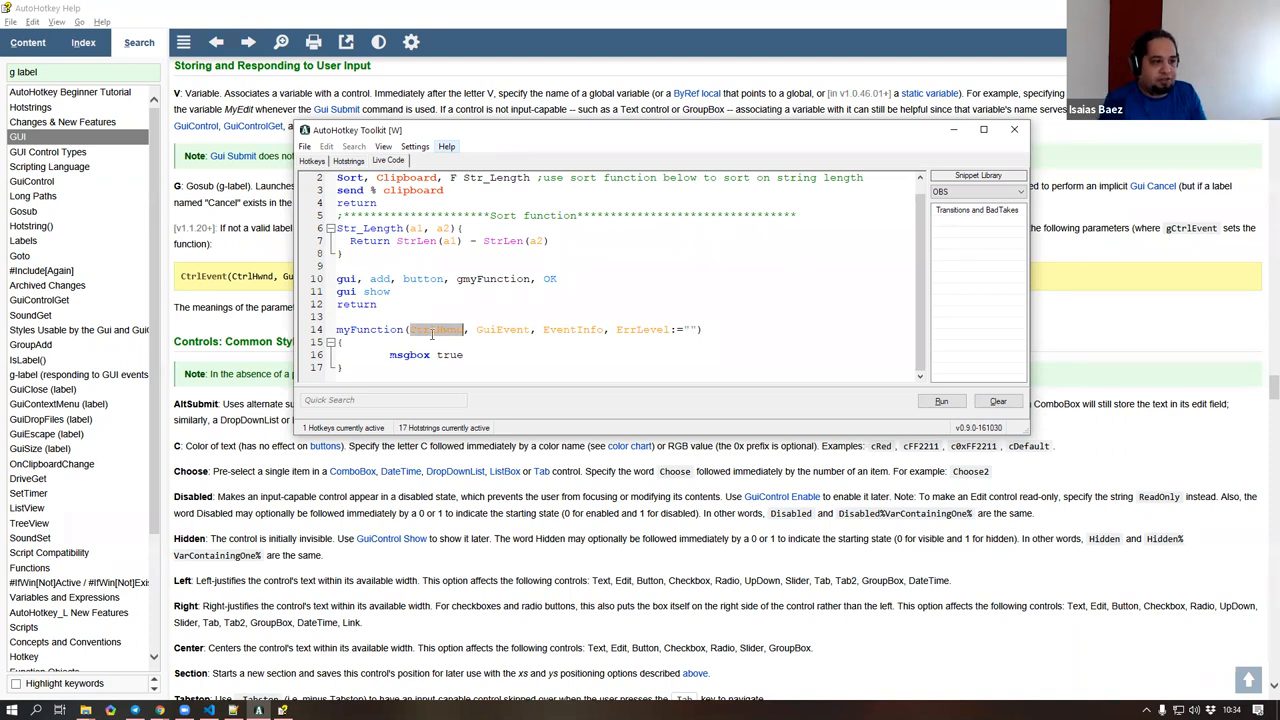
{"action": "double_click", "coordinate": [422, 280]}
{"action": "type", "text": "*/"}
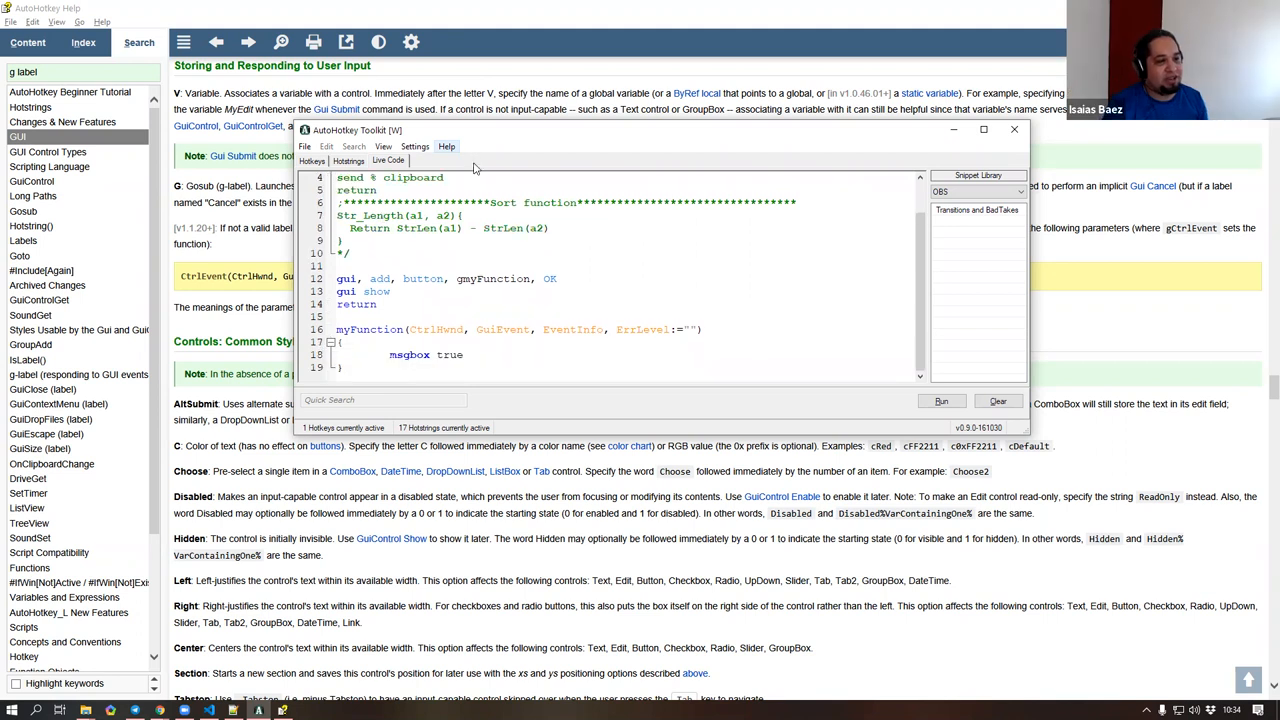
{"action": "mouse_move", "coordinate": [844, 378]}
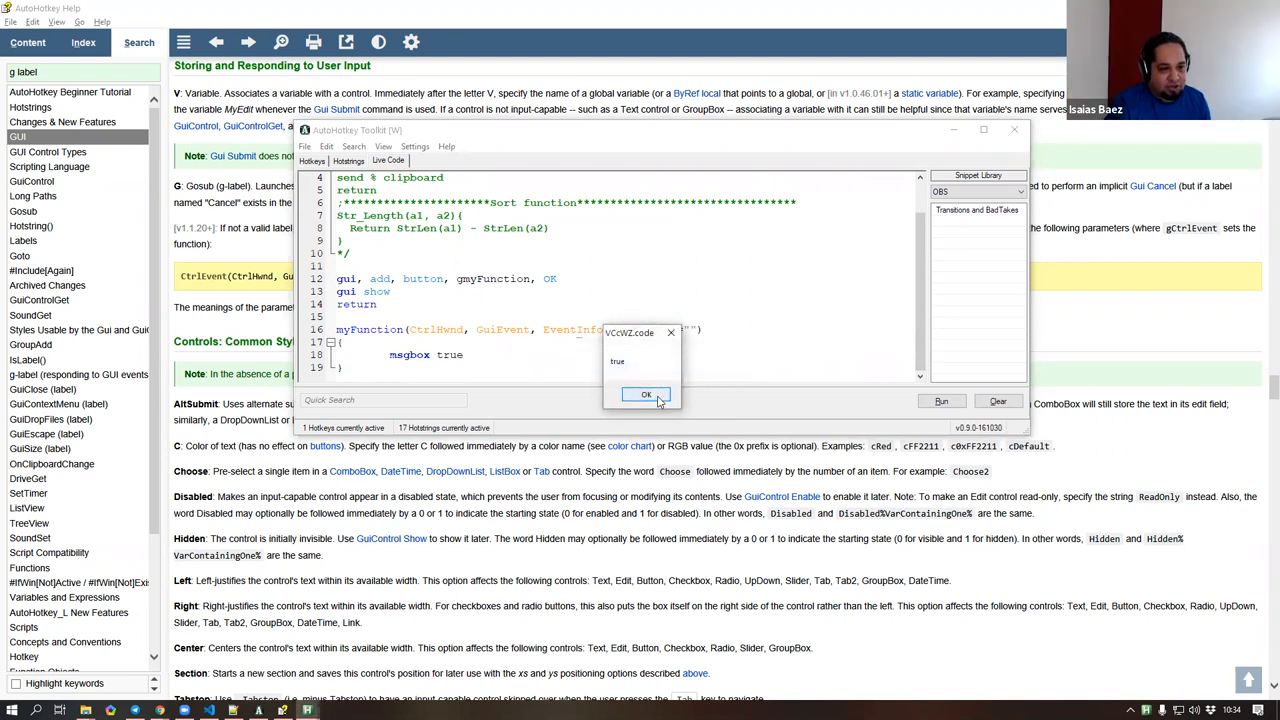
- Dismiss the "true" box, change the line to msgbox % CtrlHwnd and rerun the GUI test
{"action": "left_click", "coordinate": [640, 394]}
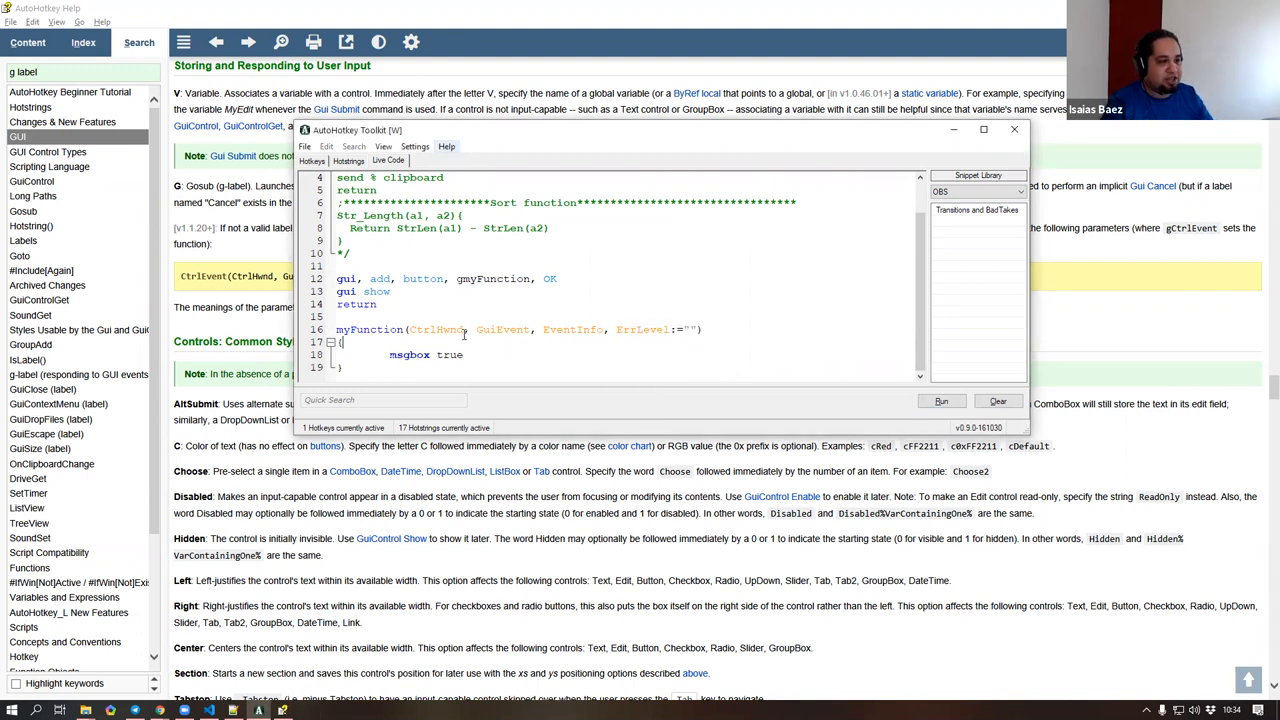
{"action": "double_click", "coordinate": [432, 328]}
{"action": "type", "text": "% CtrlHwnd"}
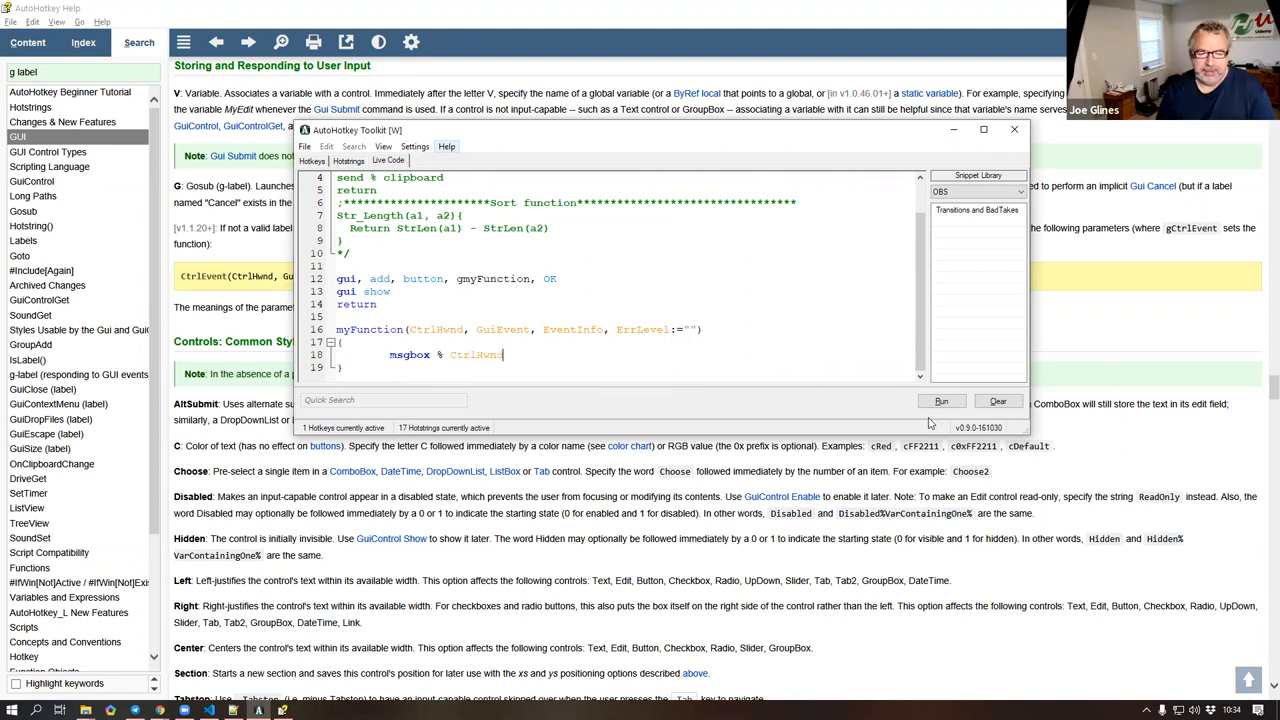
{"action": "left_click", "coordinate": [942, 400]}
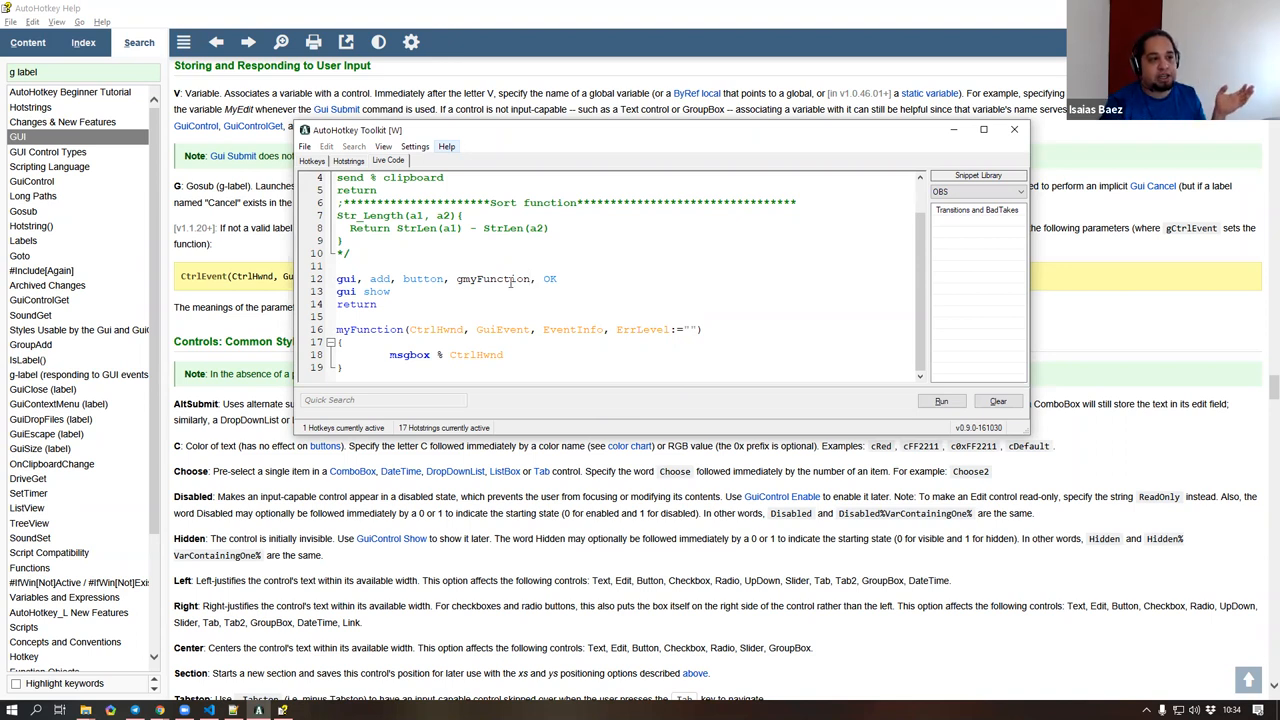
{"action": "double_click", "coordinate": [344, 278]}
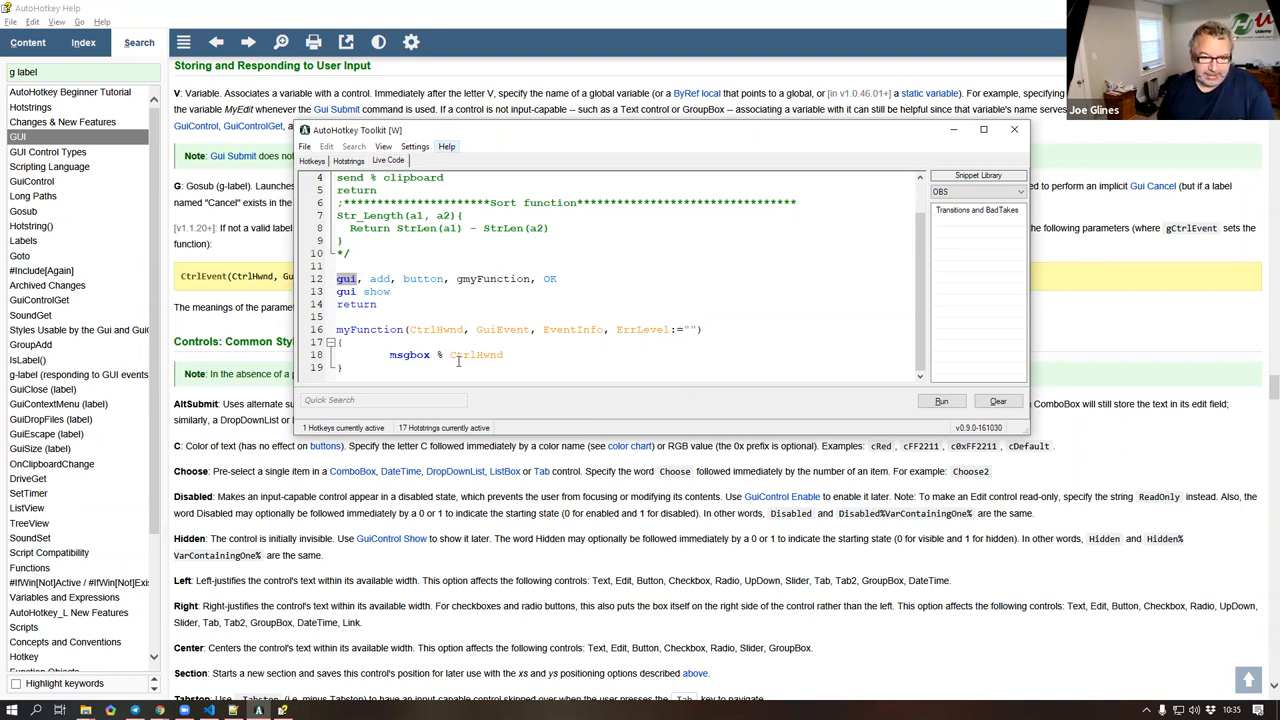
{"action": "left_click", "coordinate": [1040, 130]}
{"action": "type", "text": "/*"}
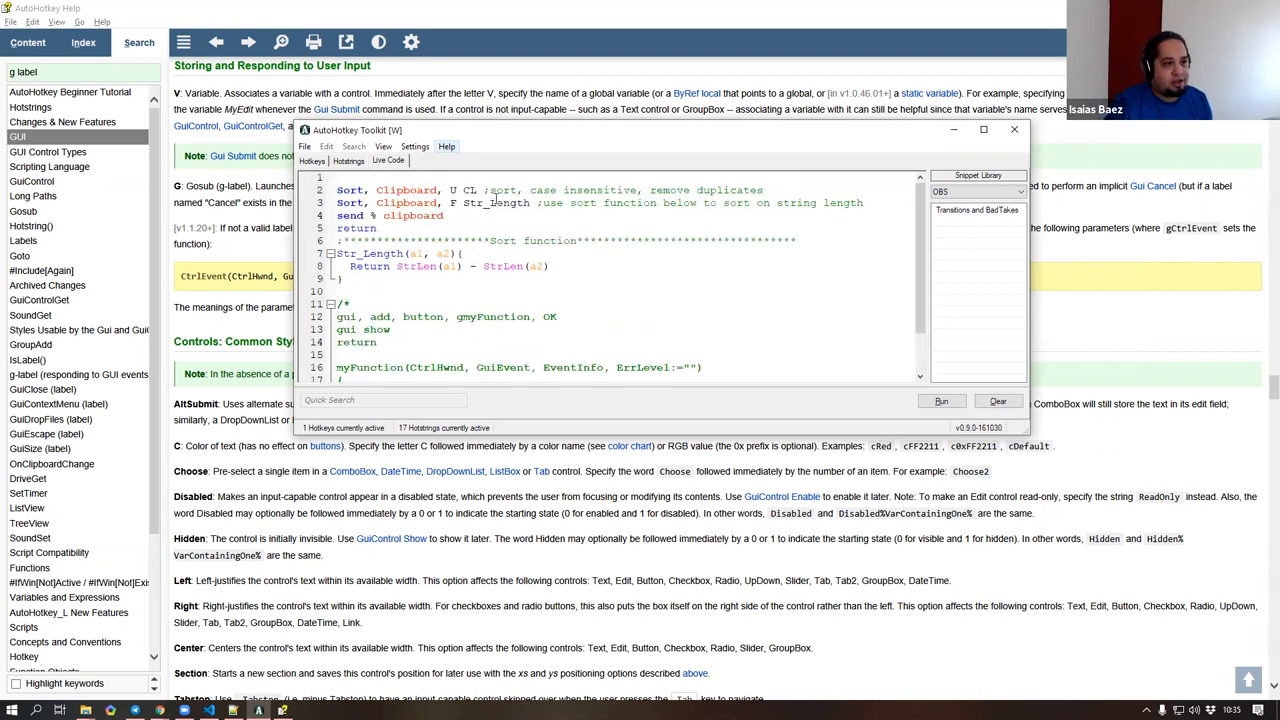
- Move the /* above the gui lines and open blank lines inside Str_Length's body
{"action": "double_click", "coordinate": [496, 204]}
{"action": "type", "text": "currValue"}
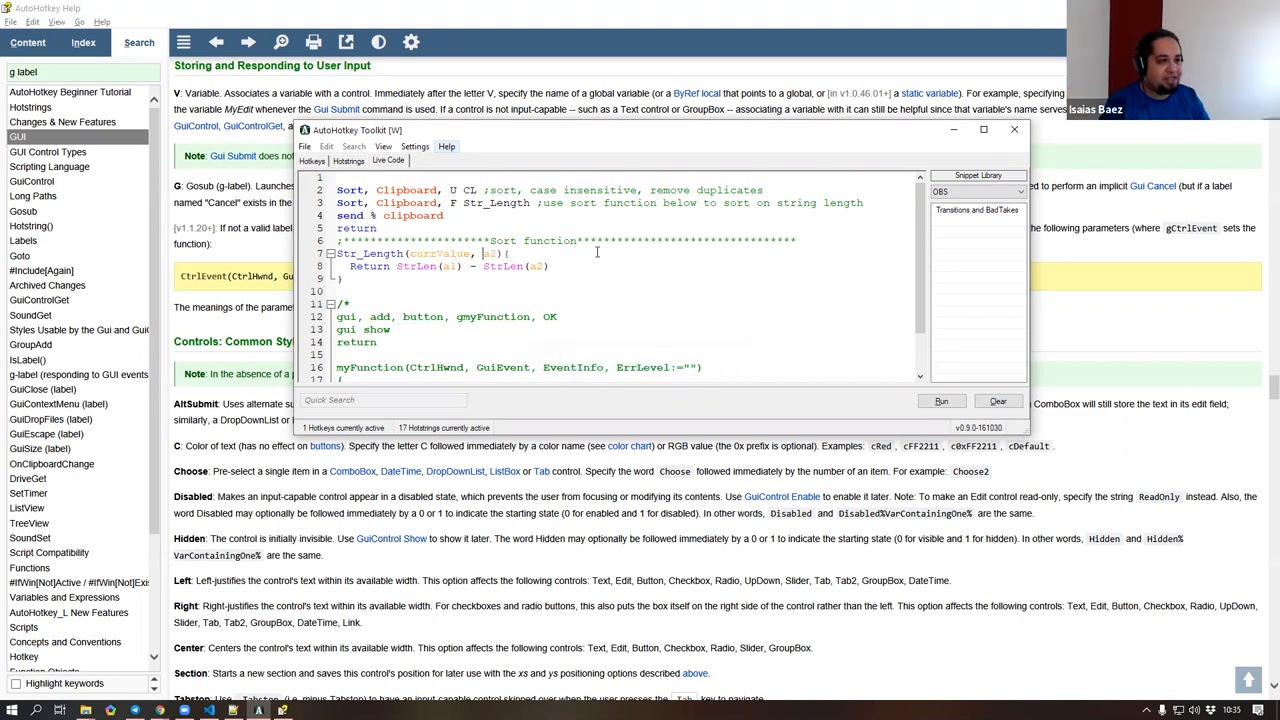
{"action": "type", "text": "next"}
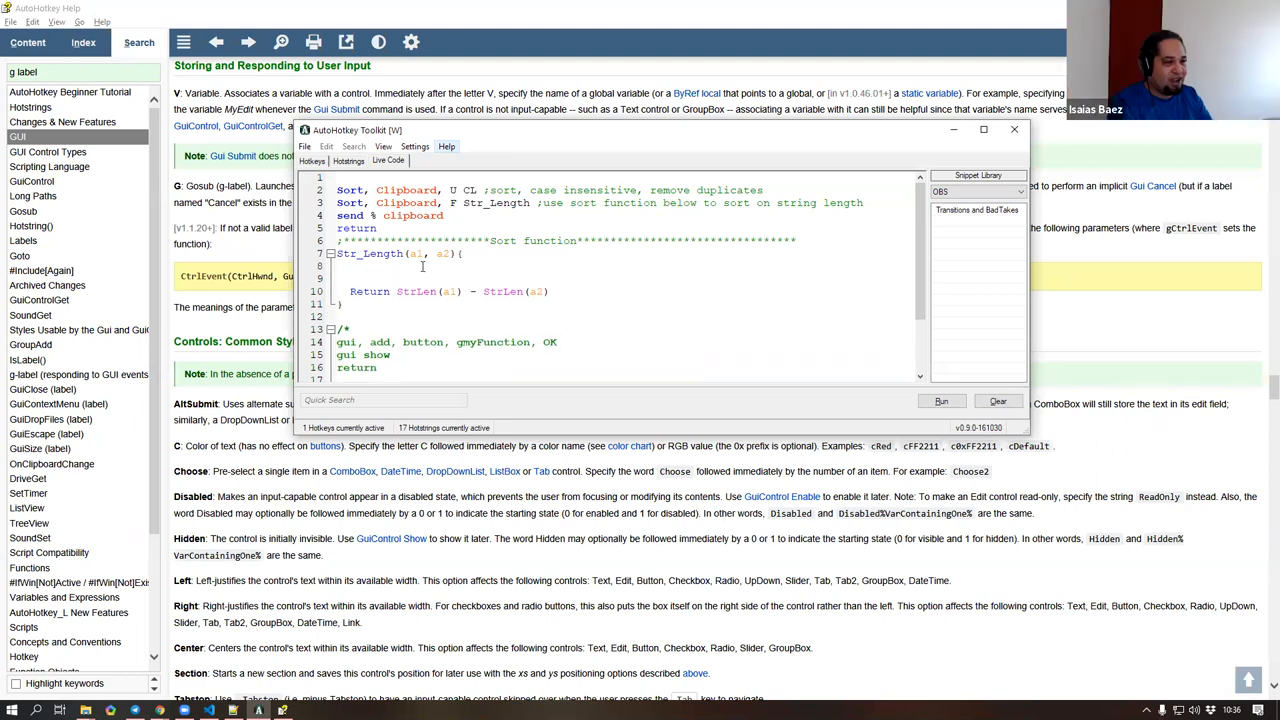
- Add msgbox % "a1:" a1 "`na2:" a2 in Str_Length and run, stepping through the compared values
{"action": "type", "text": "msgbox % a1 \" \" a2"}
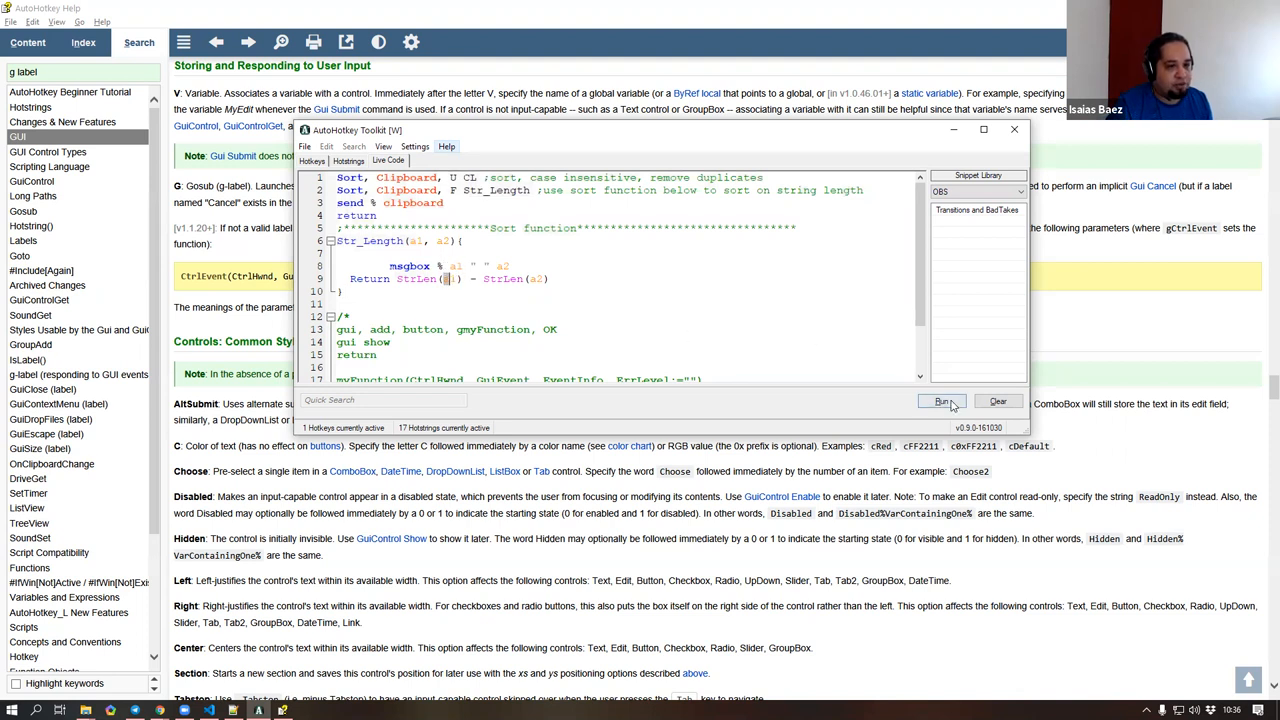
{"action": "left_click", "coordinate": [942, 400]}
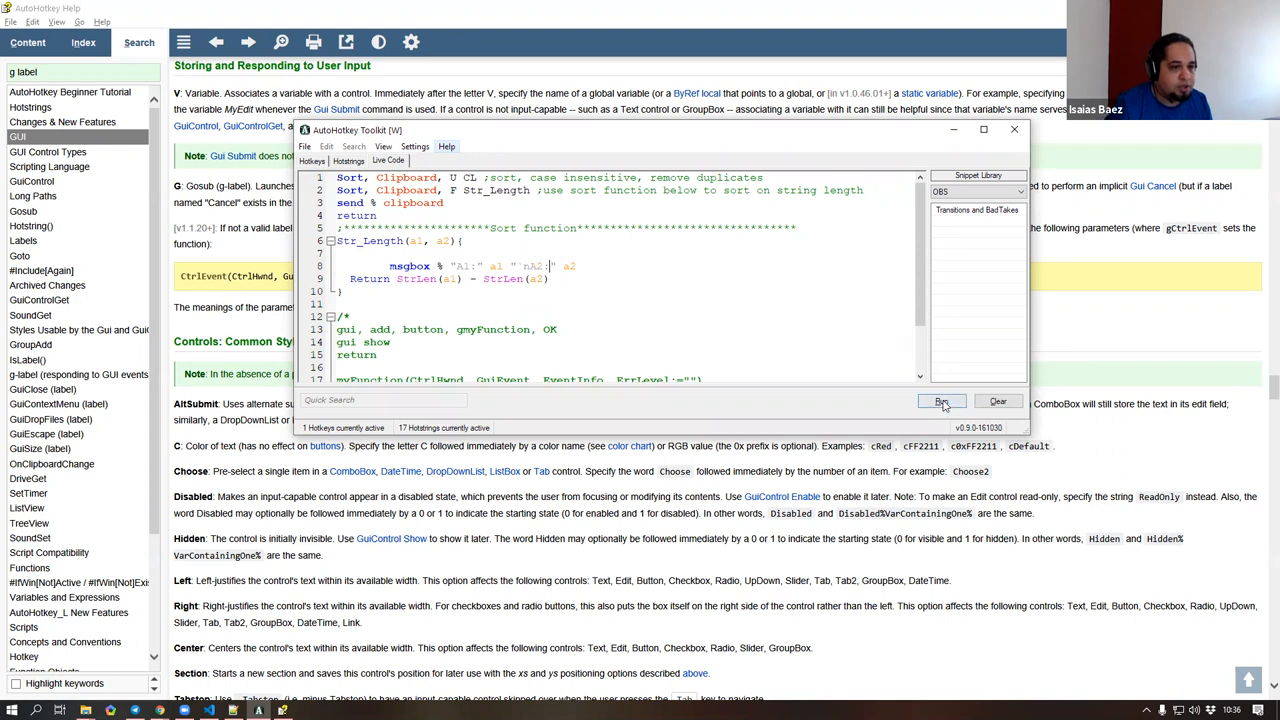
{"action": "left_click", "coordinate": [942, 400]}
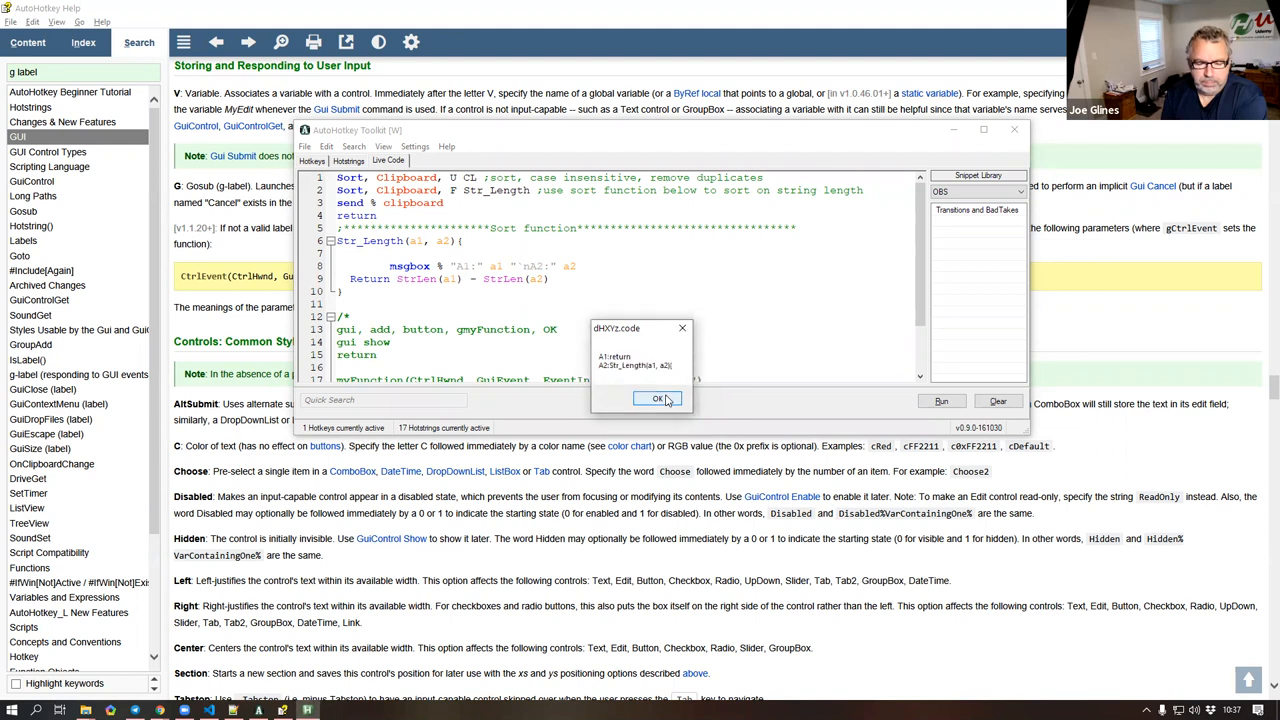
{"action": "left_click", "coordinate": [656, 400]}
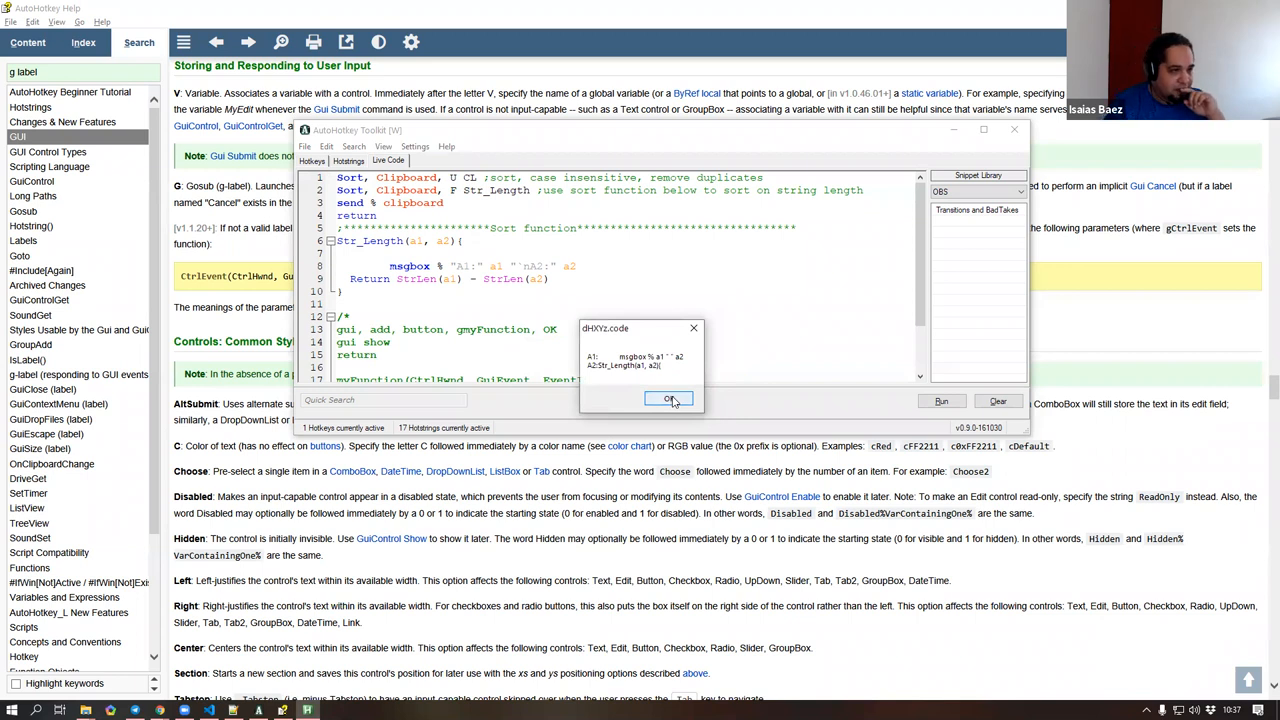
{"action": "left_click", "coordinate": [668, 400]}
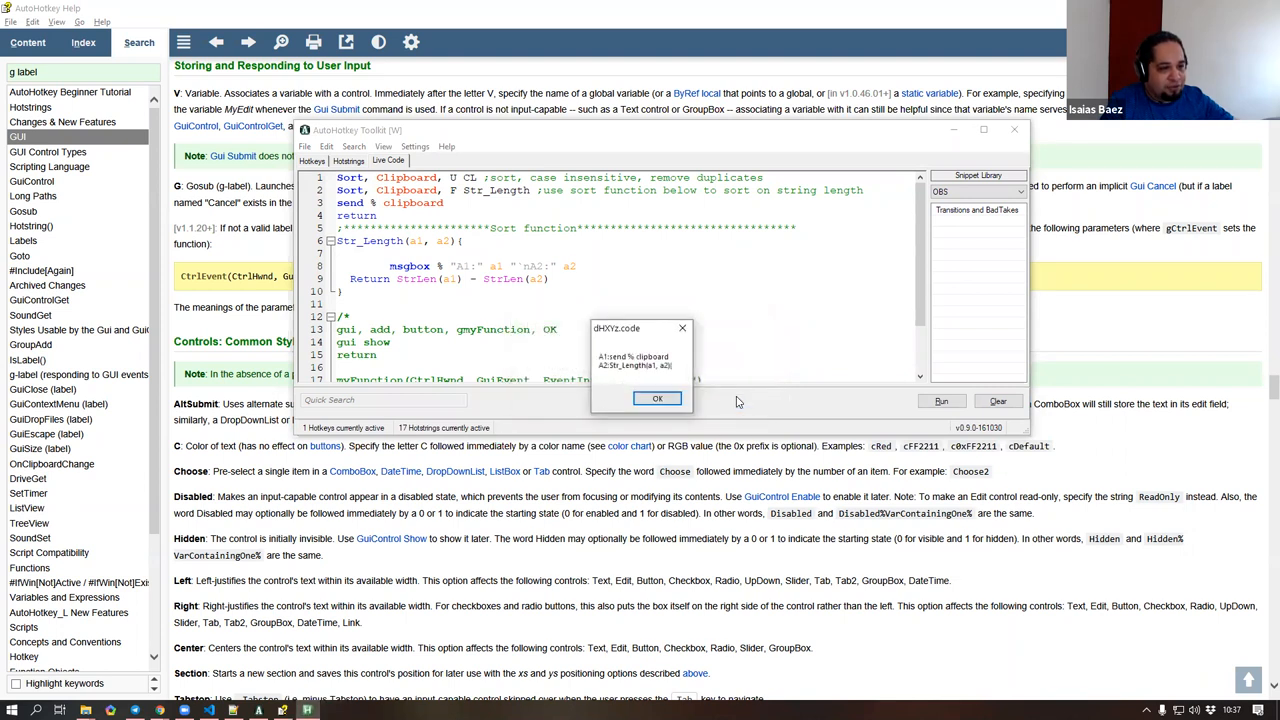
- Comment out the first case-insensitive Sort line, rerun the script and step through the a1/a2 comparison messages
{"action": "left_click", "coordinate": [656, 398]}
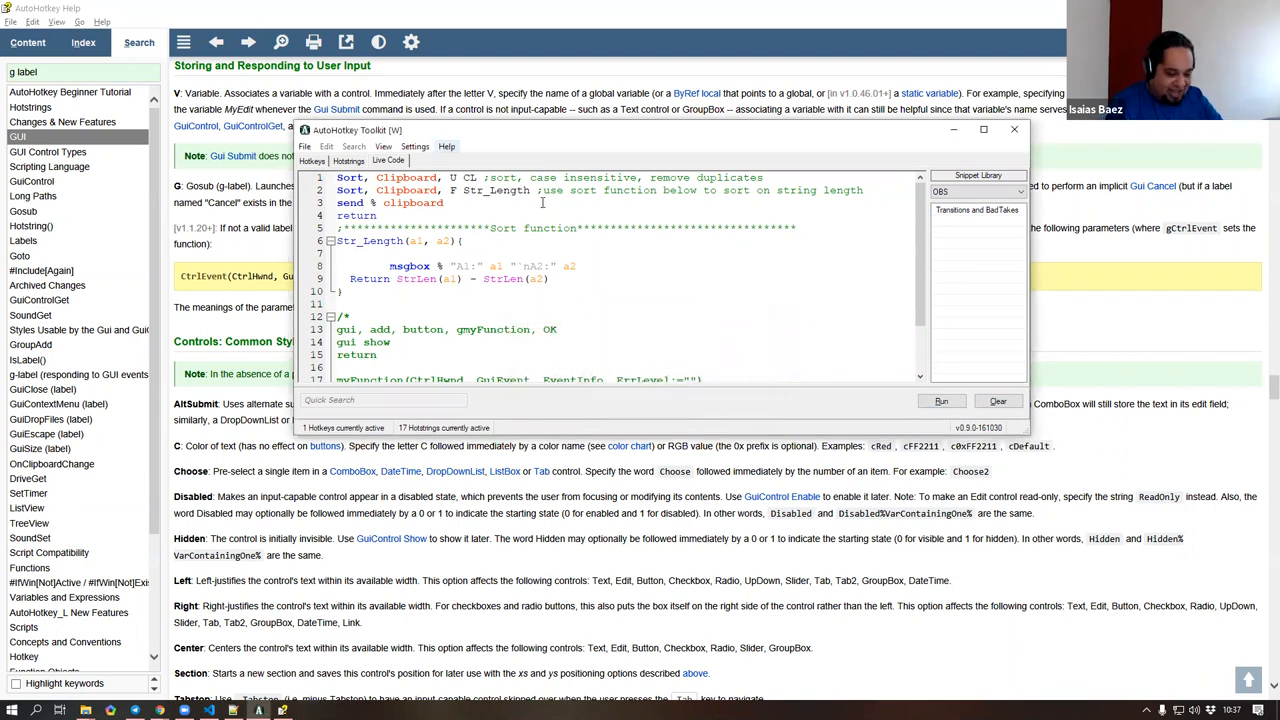
{"action": "left_click", "coordinate": [942, 400]}
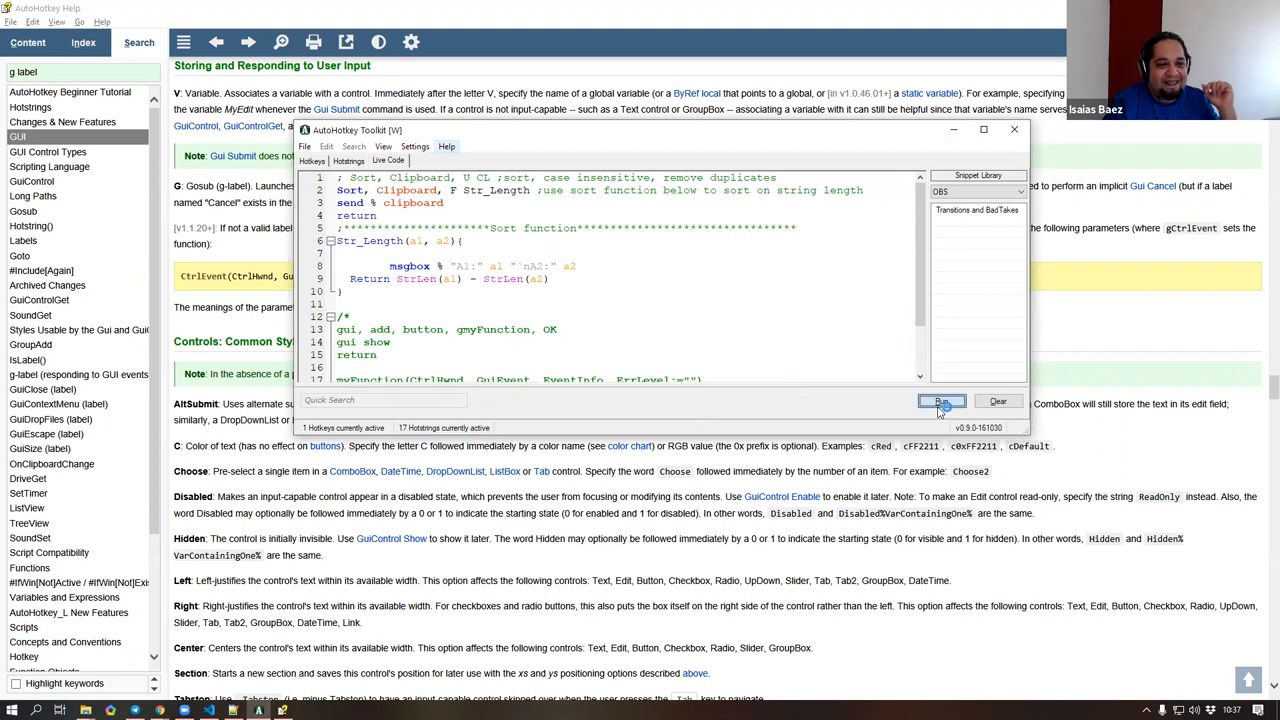
{"action": "left_click", "coordinate": [942, 400]}
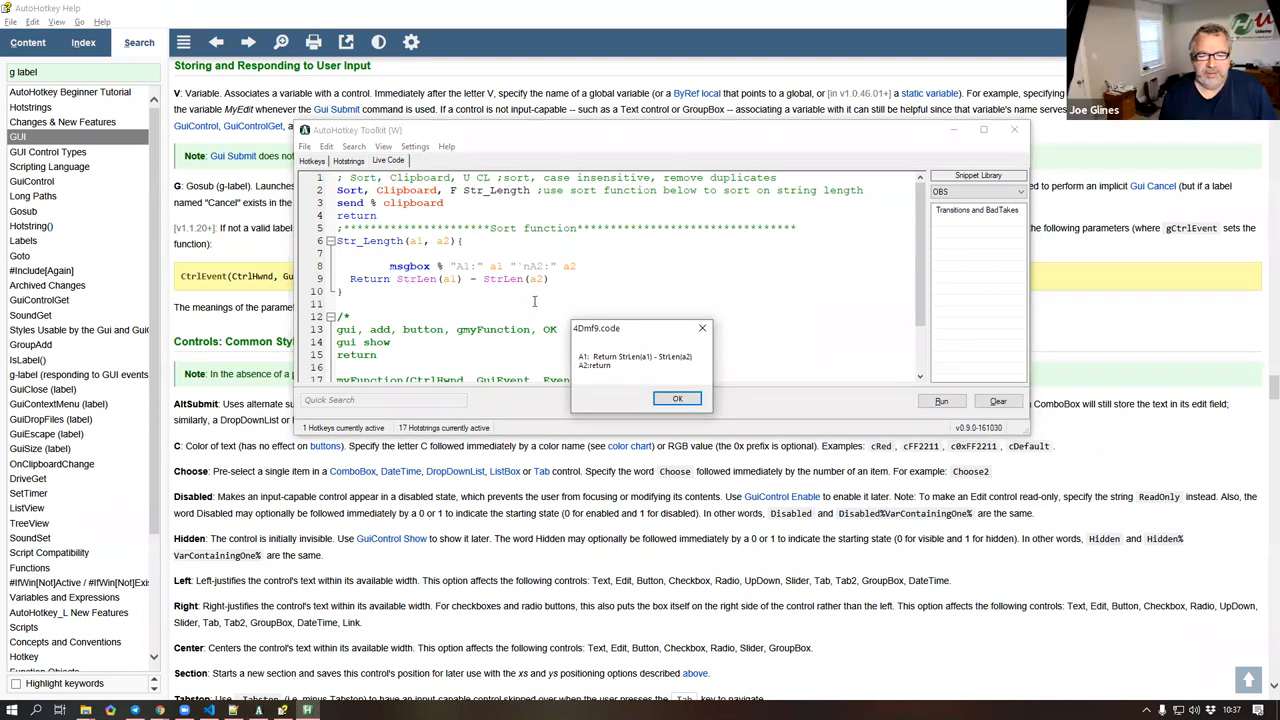
{"action": "left_click", "coordinate": [676, 398]}
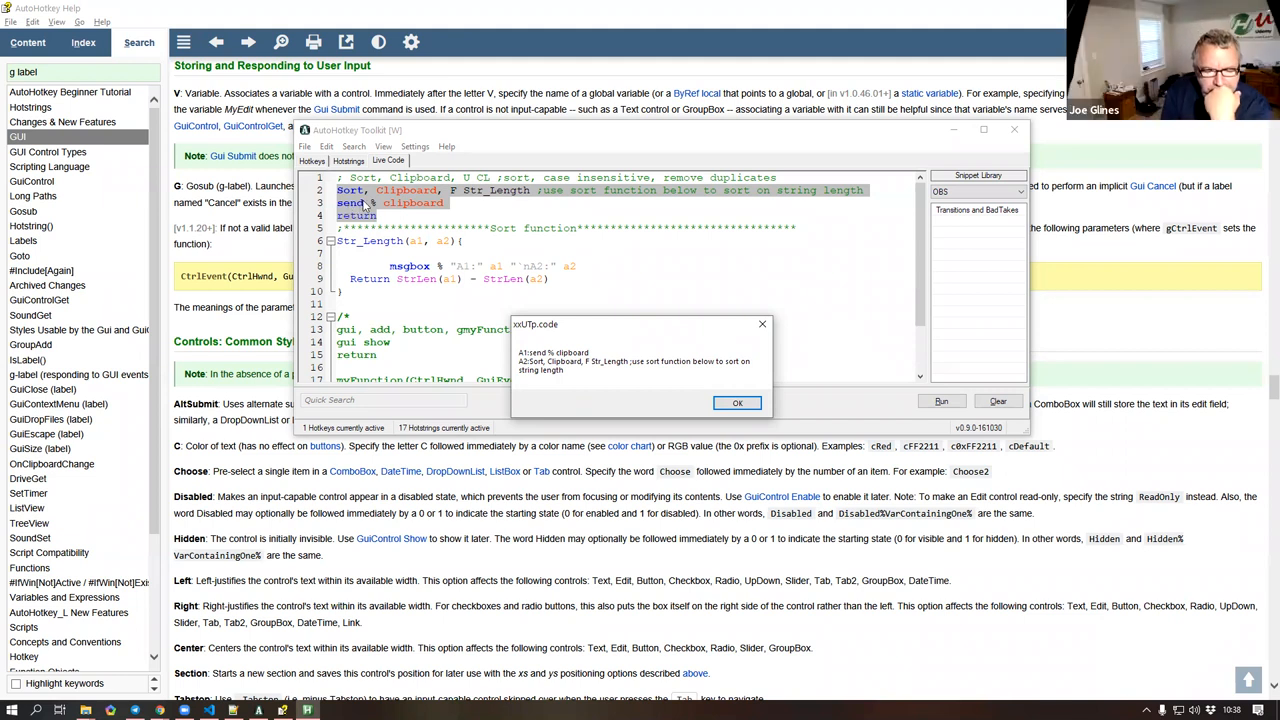
{"action": "double_click", "coordinate": [348, 190]}
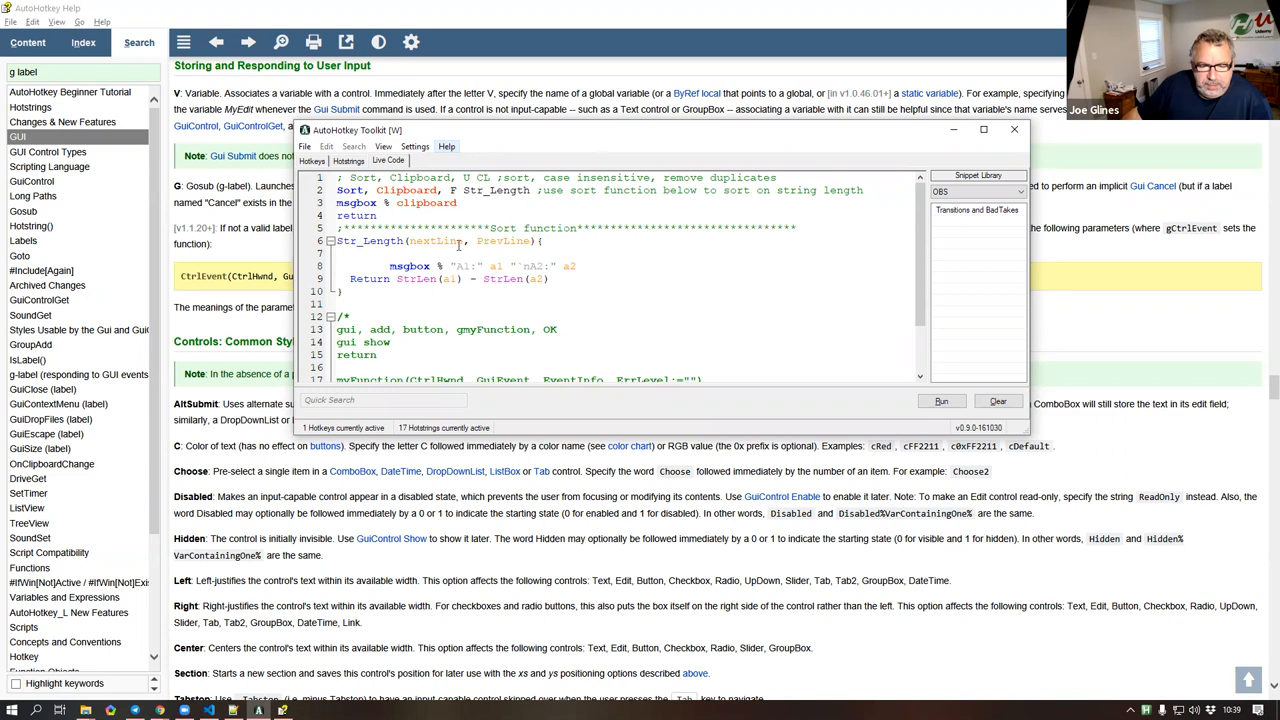
- Rename Str_Length's second parameter to PrevLine so the function and message box use the new names
{"action": "double_click", "coordinate": [432, 240]}
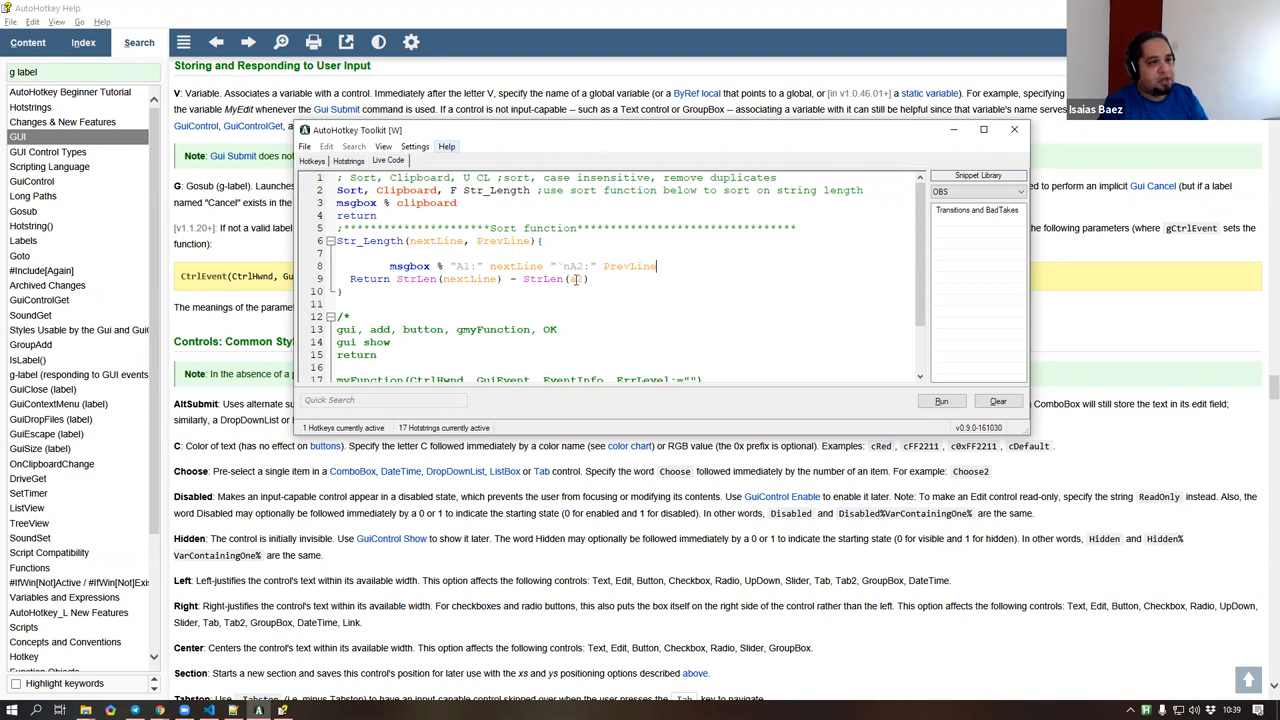
{"action": "type", "text": "PrevLine"}
{"action": "left_click", "coordinate": [446, 242]}
{"action": "type", "text": ", "}
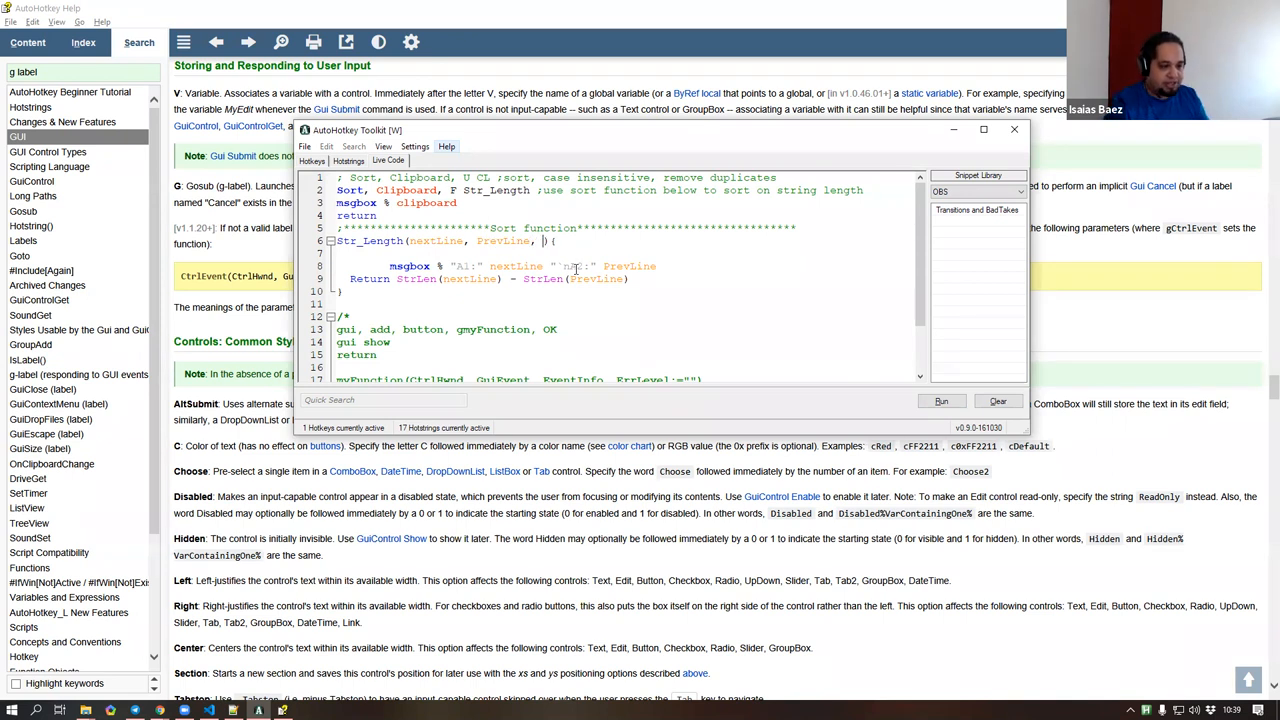
- Add an Offset parameter to Str_Length, then search the help for 'sort' and scroll to the F MyFunction description
{"action": "type", "text": "Offset"}
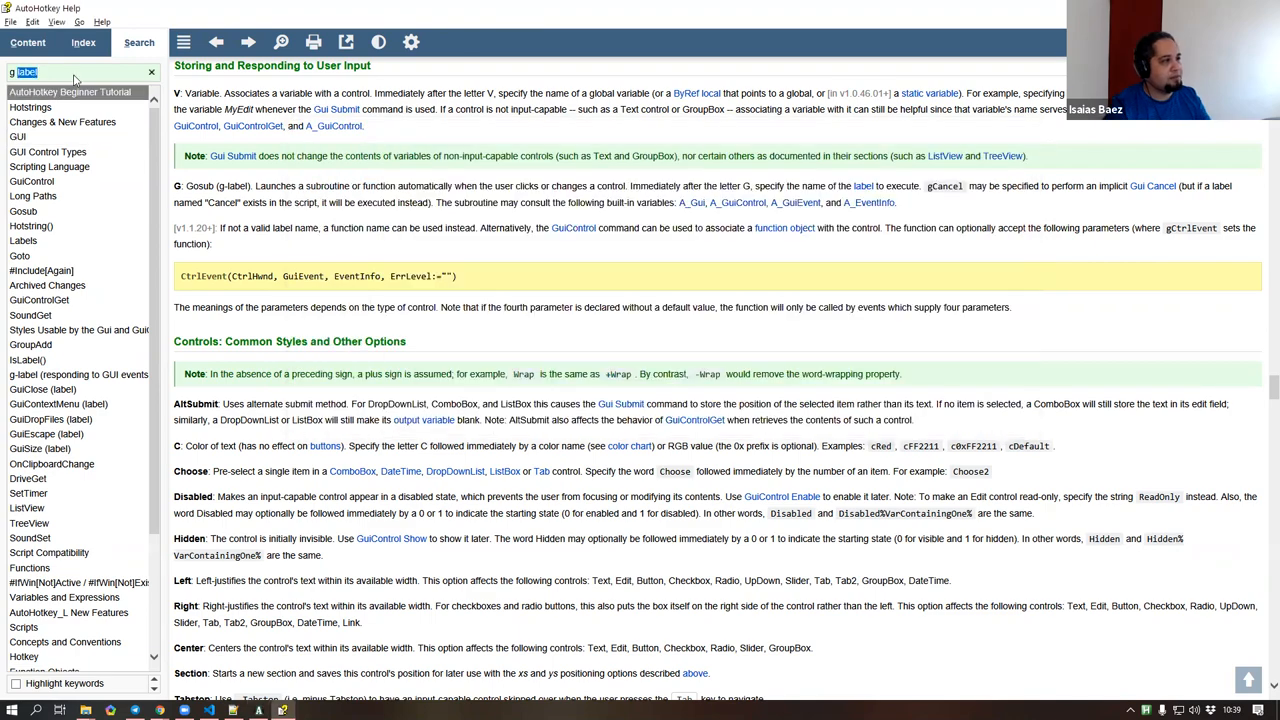
{"action": "type", "text": "sort"}
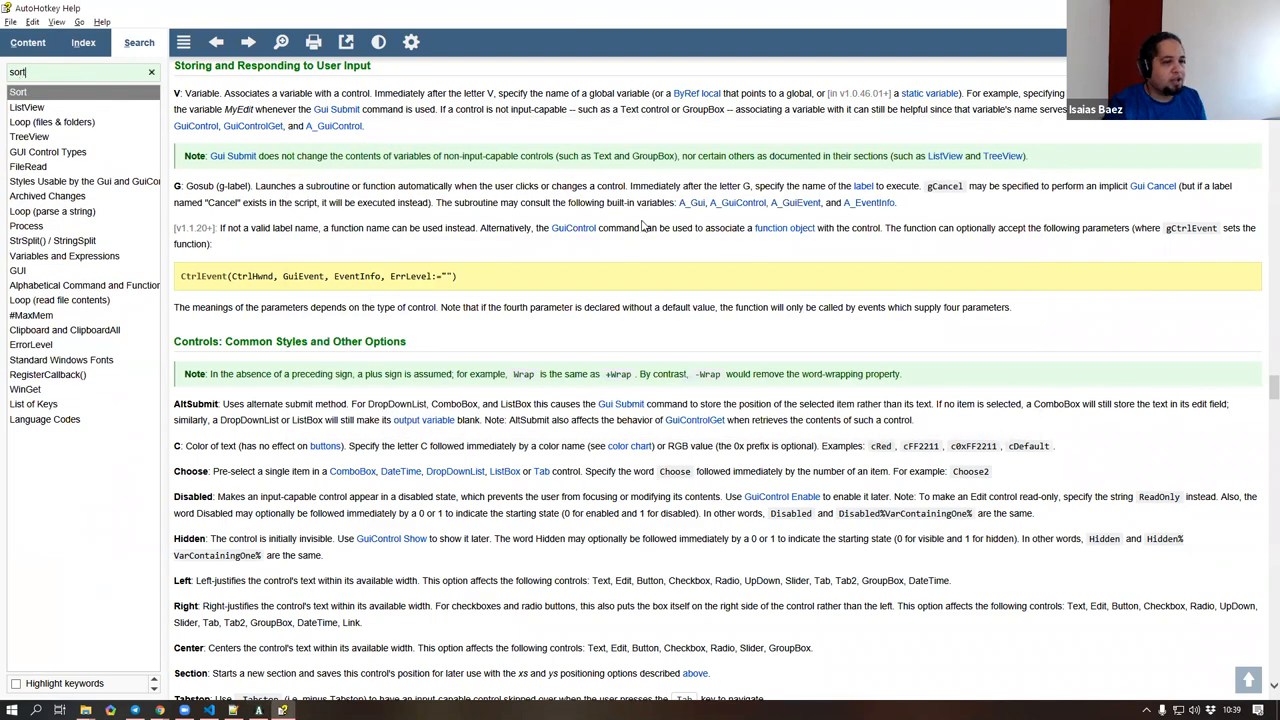
{"action": "scroll", "scroll_direction": "down", "scroll_amount": 3}
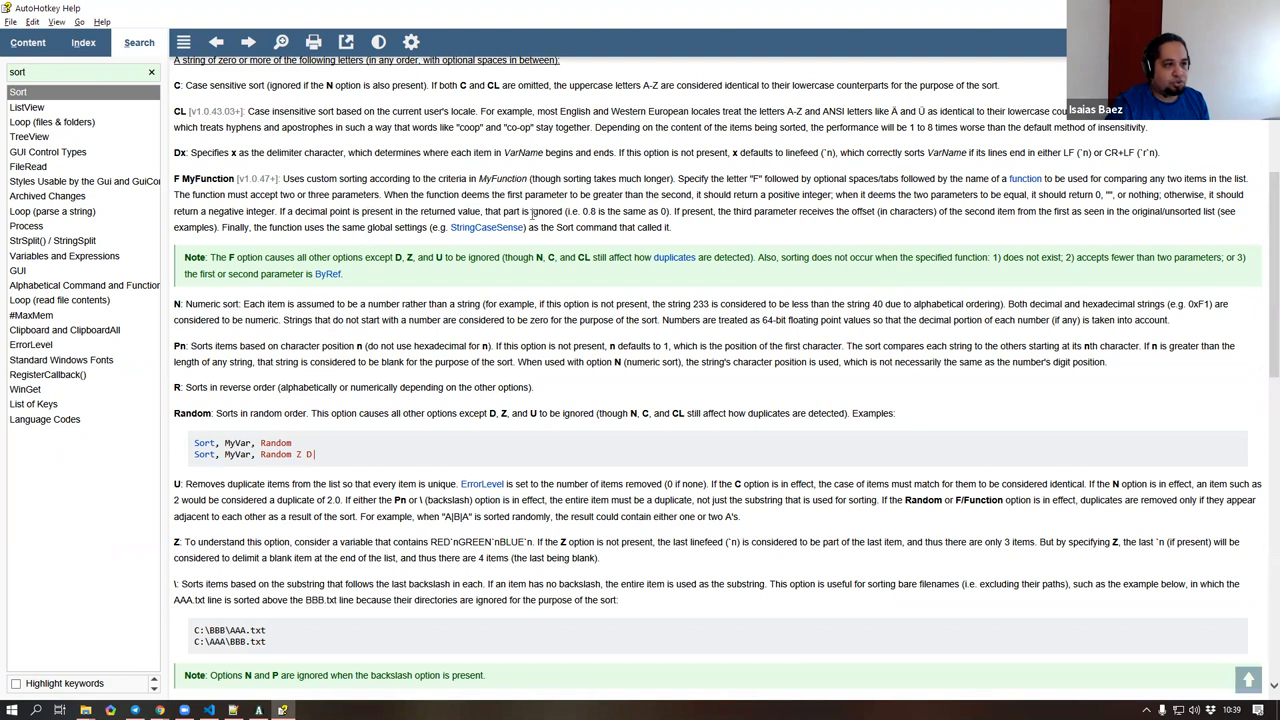
{"action": "left_click_drag", "start_coordinate": [832, 196], "coordinate": [730, 212]}
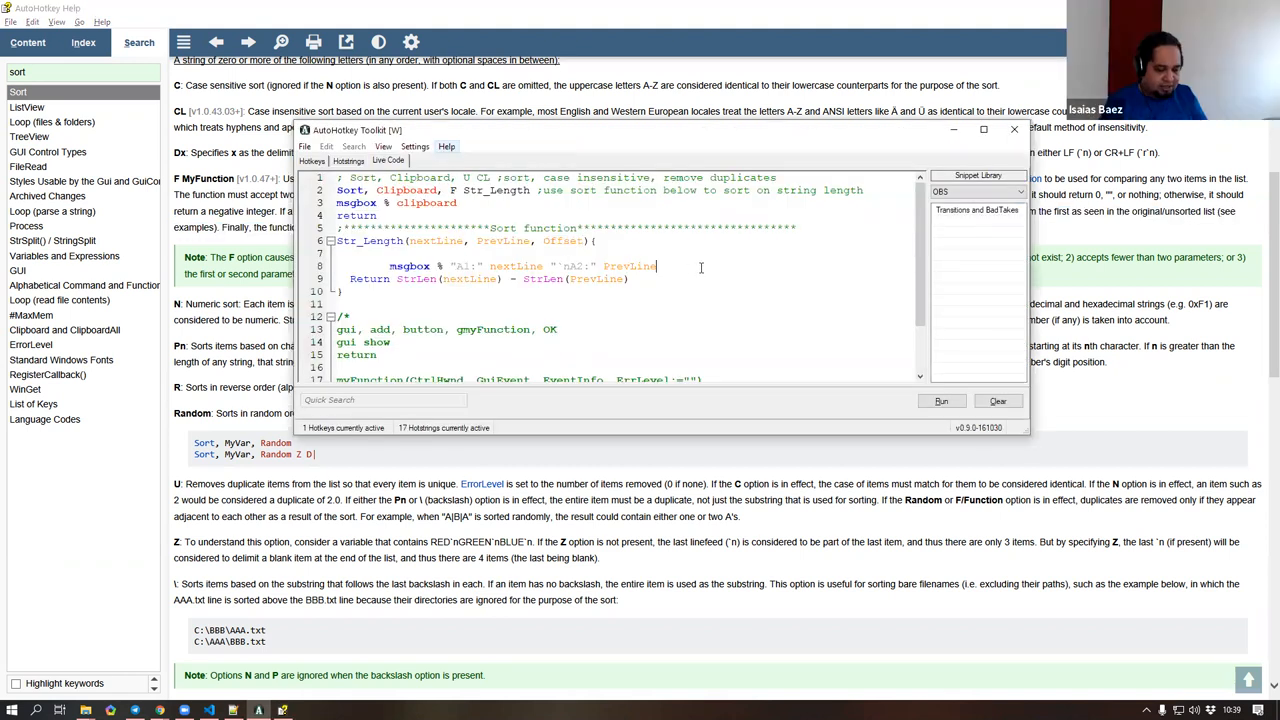
- Append "`nOffSet" Offset to Str_Length's MsgBox so a run reports the Offset value
{"action": "type", "text": "\""}
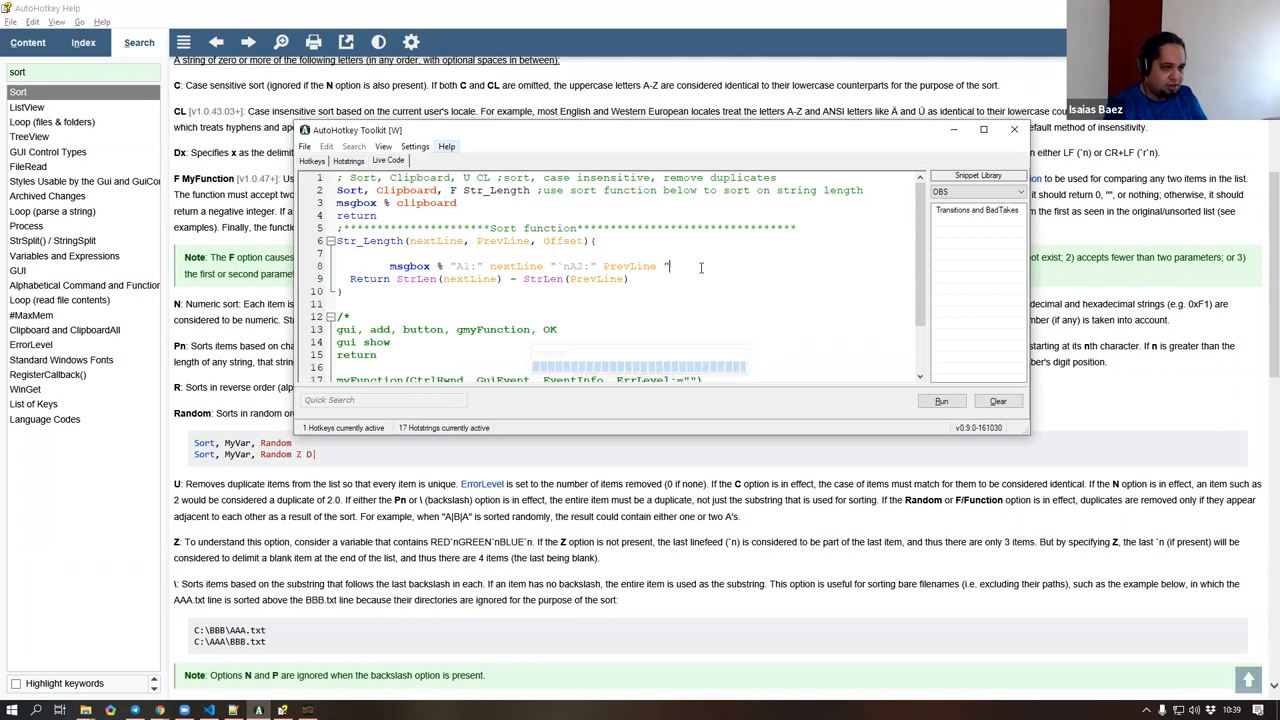
{"action": "type", "text": "nOffSet:\" Offset"}
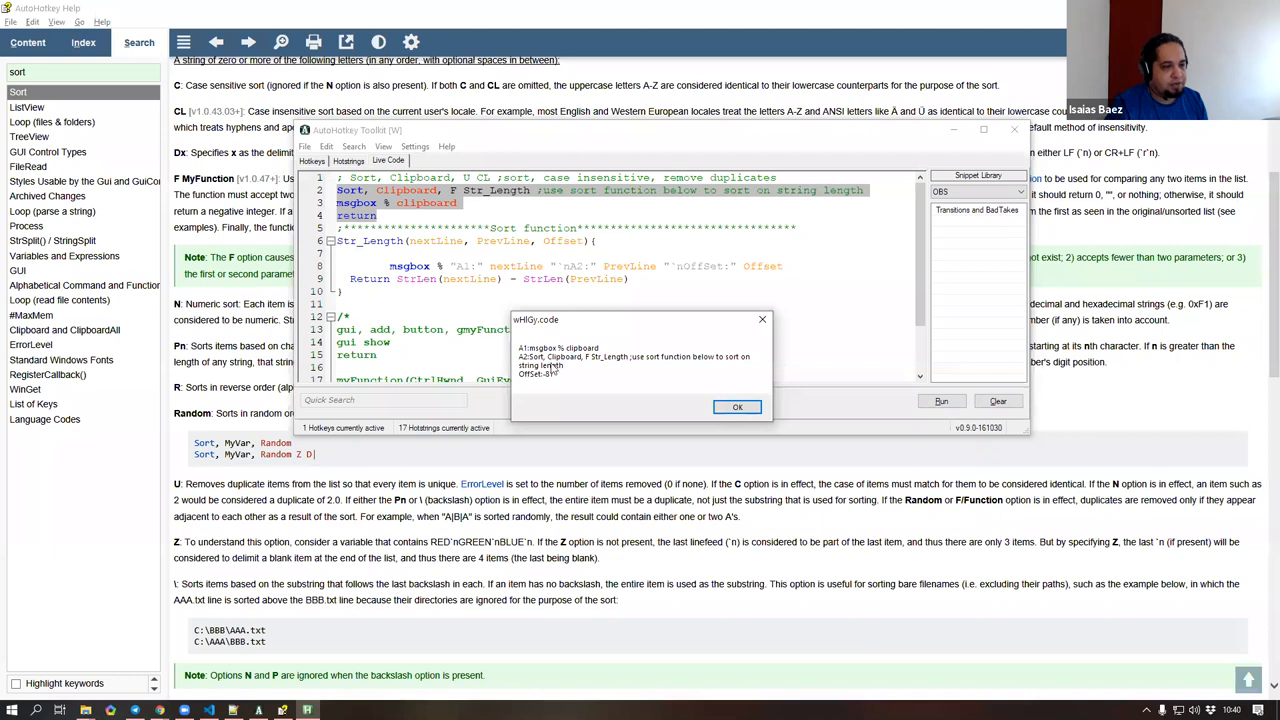
{"action": "mouse_move", "coordinate": [520, 364]}
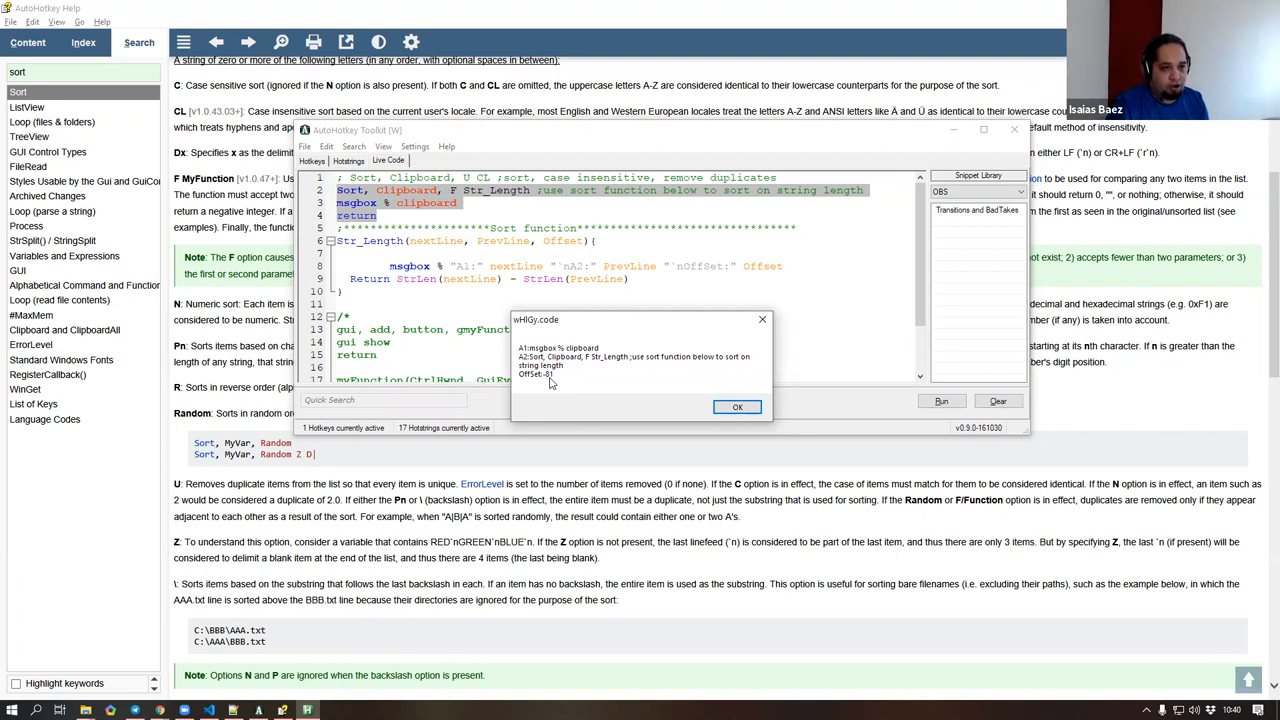
{"action": "mouse_move", "coordinate": [1064, 210]}
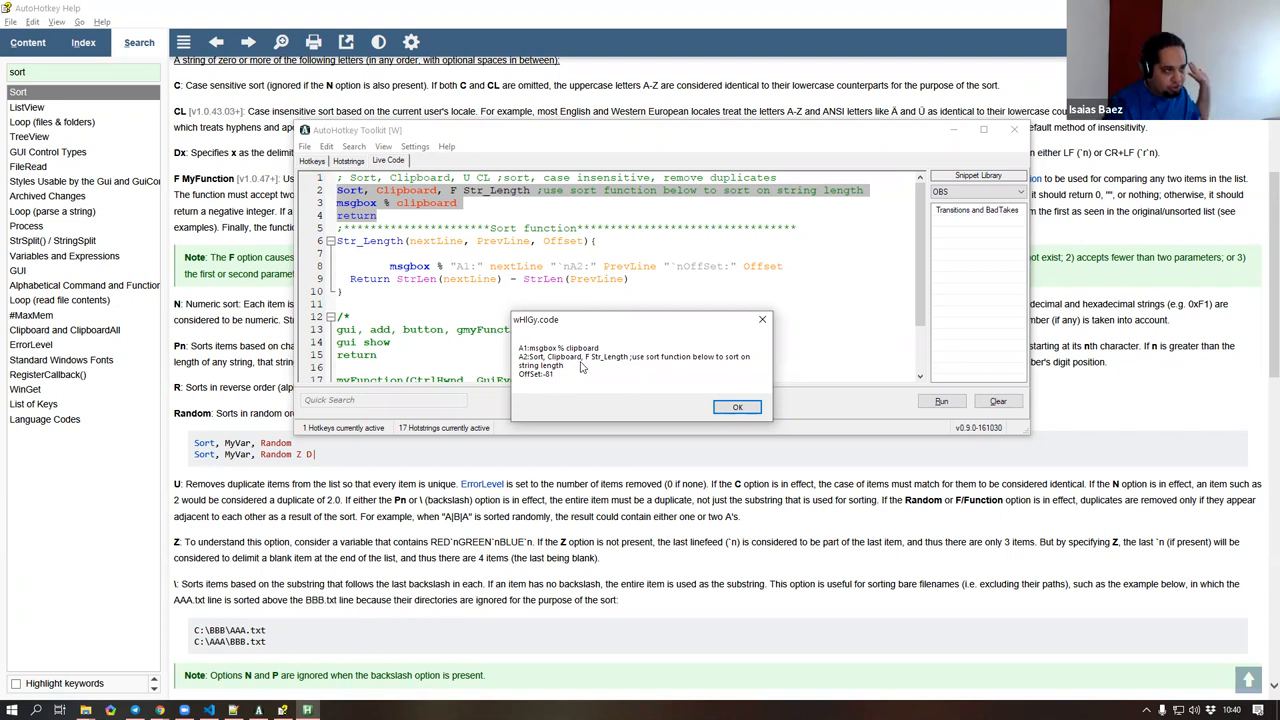
{"action": "mouse_move", "coordinate": [544, 356]}
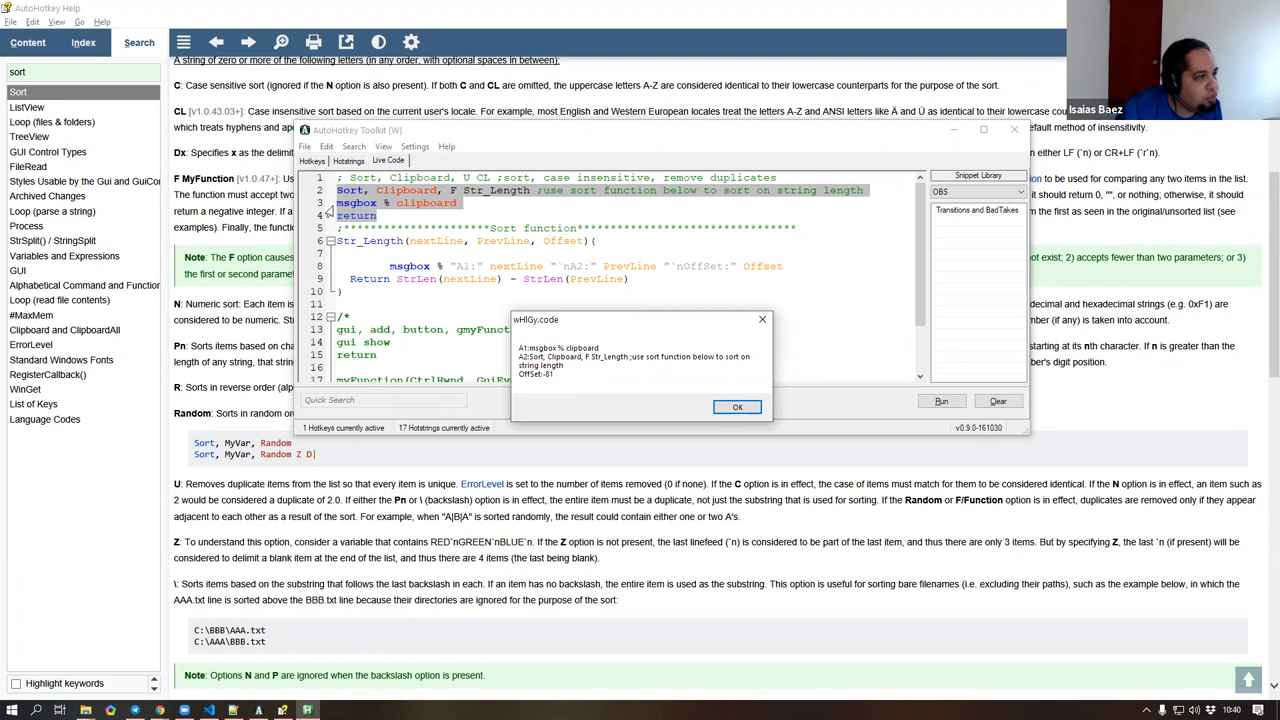
{"action": "mouse_move", "coordinate": [360, 216]}
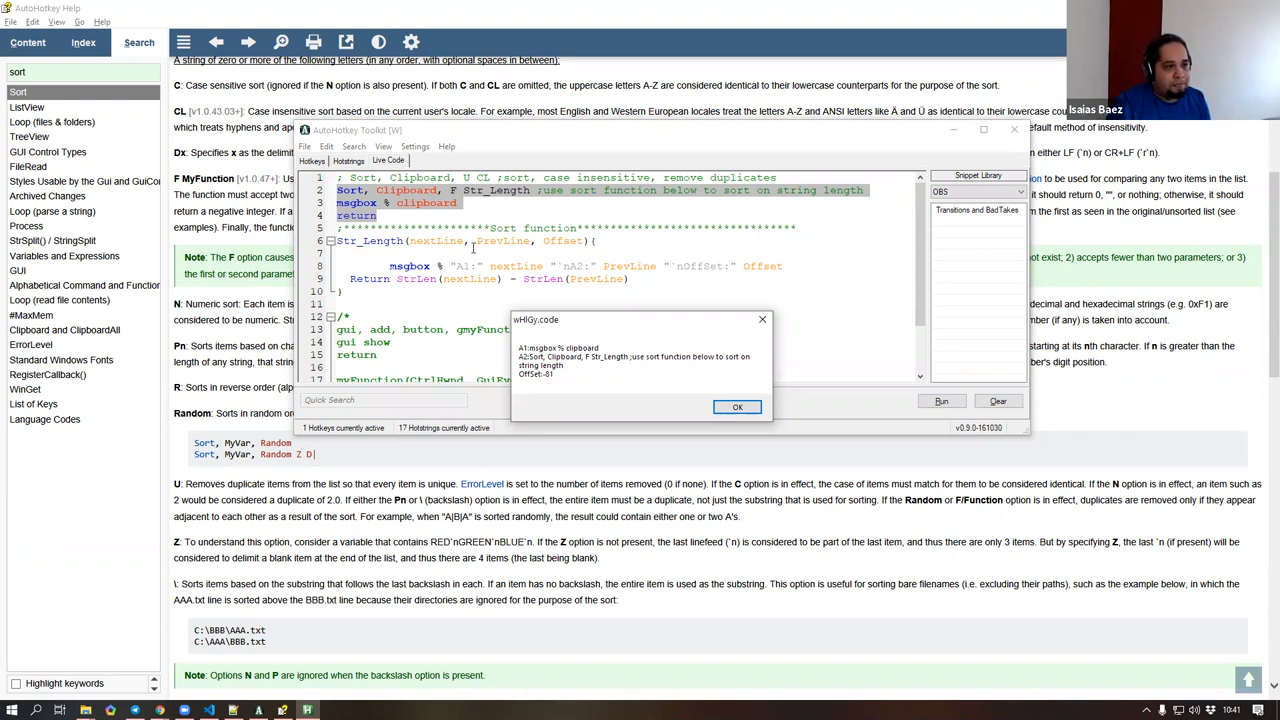
- Close the message, rerun the script and advance to the next pair of compared lines
{"action": "left_click", "coordinate": [736, 408]}
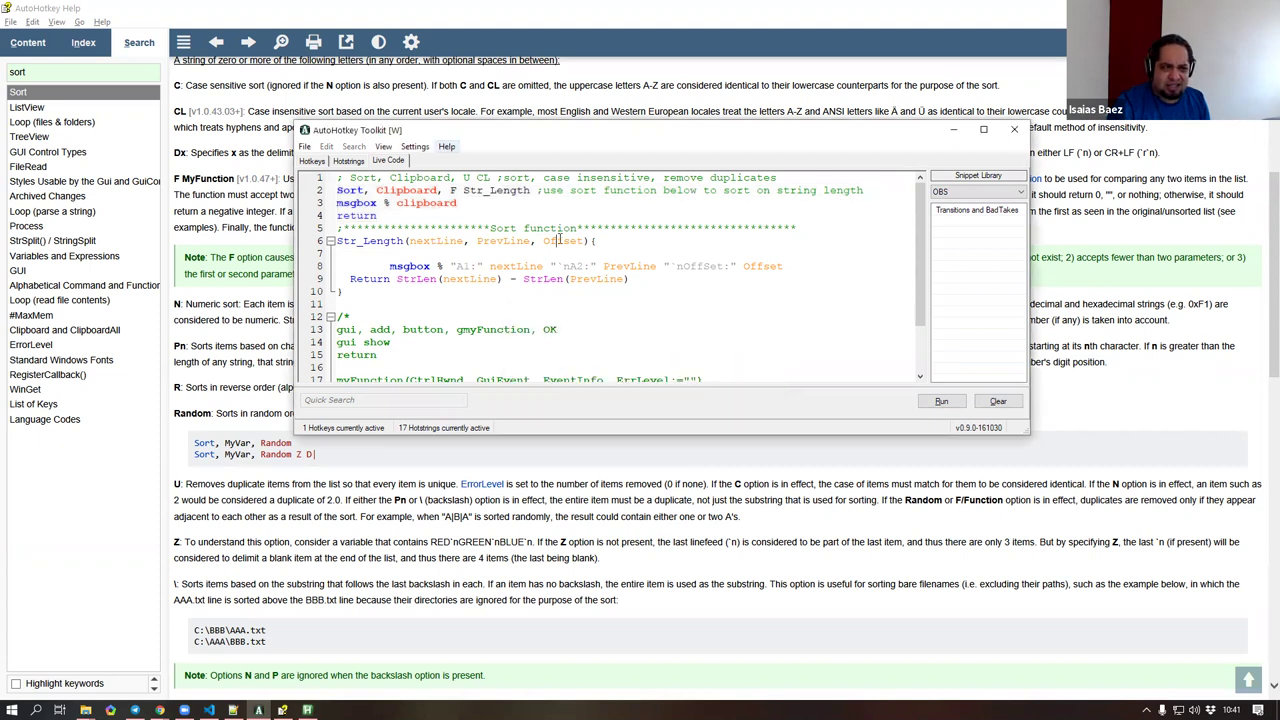
{"action": "double_click", "coordinate": [562, 240]}
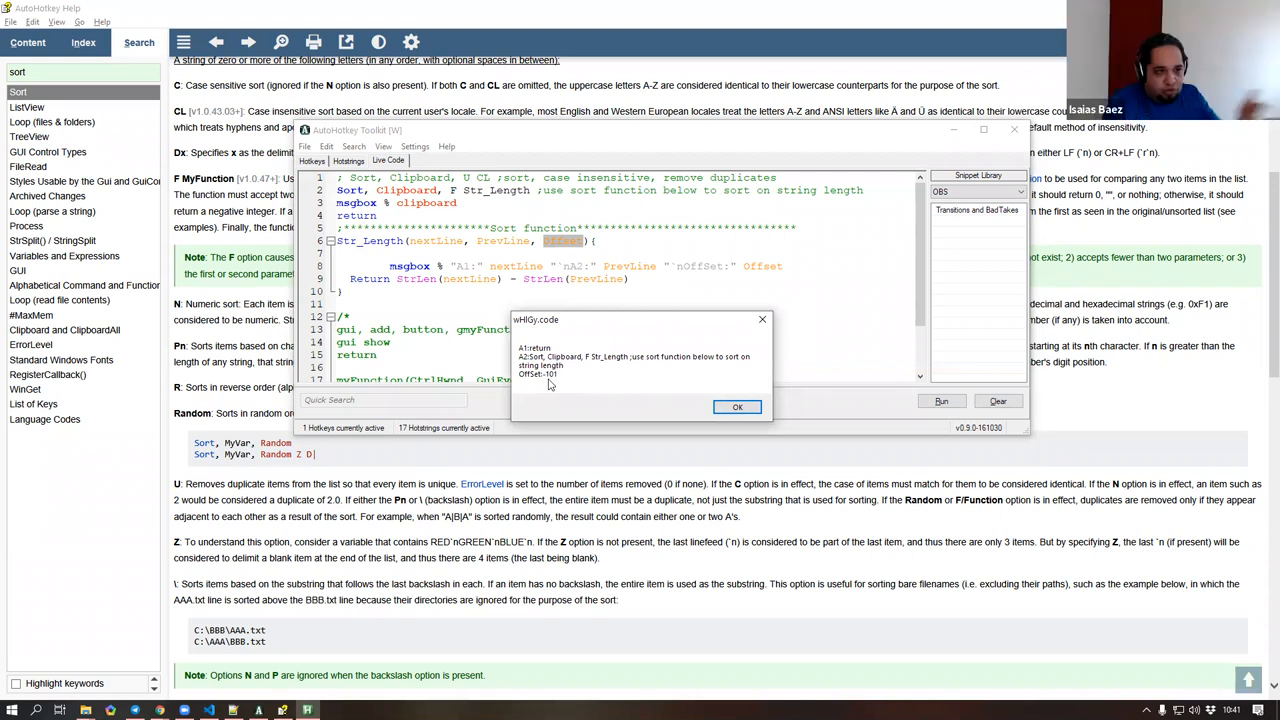
{"action": "left_click", "coordinate": [736, 406]}
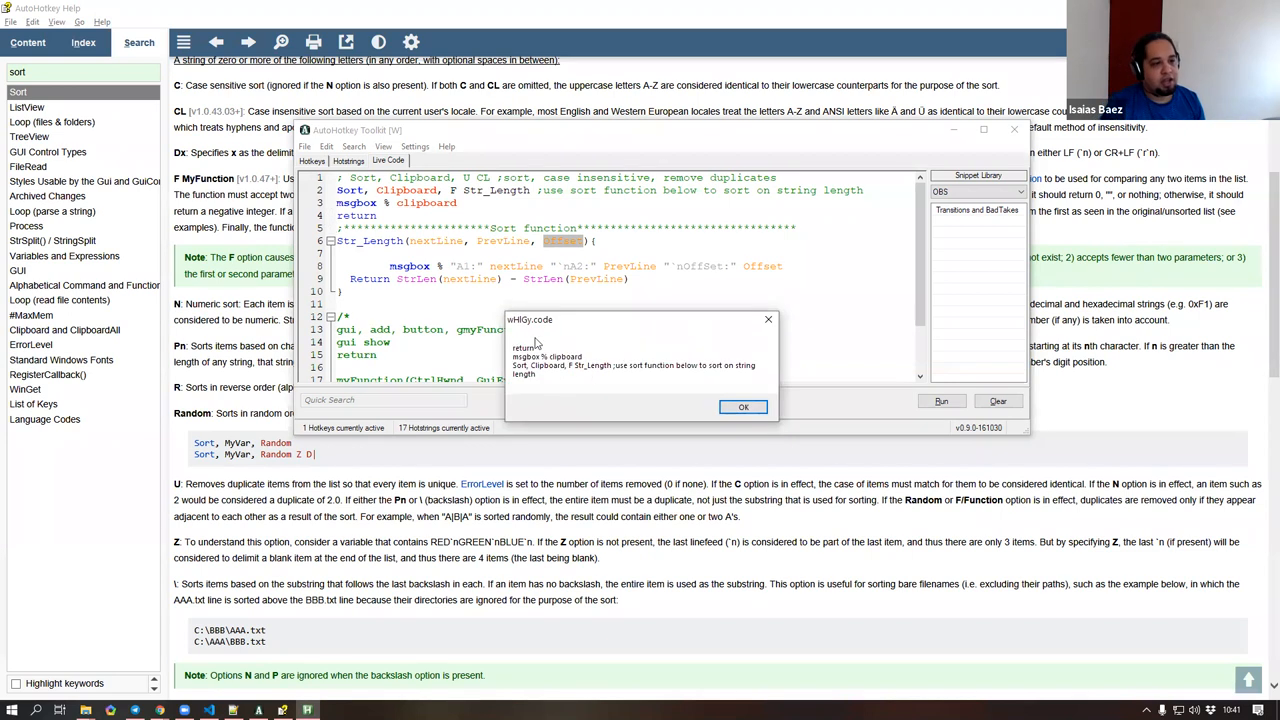
{"action": "mouse_move", "coordinate": [636, 332]}
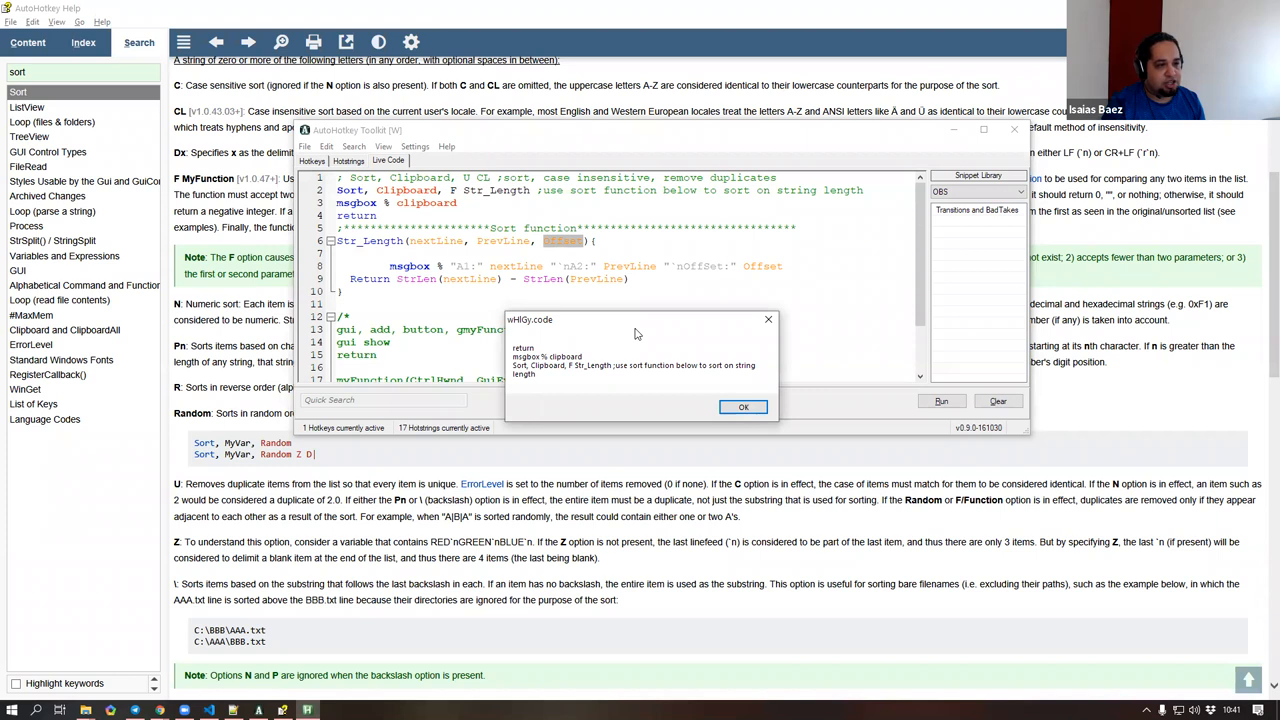
- Drag the comparison message box aside so the Sort documentation behind it is readable
{"action": "left_click_drag", "start_coordinate": [640, 320], "coordinate": [676, 294]}
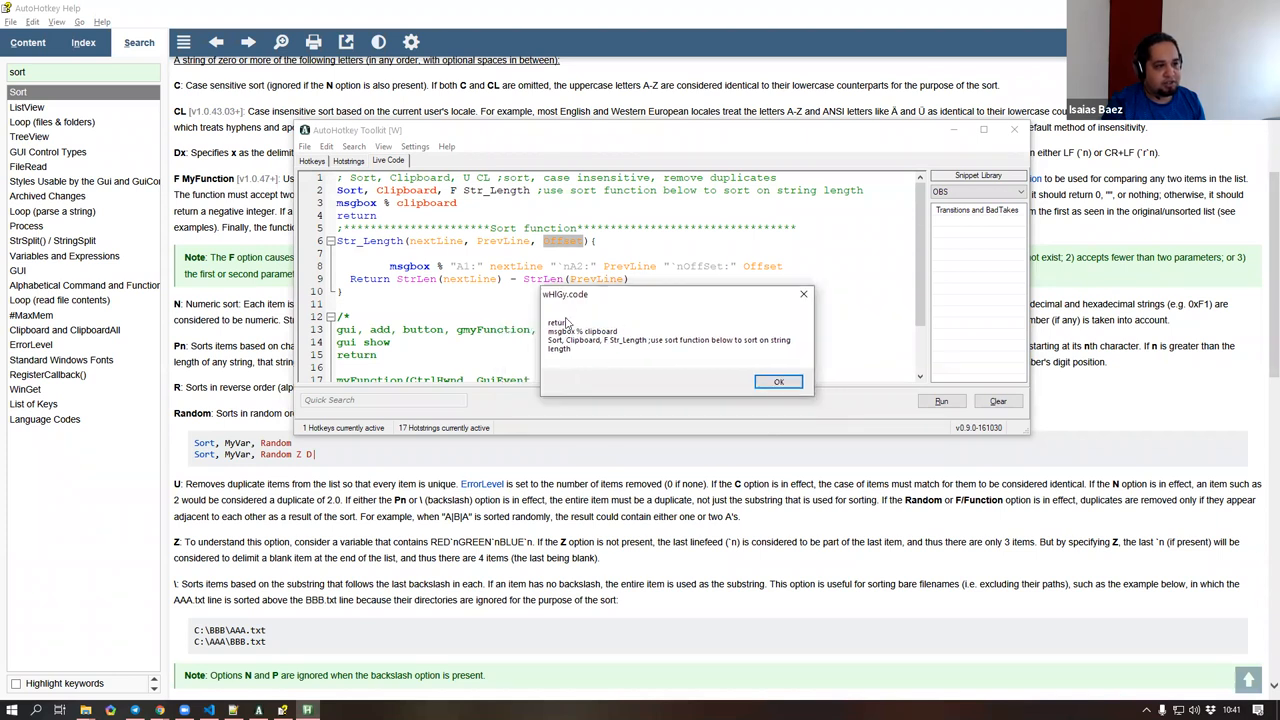
{"action": "mouse_move", "coordinate": [568, 350]}
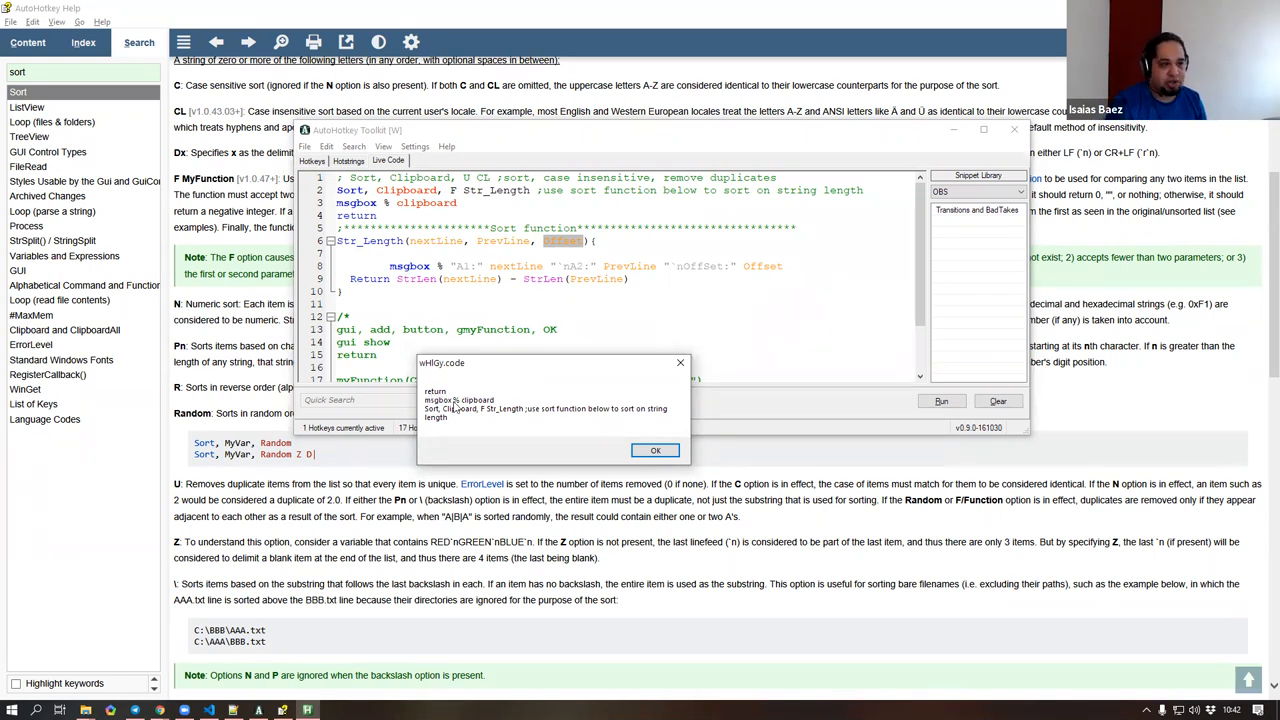
{"action": "mouse_move", "coordinate": [442, 420]}
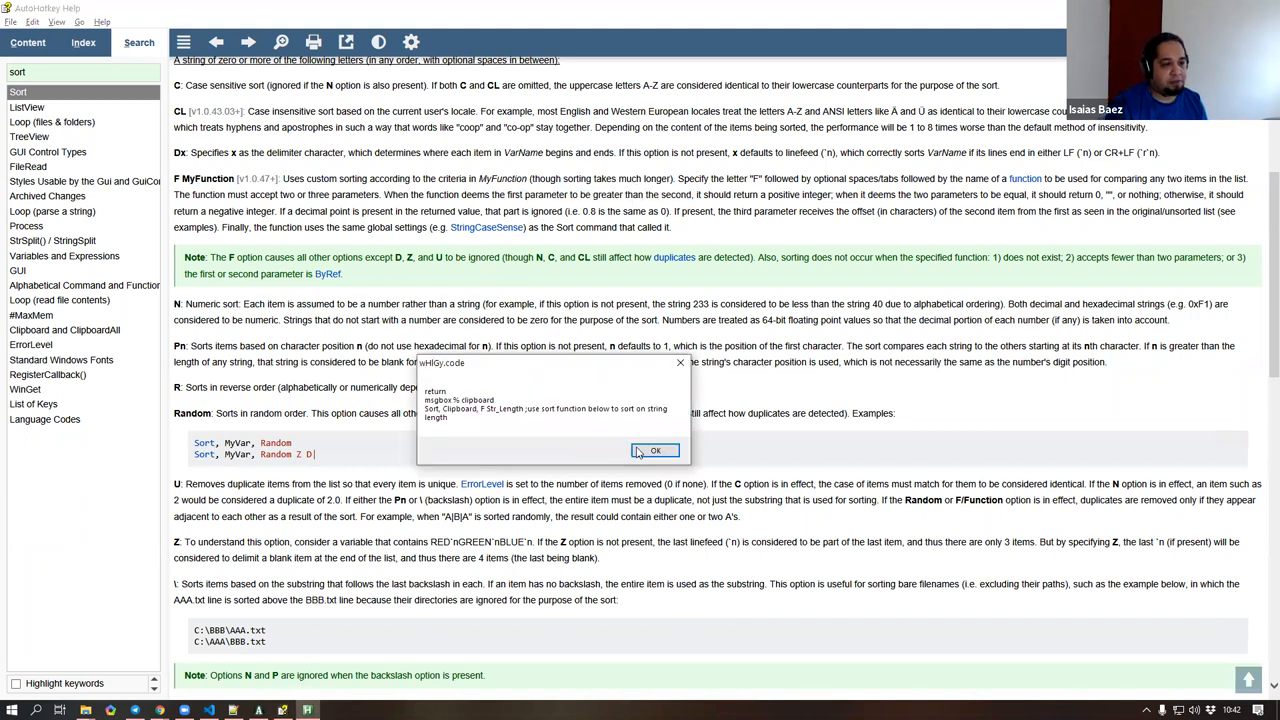
- Finish the sort, then delete the MsgBox line and Offset parameter, leaving Str_Length returning only the length difference
{"action": "left_click", "coordinate": [656, 450]}
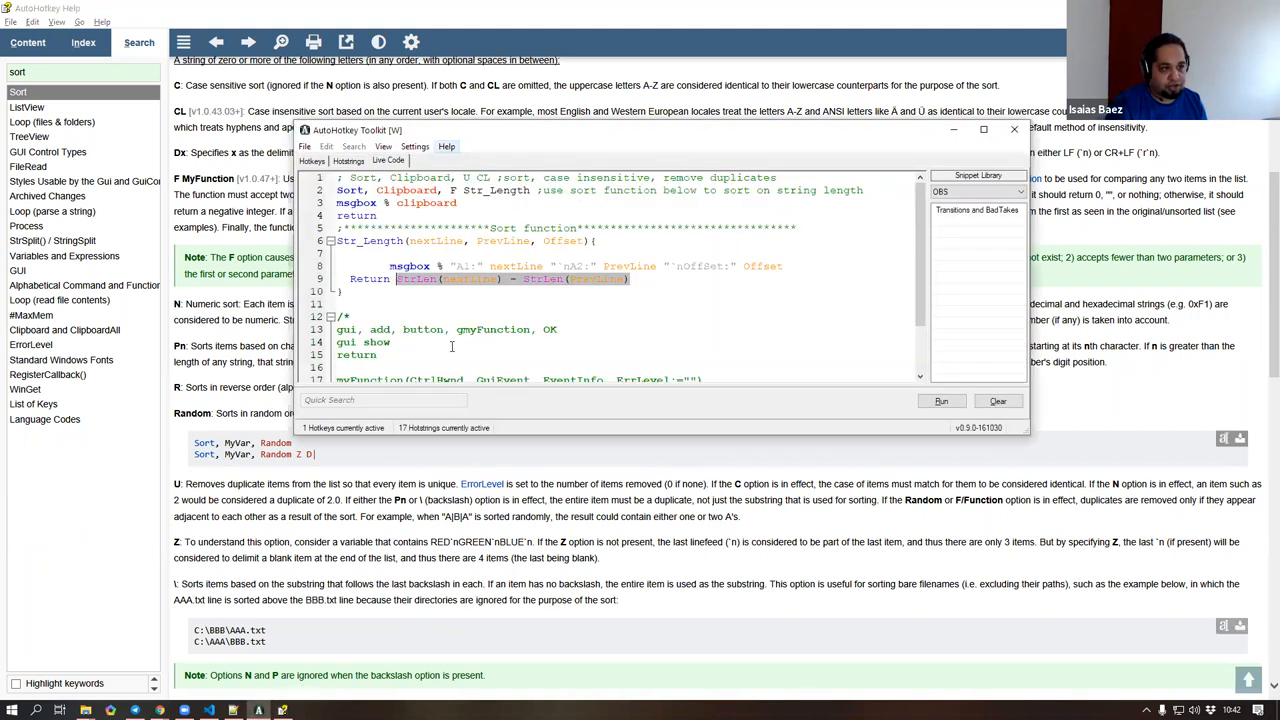
{"action": "scroll", "scroll_direction": "down", "scroll_amount": 3}
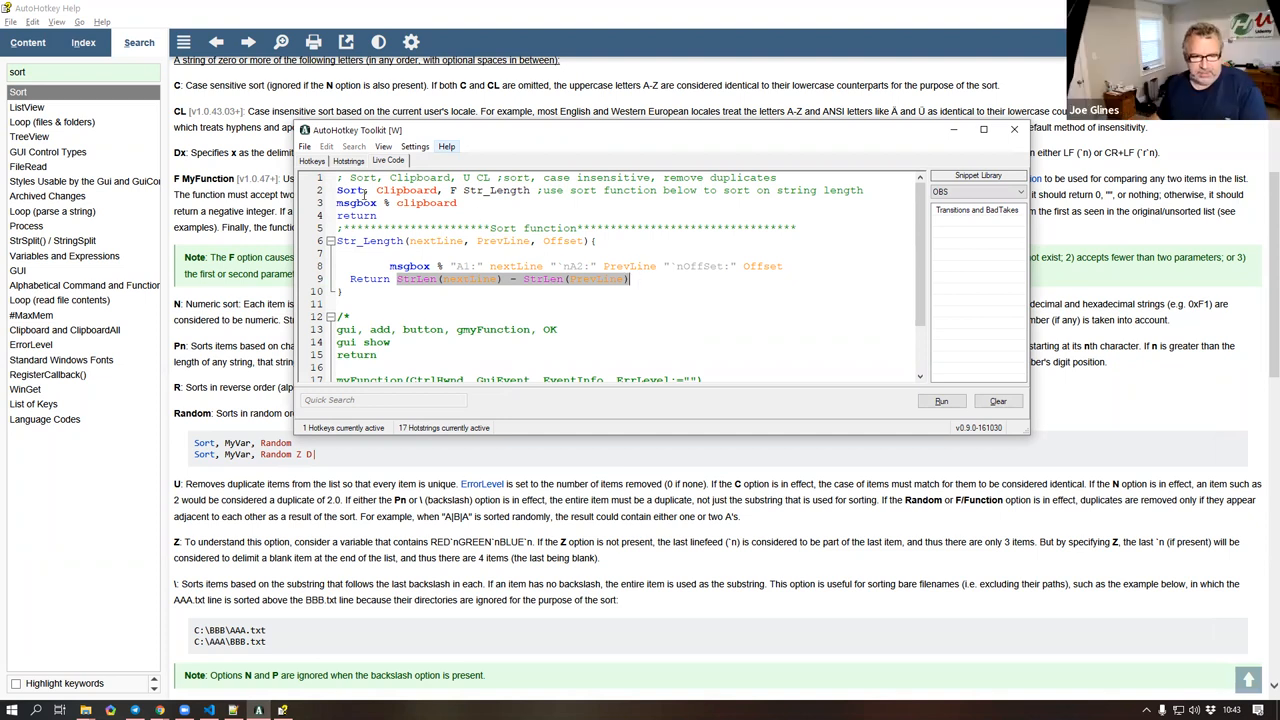
{"action": "double_click", "coordinate": [352, 190]}
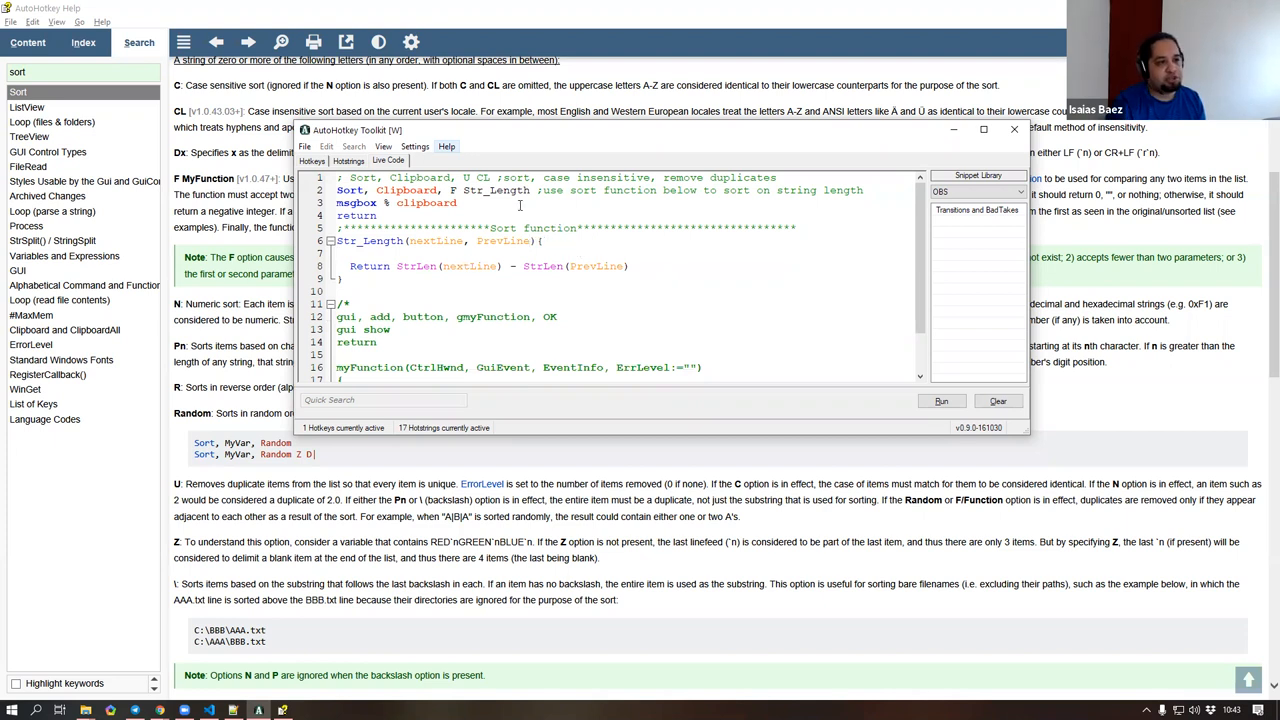
{"action": "double_click", "coordinate": [496, 240]}
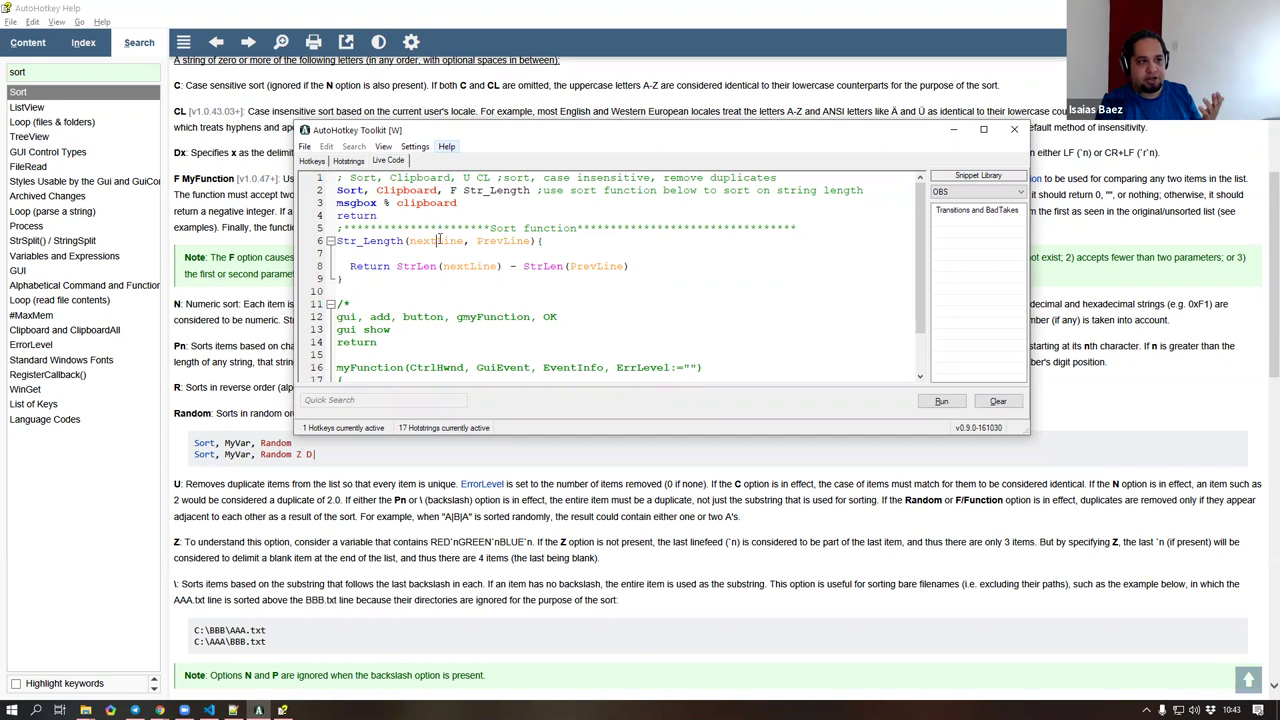
{"action": "double_click", "coordinate": [432, 240]}
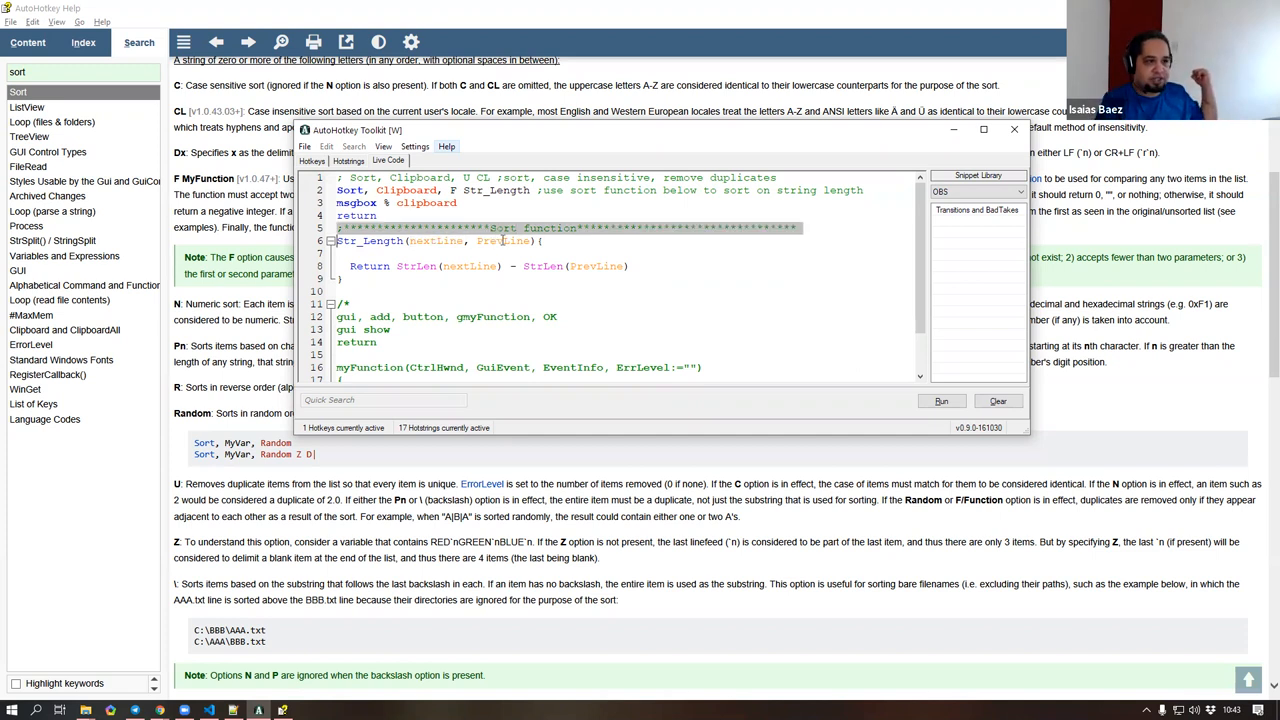
{"action": "double_click", "coordinate": [496, 240]}
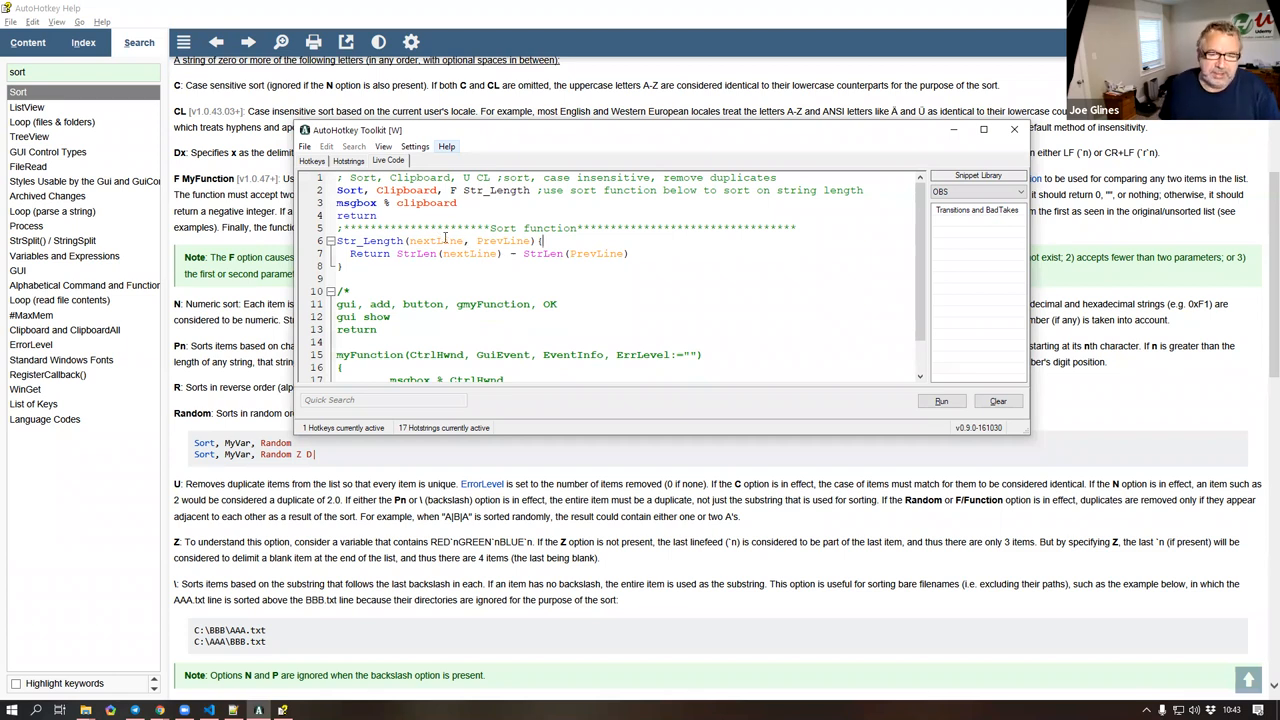
{"action": "double_click", "coordinate": [494, 190]}
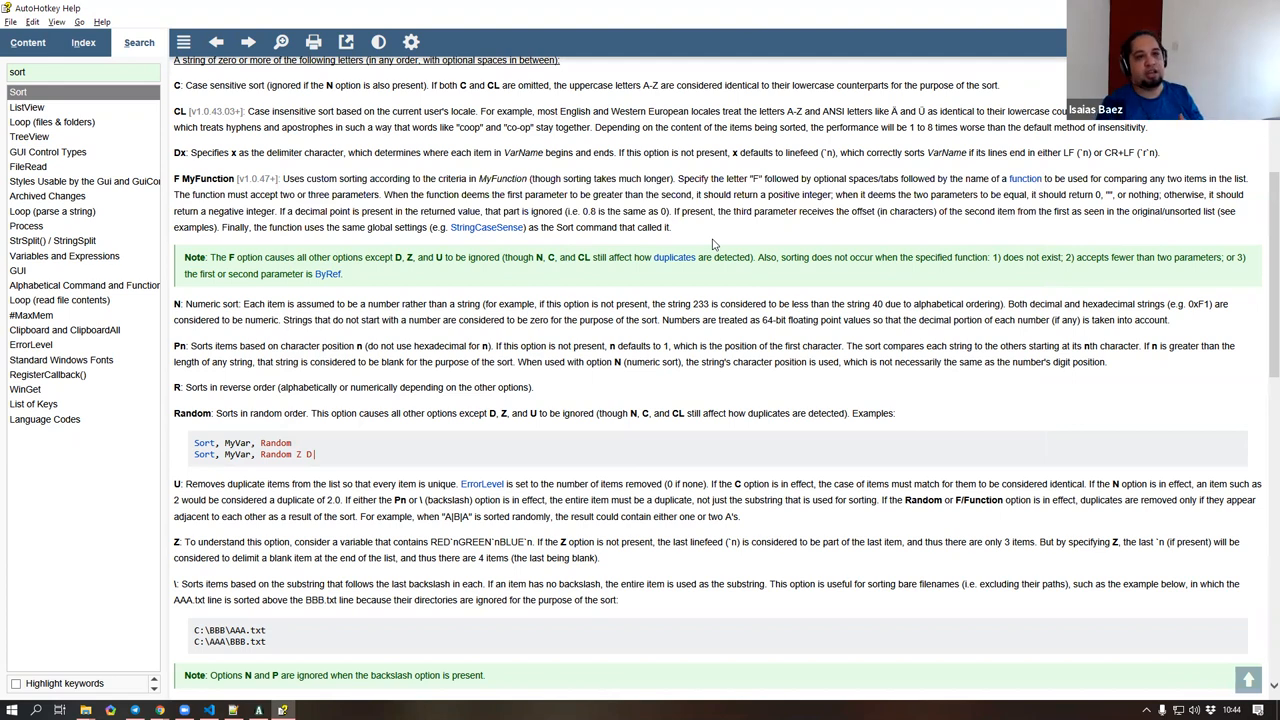
- Scroll the Sort help page down to Example #4's custom callback sorting examples
{"action": "scroll", "scroll_direction": "down", "scroll_amount": 3}
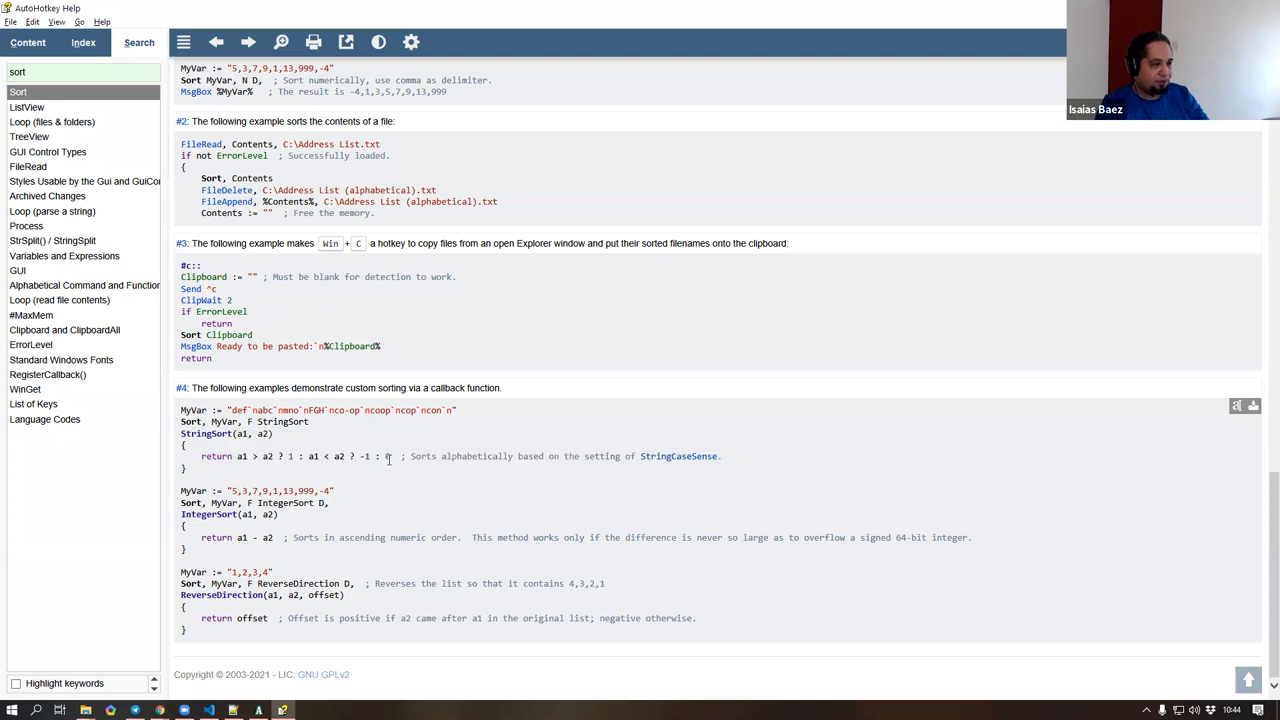
- Select StringSort's 'return a1 > a2 ? 1 : a1 < a2 ? -1 : 0' expression in Example #4
{"action": "left_click_drag", "start_coordinate": [262, 456], "coordinate": [390, 456]}
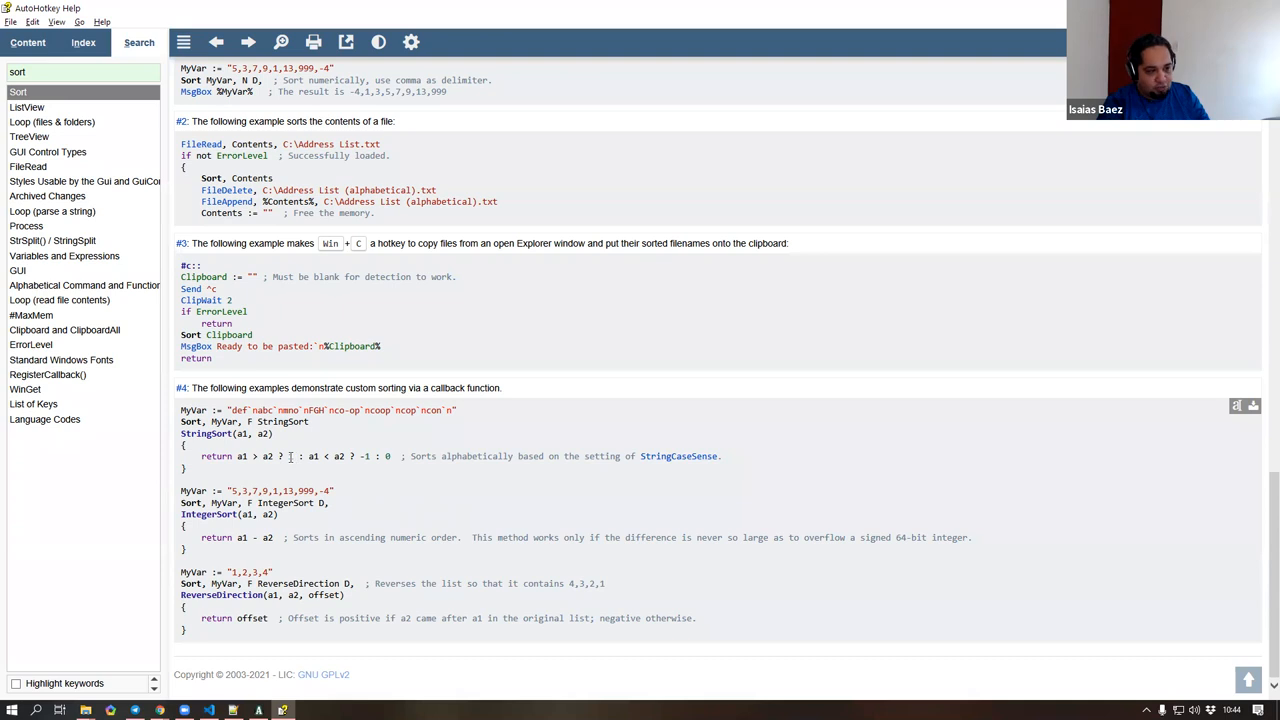
{"action": "double_click", "coordinate": [320, 456]}
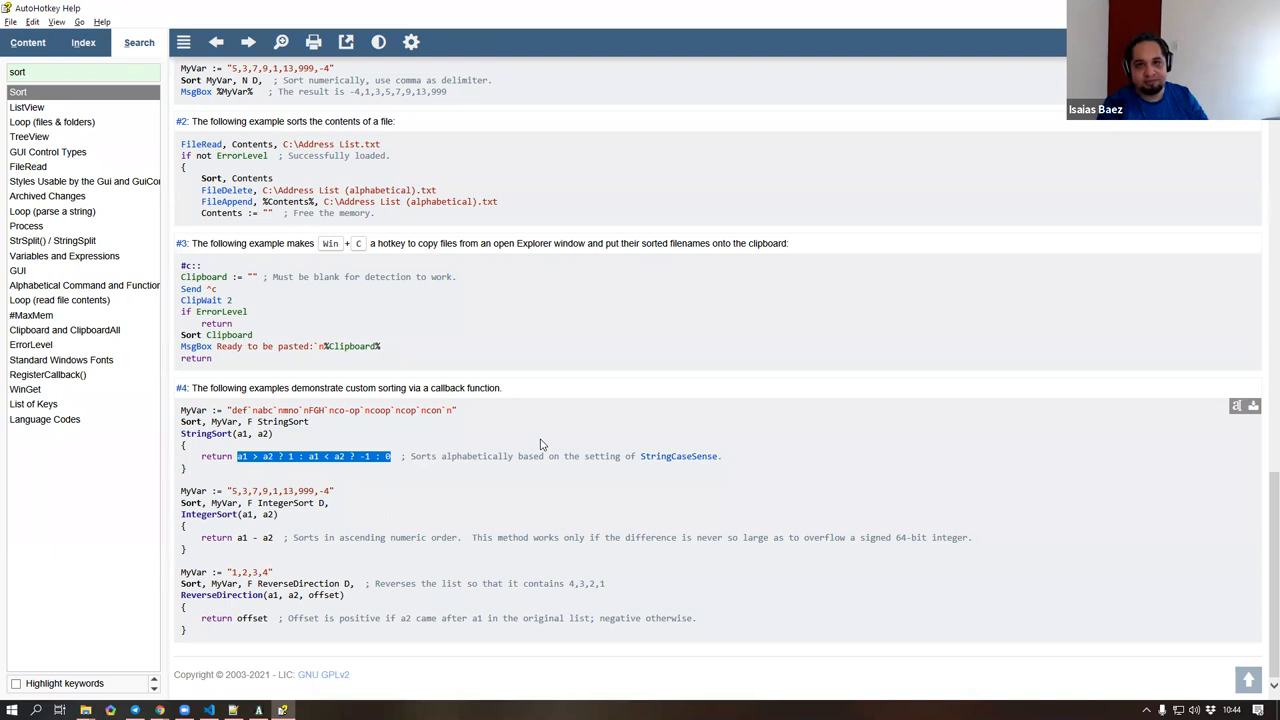
{"action": "mouse_move", "coordinate": [436, 458]}
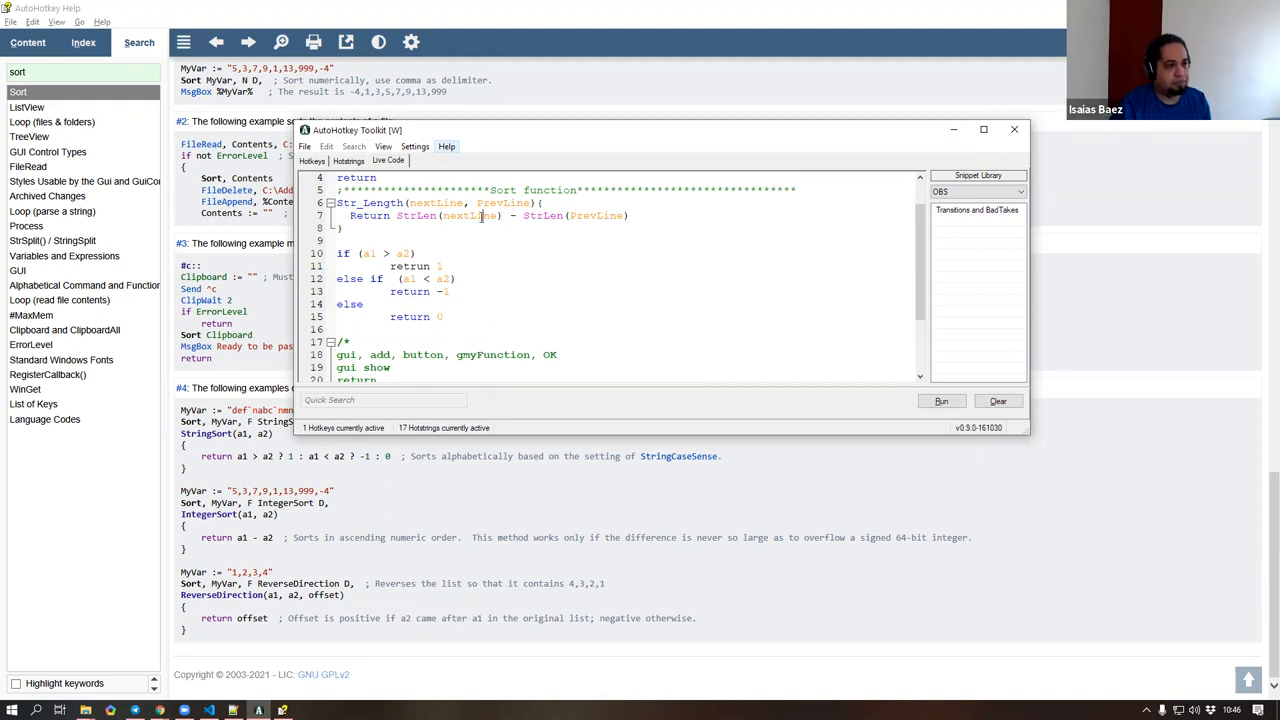
- Select 'lastline' in the Return line and switch back to the help's Sort Options section
{"action": "double_click", "coordinate": [468, 216]}
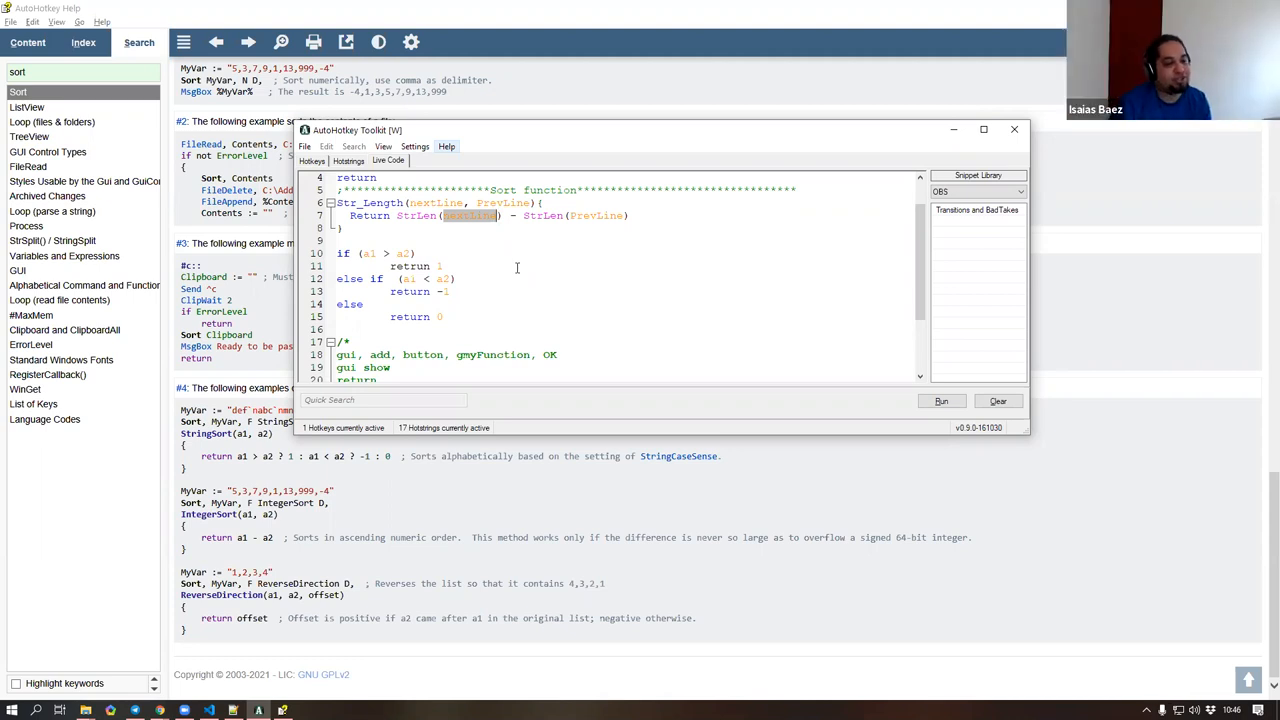
{"action": "left_click", "coordinate": [942, 400]}
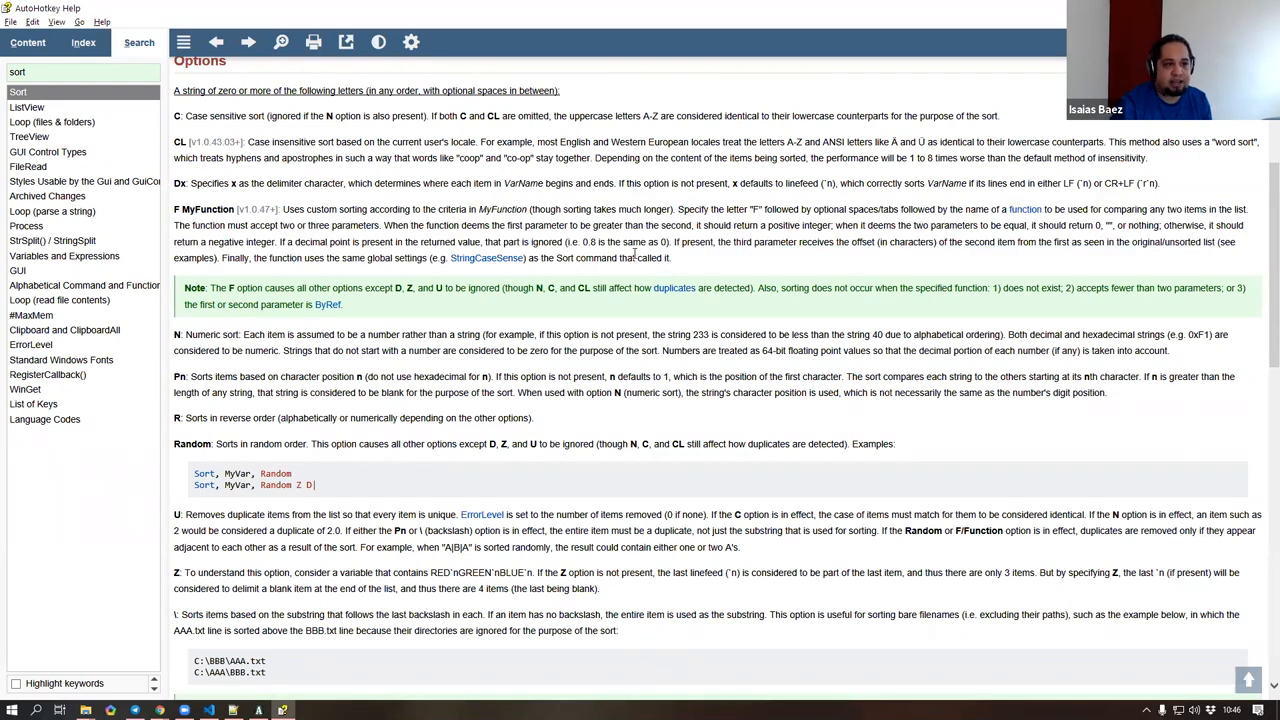
{"action": "scroll", "scroll_direction": "down", "scroll_amount": 3}
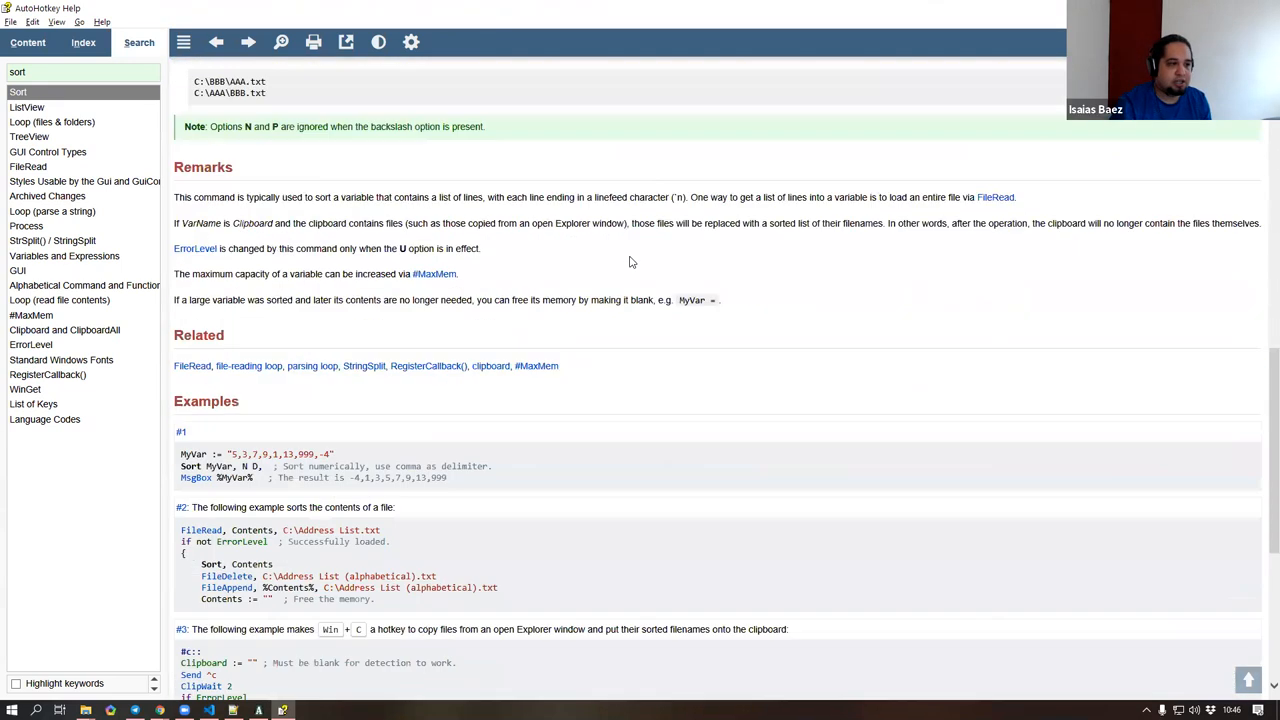
{"action": "scroll", "scroll_direction": "down", "scroll_amount": 3}
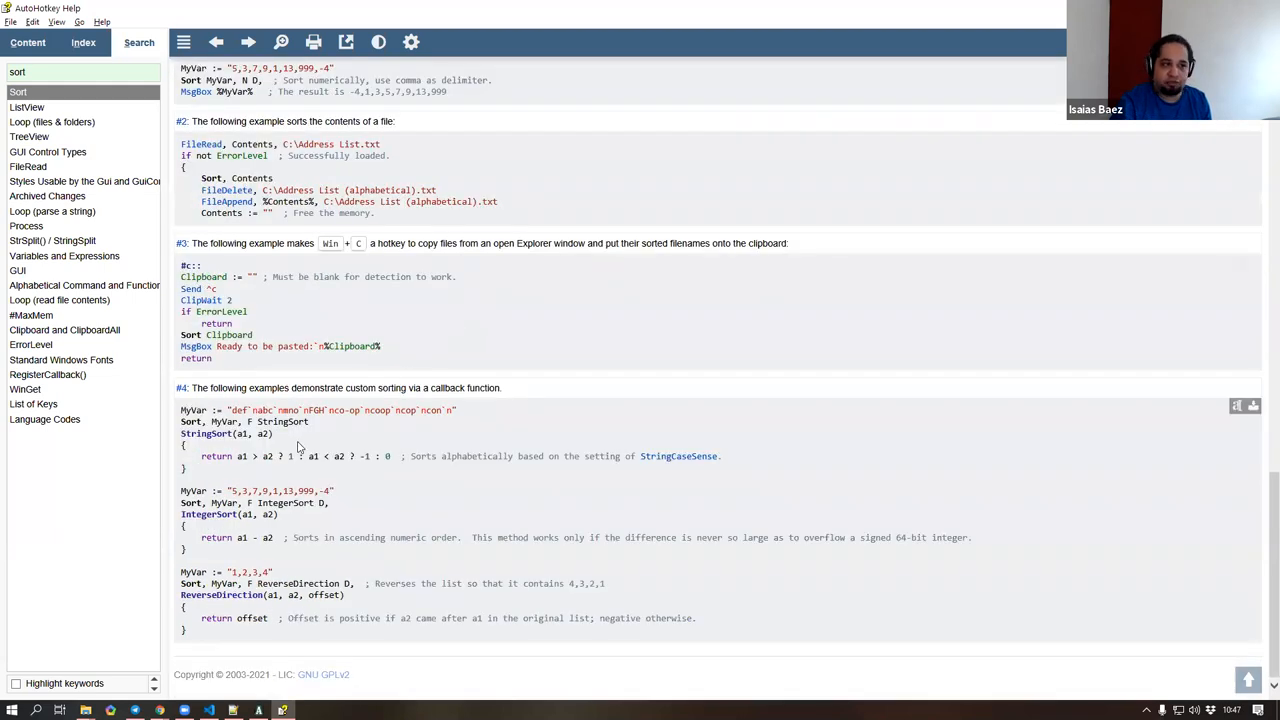
{"action": "double_click", "coordinate": [238, 432]}
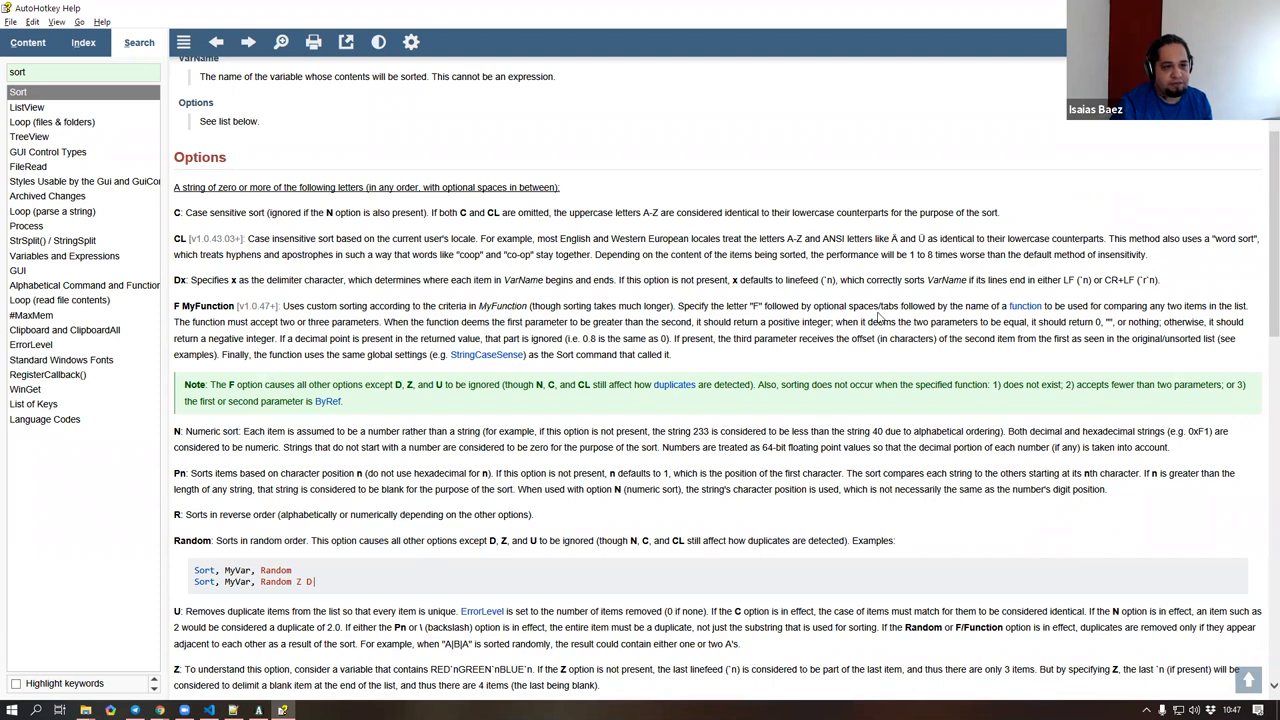
{"action": "mouse_move", "coordinate": [920, 332]}
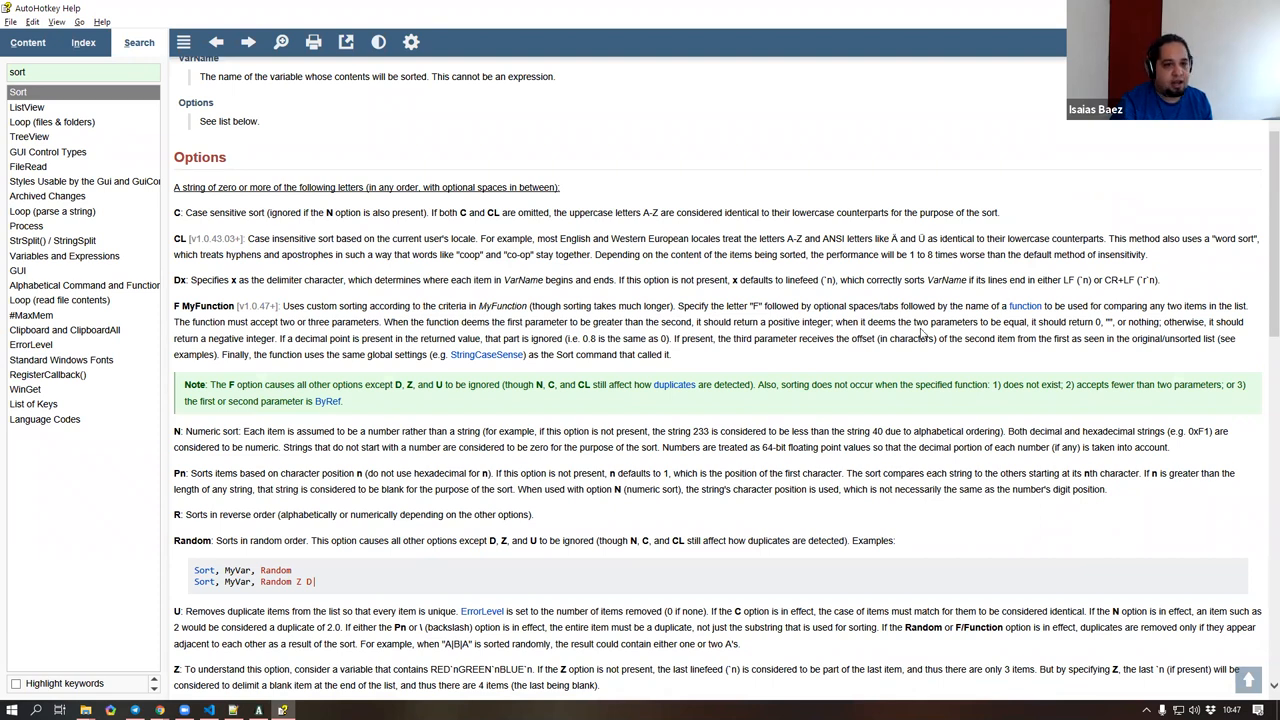
- Highlight the F option text on comparing two items and the callback's positive, negative or zero return values
{"action": "left_click_drag", "start_coordinate": [1068, 304], "coordinate": [1210, 304]}
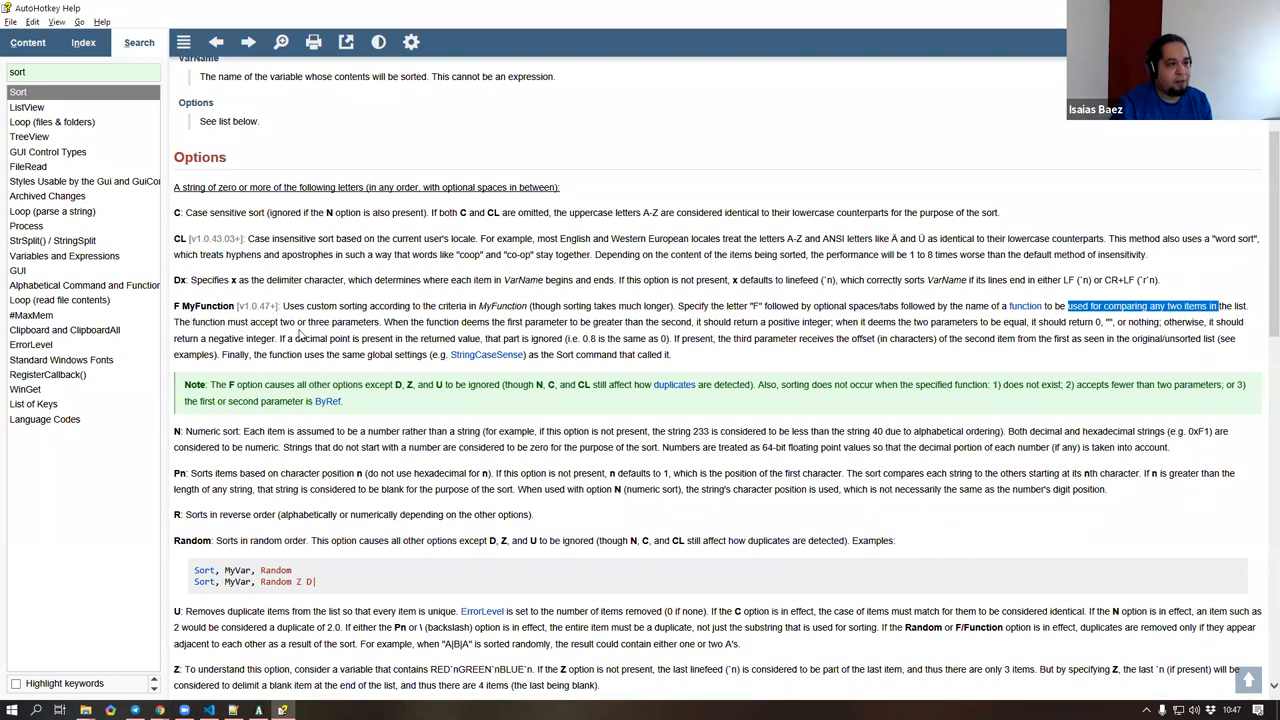
{"action": "mouse_move", "coordinate": [504, 322]}
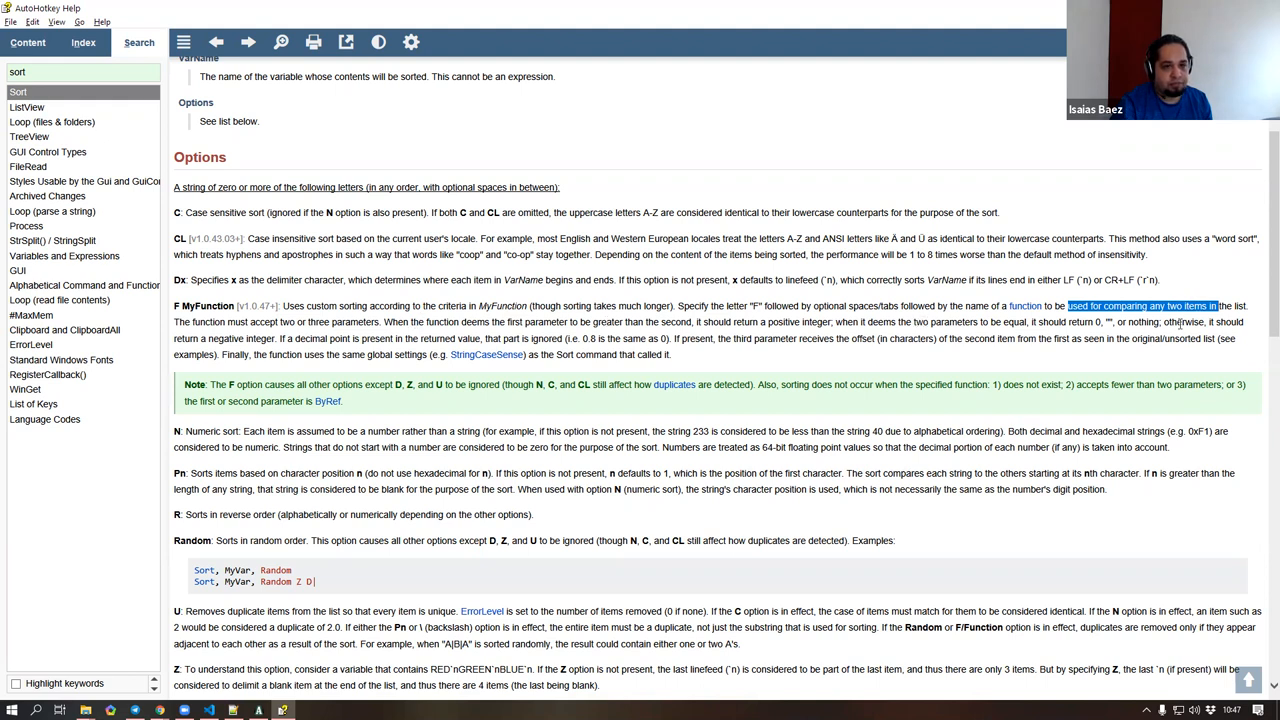
{"action": "mouse_move", "coordinate": [748, 360]}
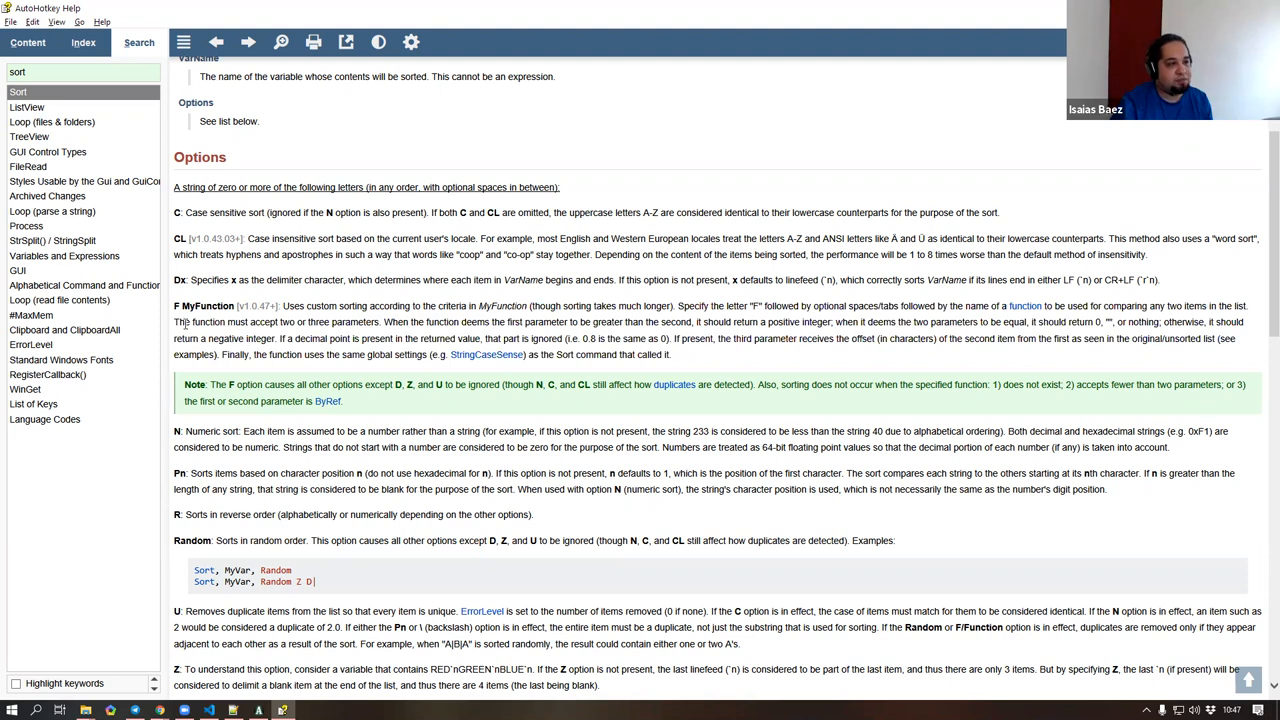
{"action": "left_click_drag", "start_coordinate": [280, 322], "coordinate": [380, 322]}
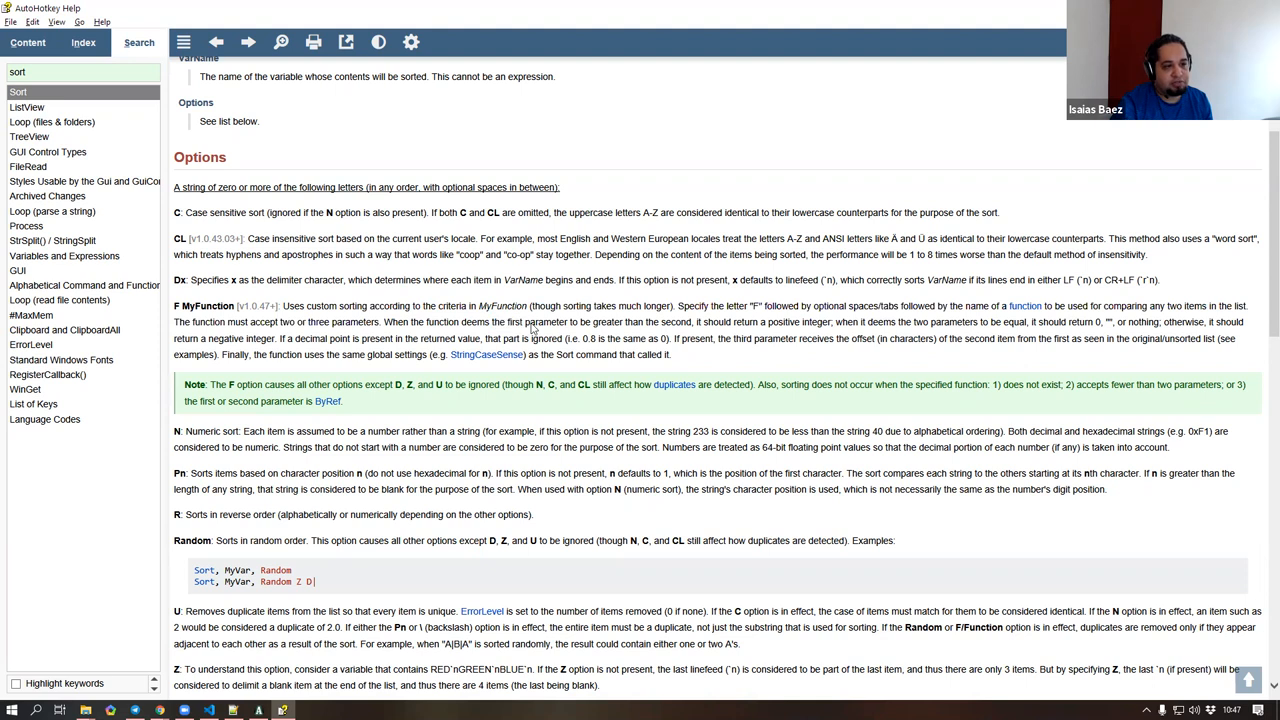
{"action": "double_click", "coordinate": [528, 324]}
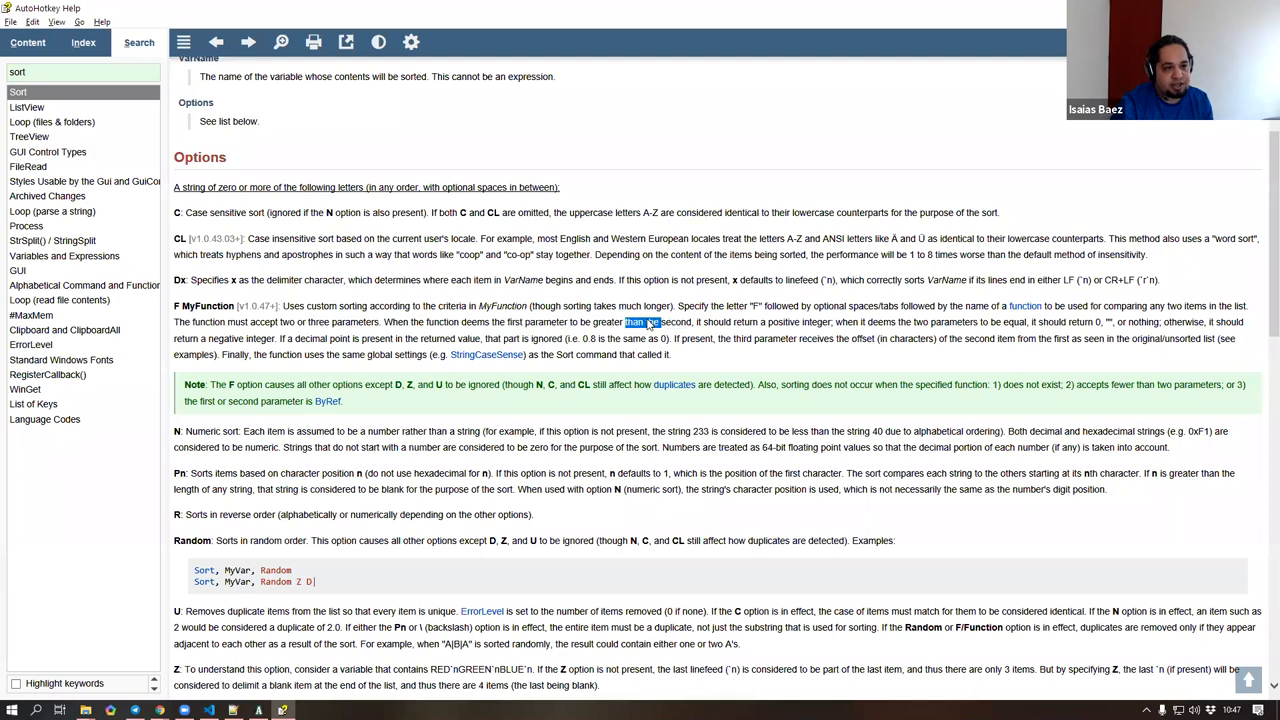
{"action": "double_click", "coordinate": [556, 322]}
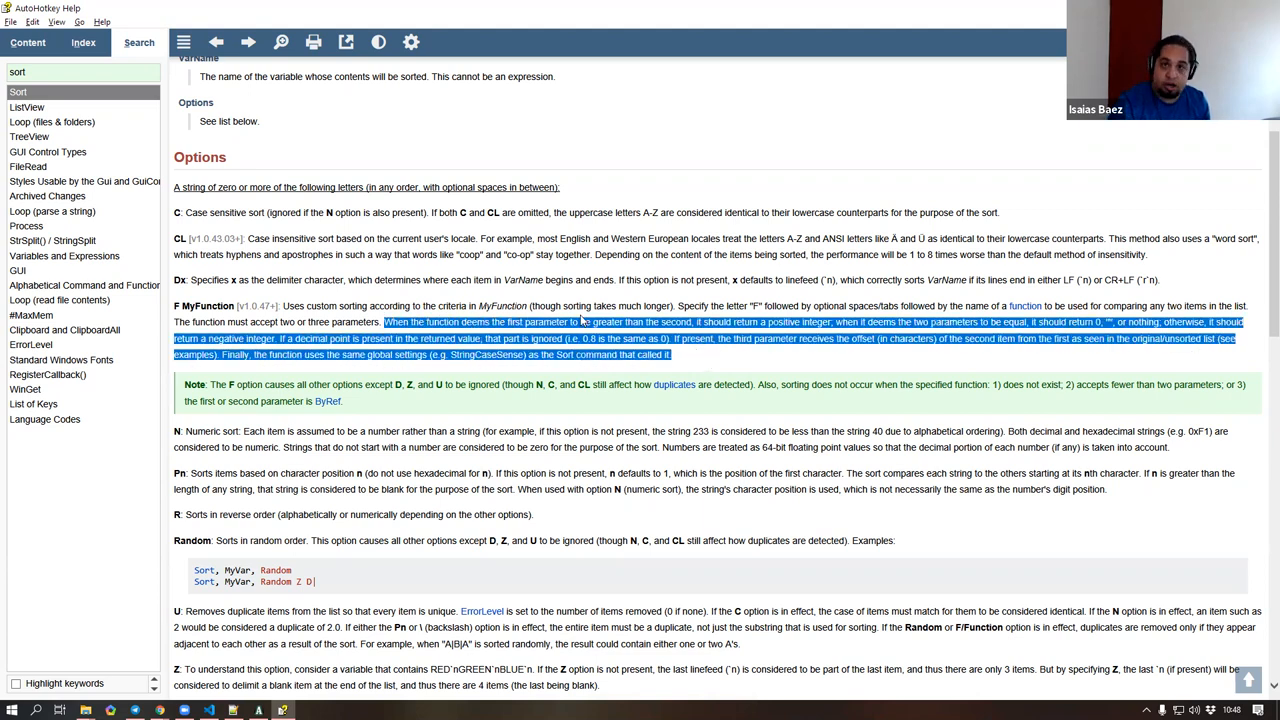
- Scroll the Sort page down to Example #4 and select a StringSort callback parameter
{"action": "scroll", "scroll_direction": "down", "scroll_amount": 3}
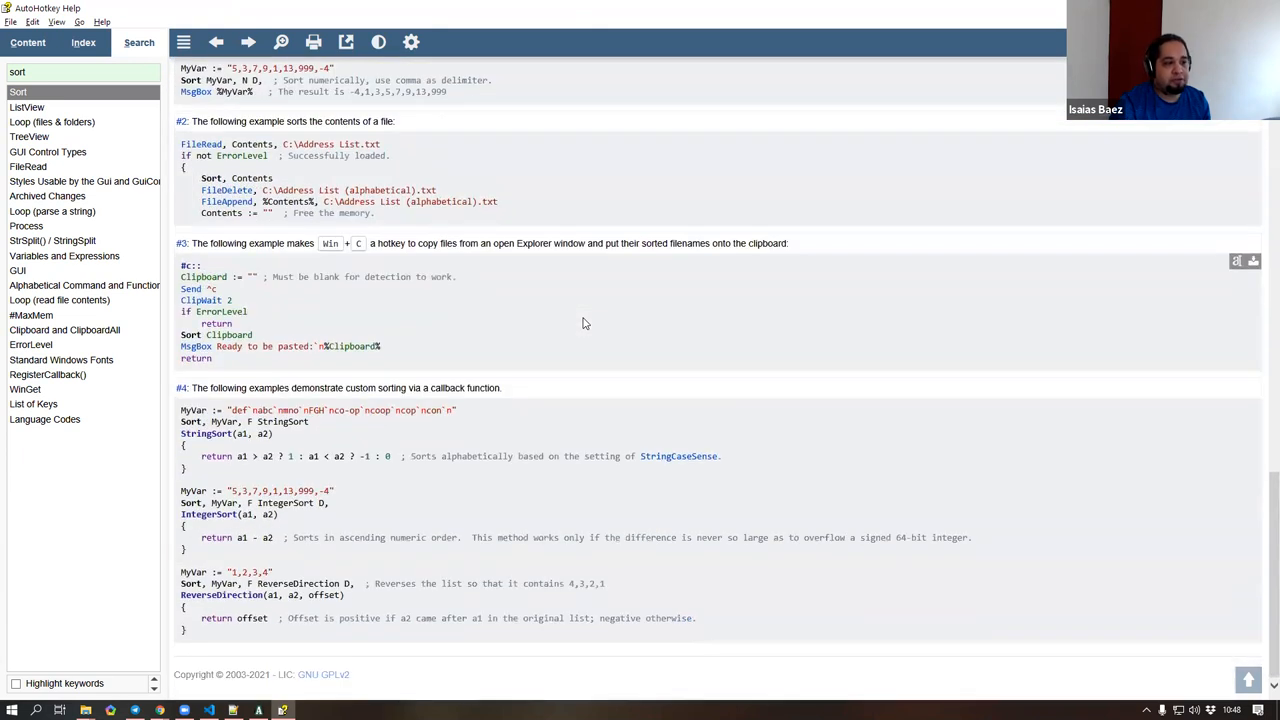
{"action": "mouse_move", "coordinate": [266, 440]}
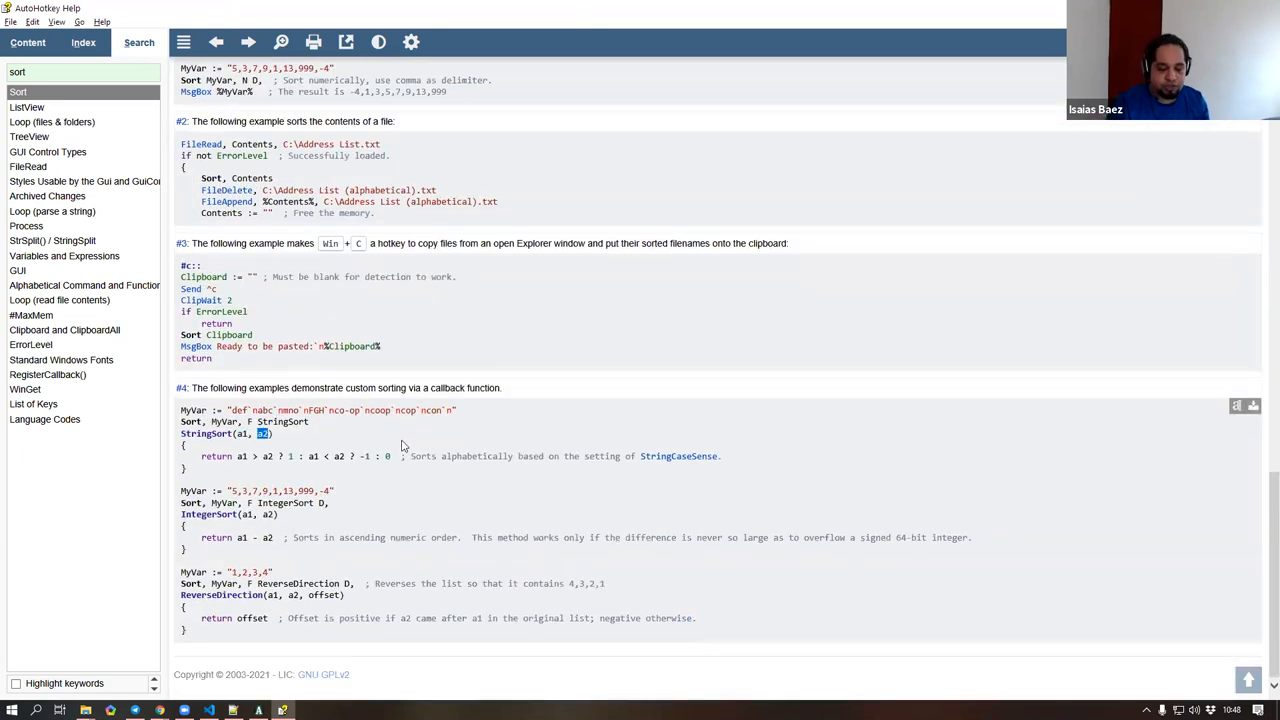
{"action": "mouse_move", "coordinate": [424, 448]}
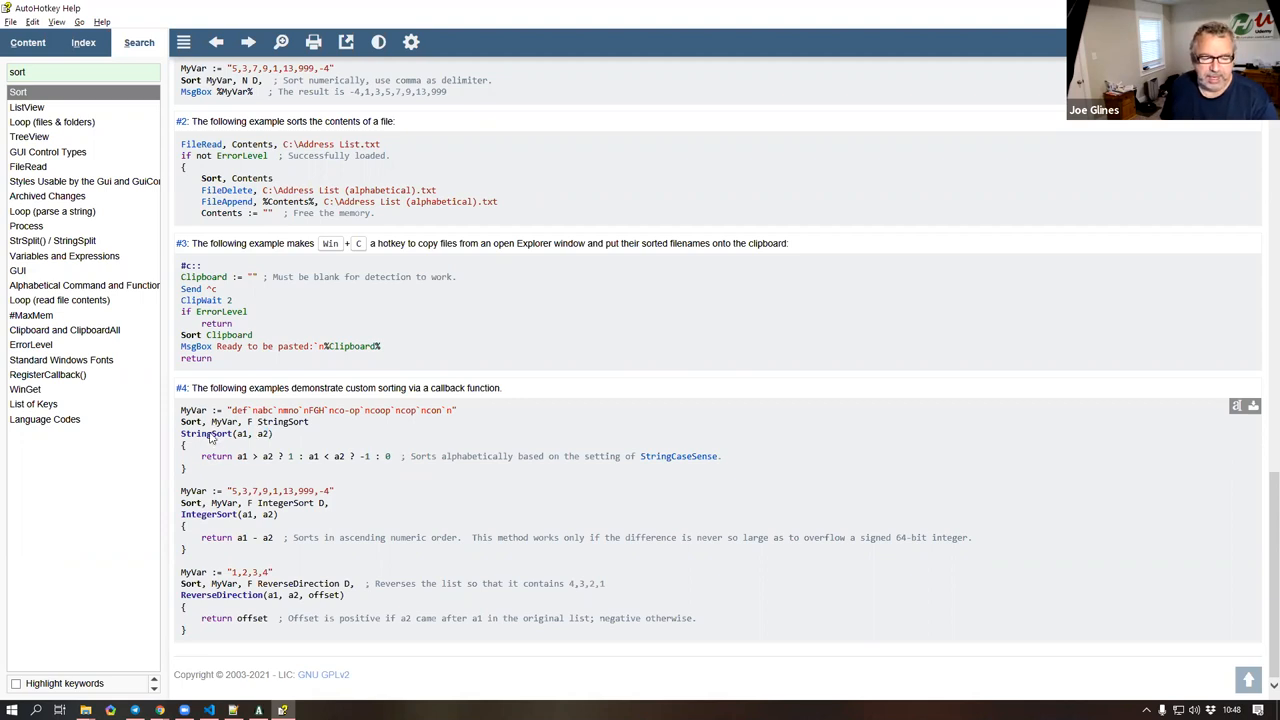
{"action": "double_click", "coordinate": [208, 432]}
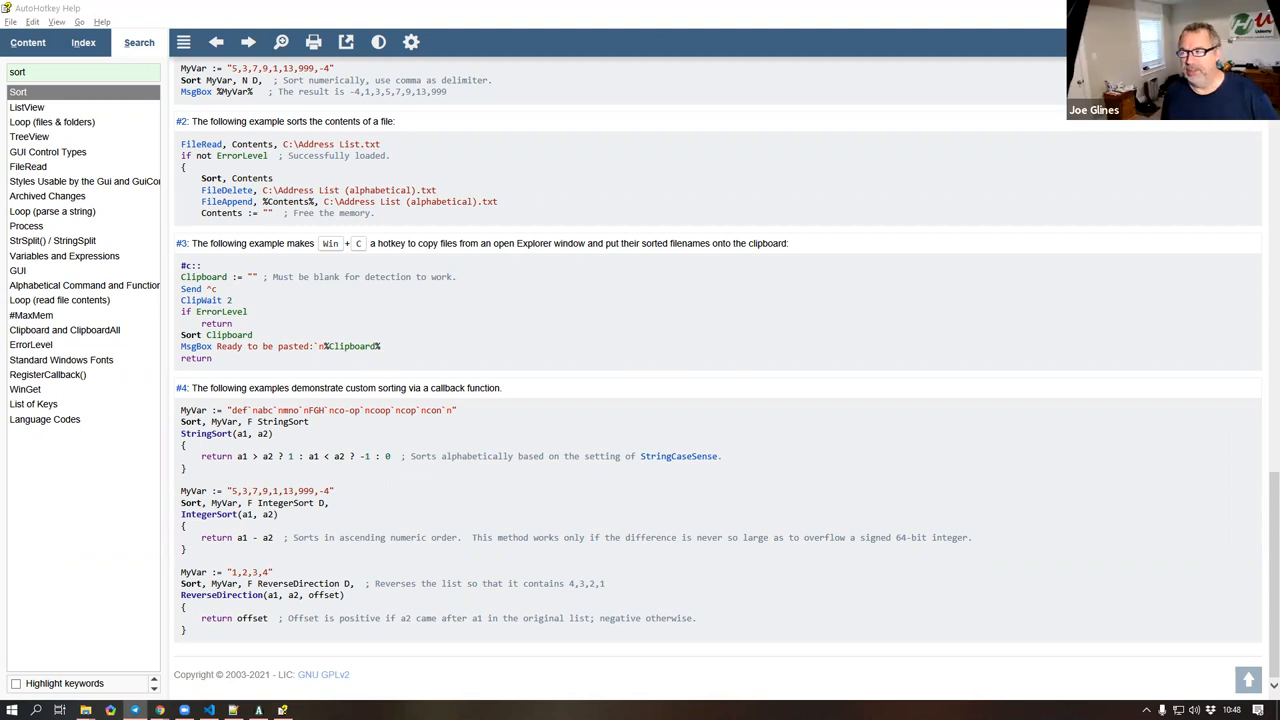
{"action": "mouse_move", "coordinate": [974, 332]}
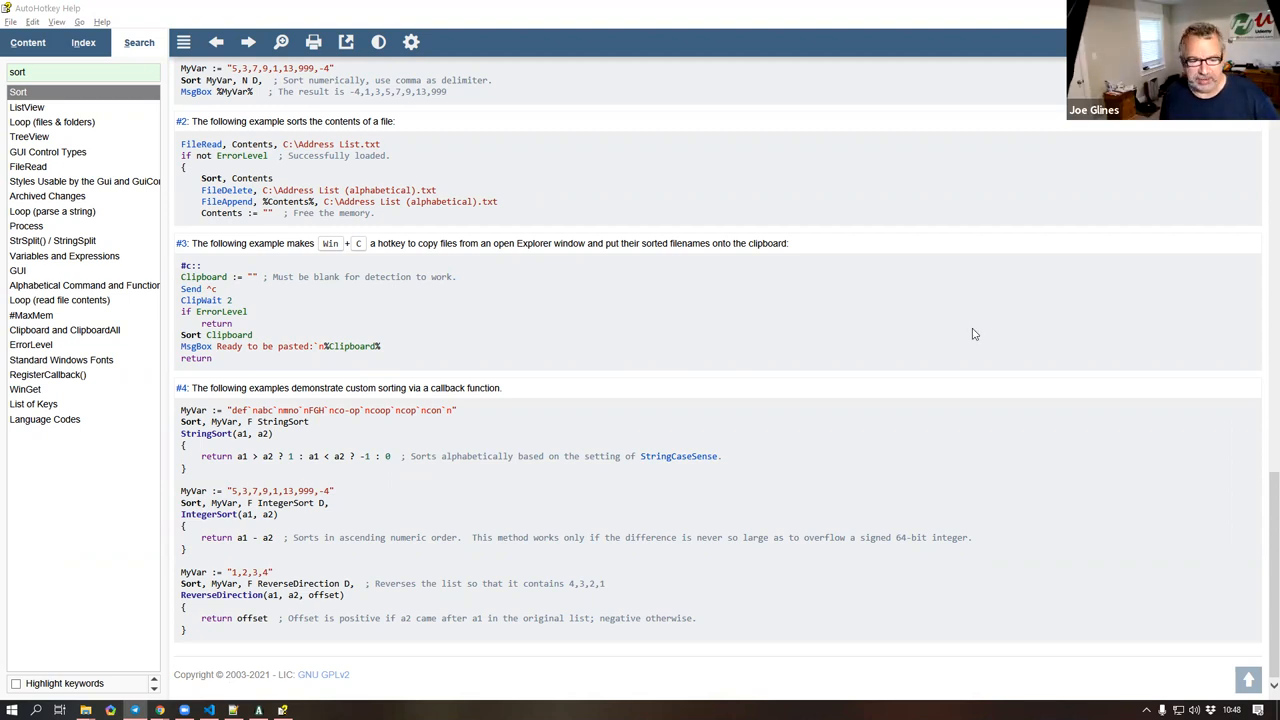
{"action": "mouse_move", "coordinate": [694, 384]}
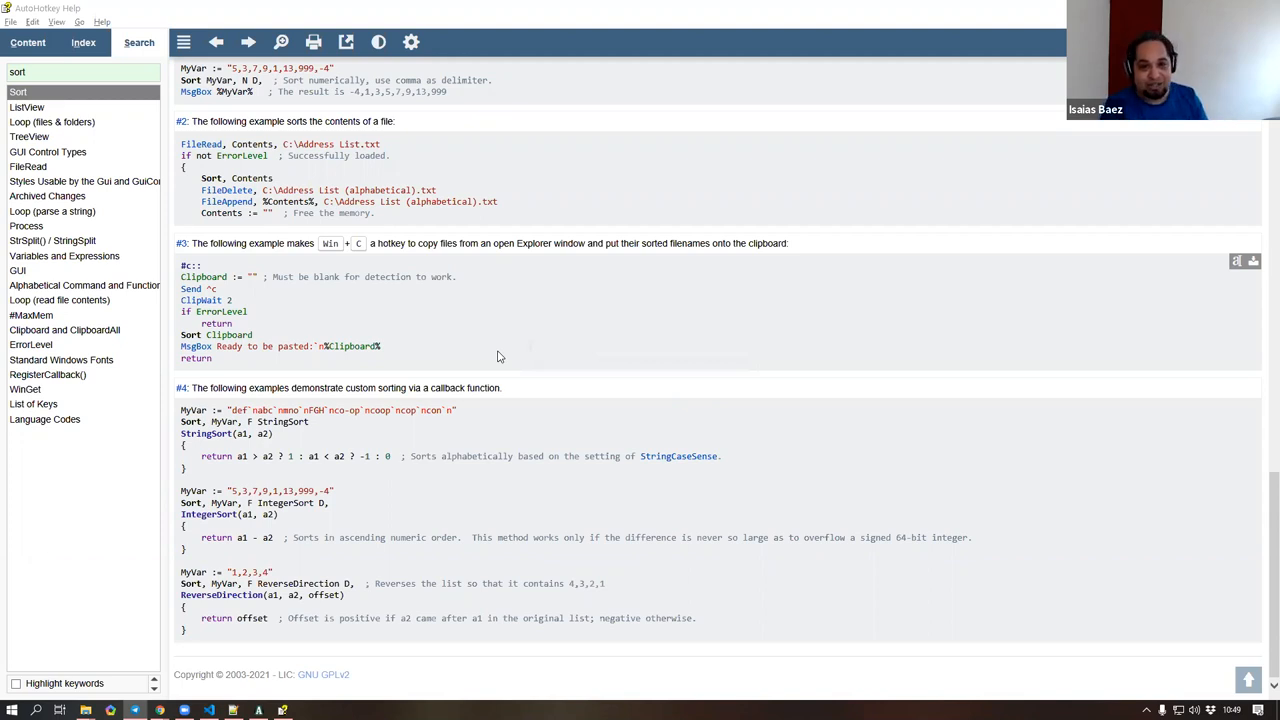
{"action": "mouse_move", "coordinate": [564, 332]}
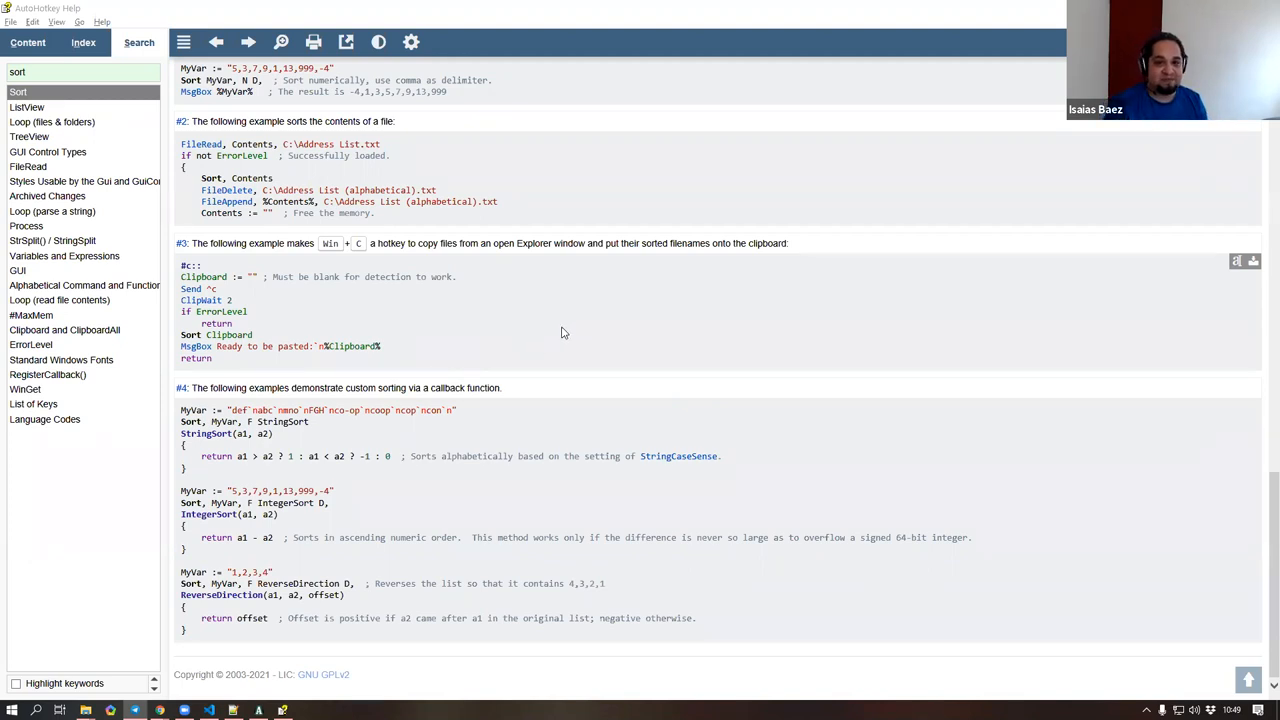